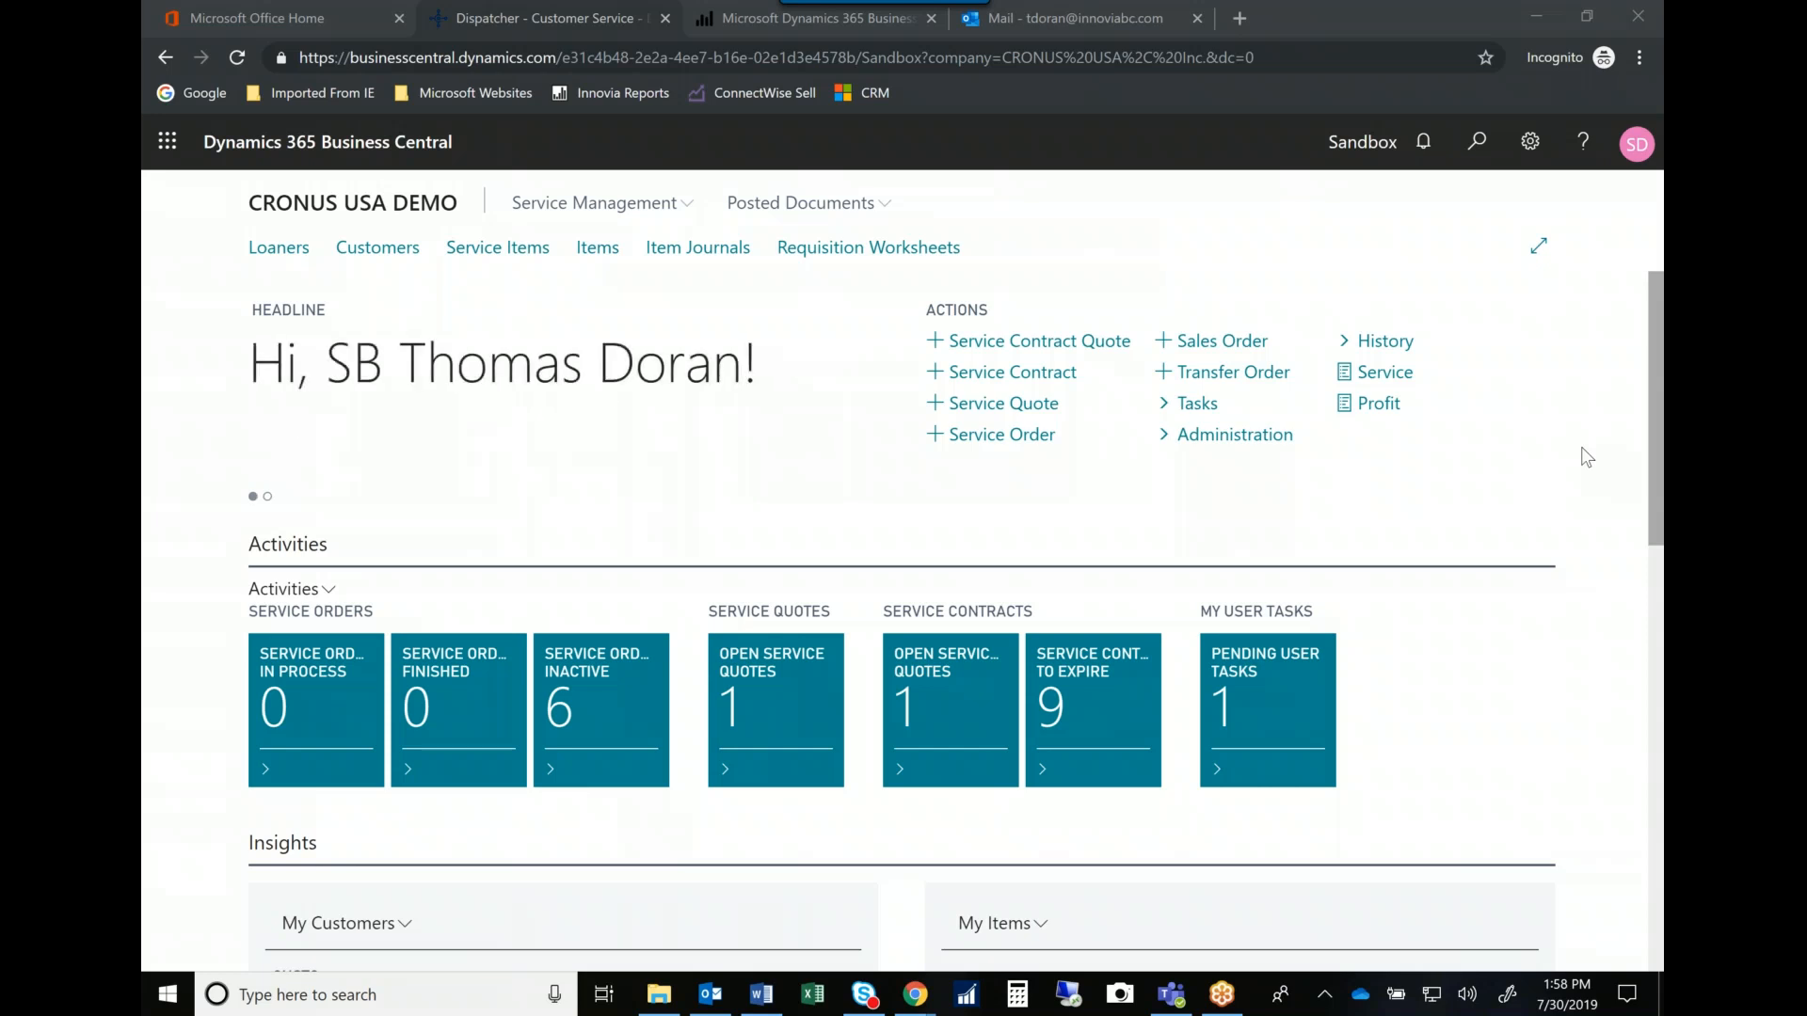
mouse_move(1360, 610)
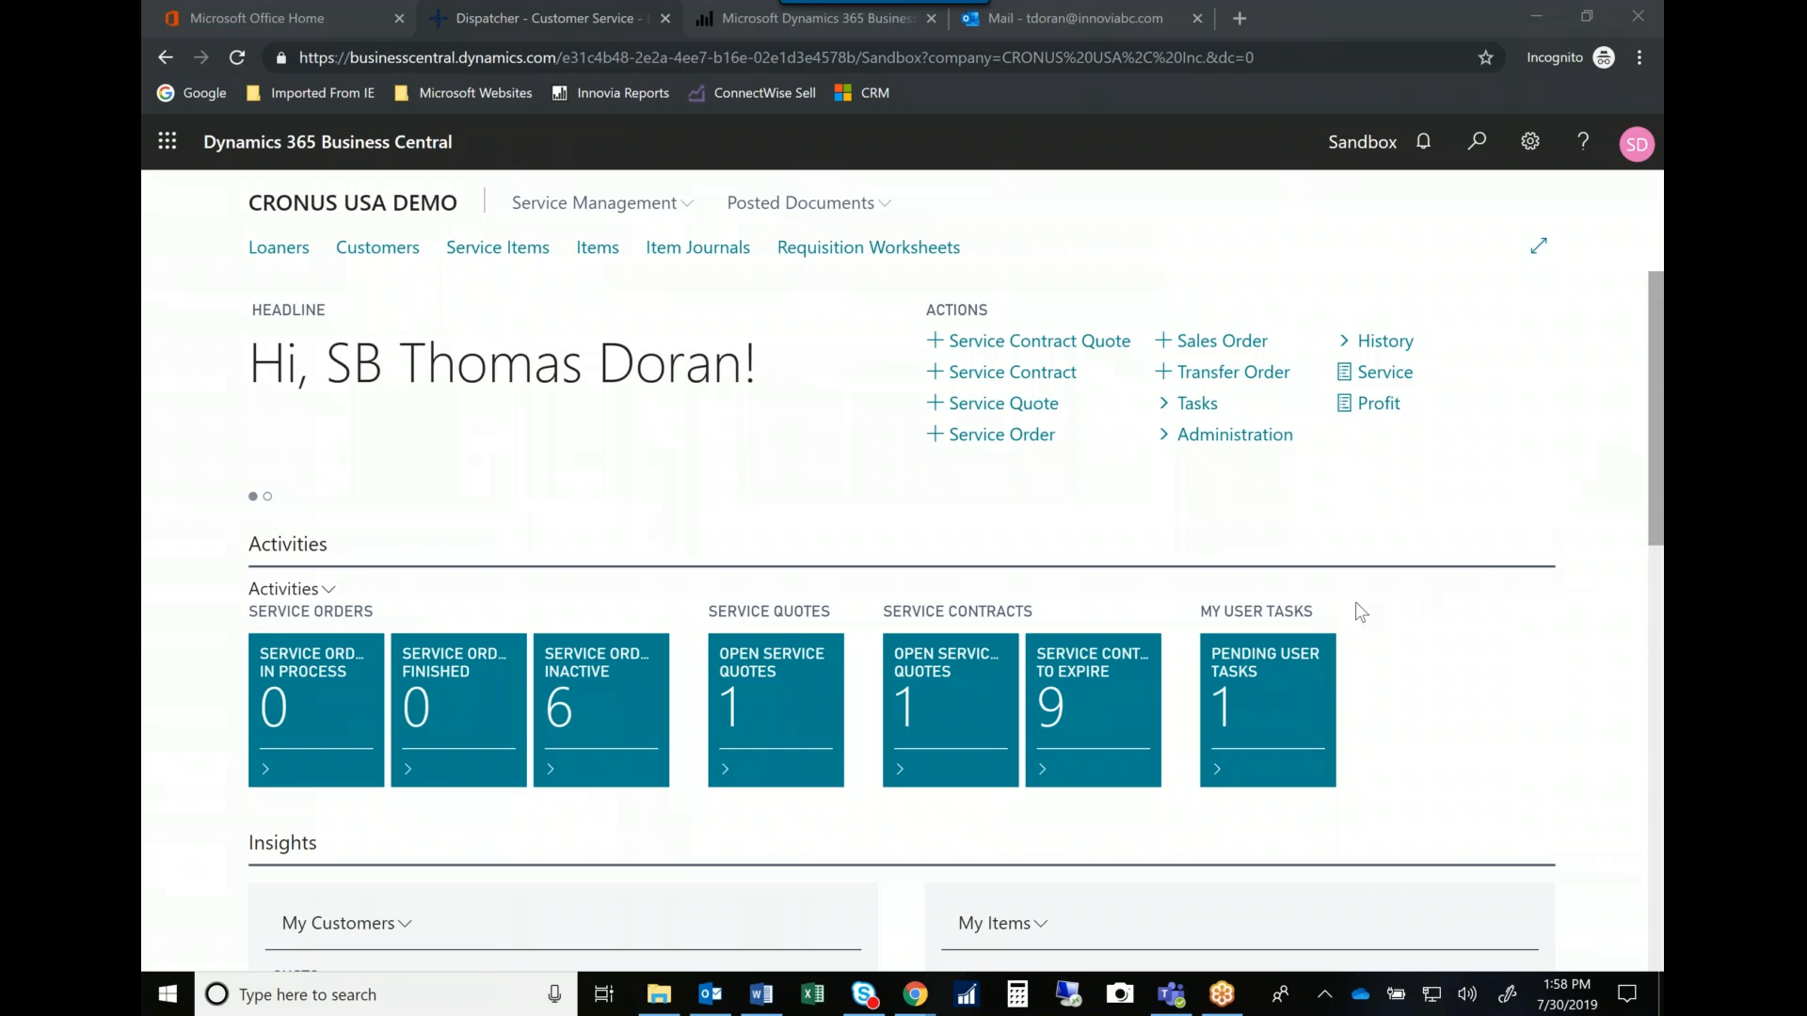
mouse_move(1038, 341)
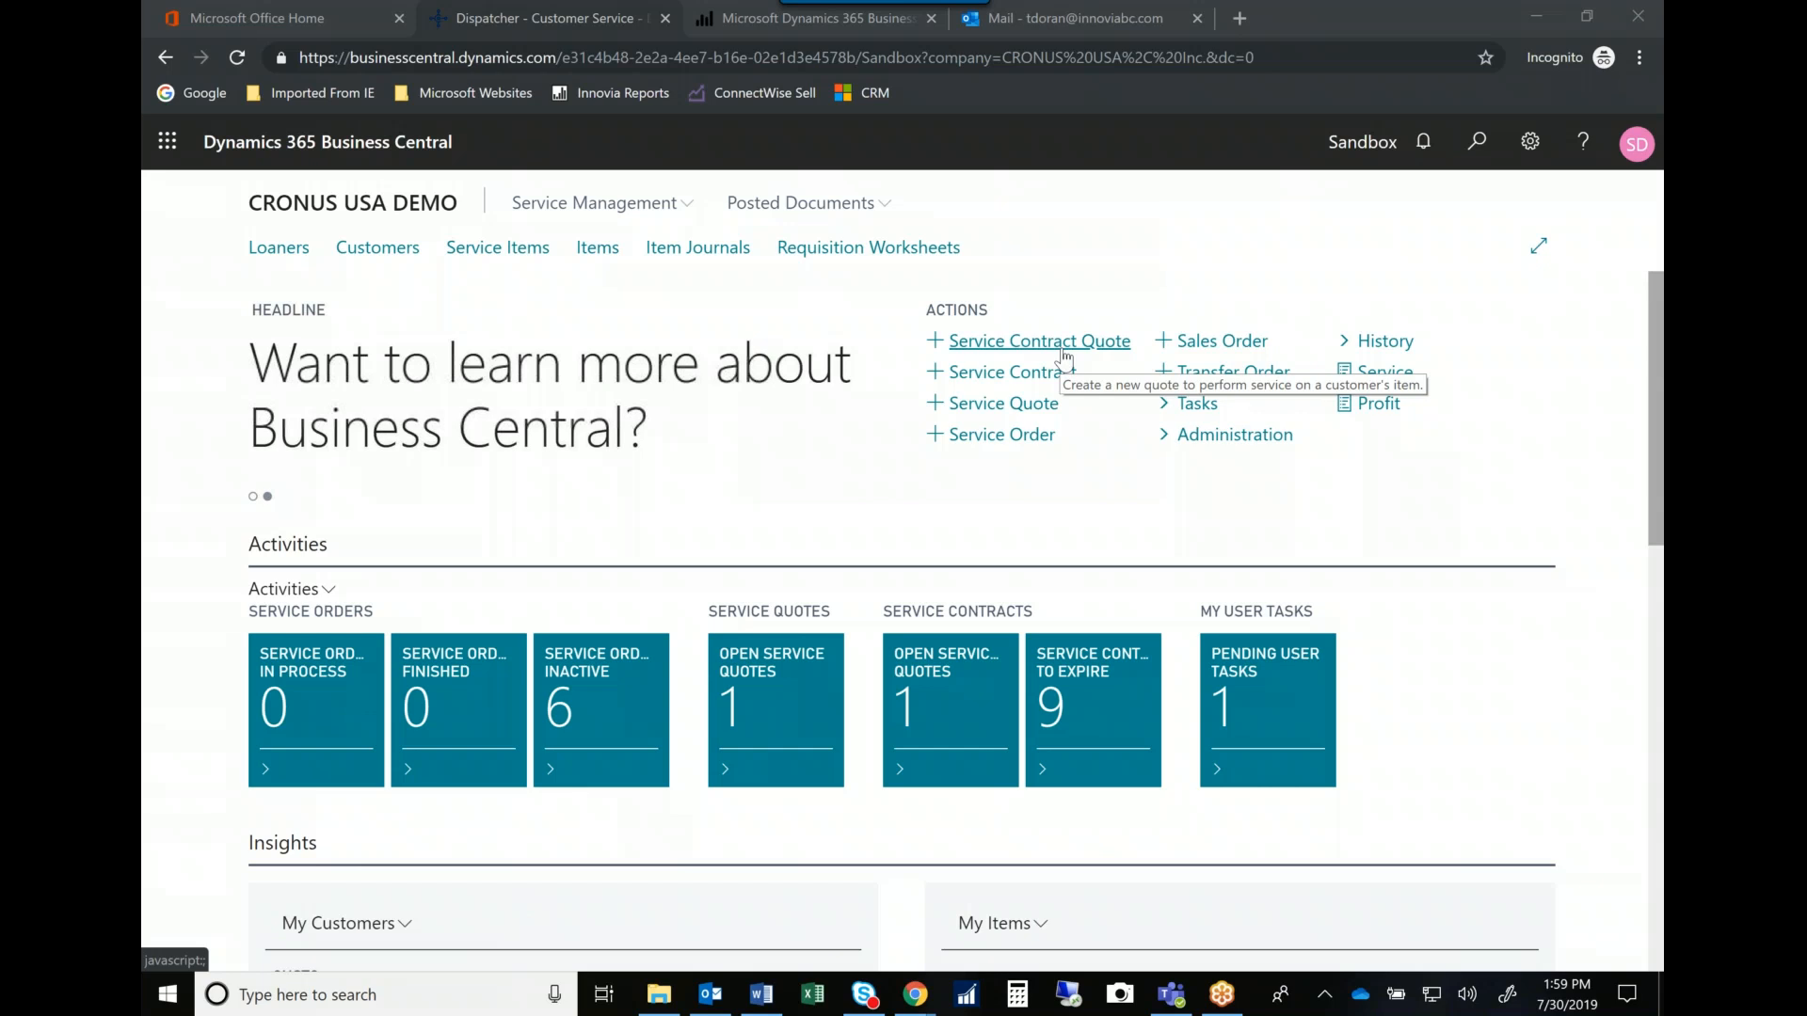
mouse_move(1002, 403)
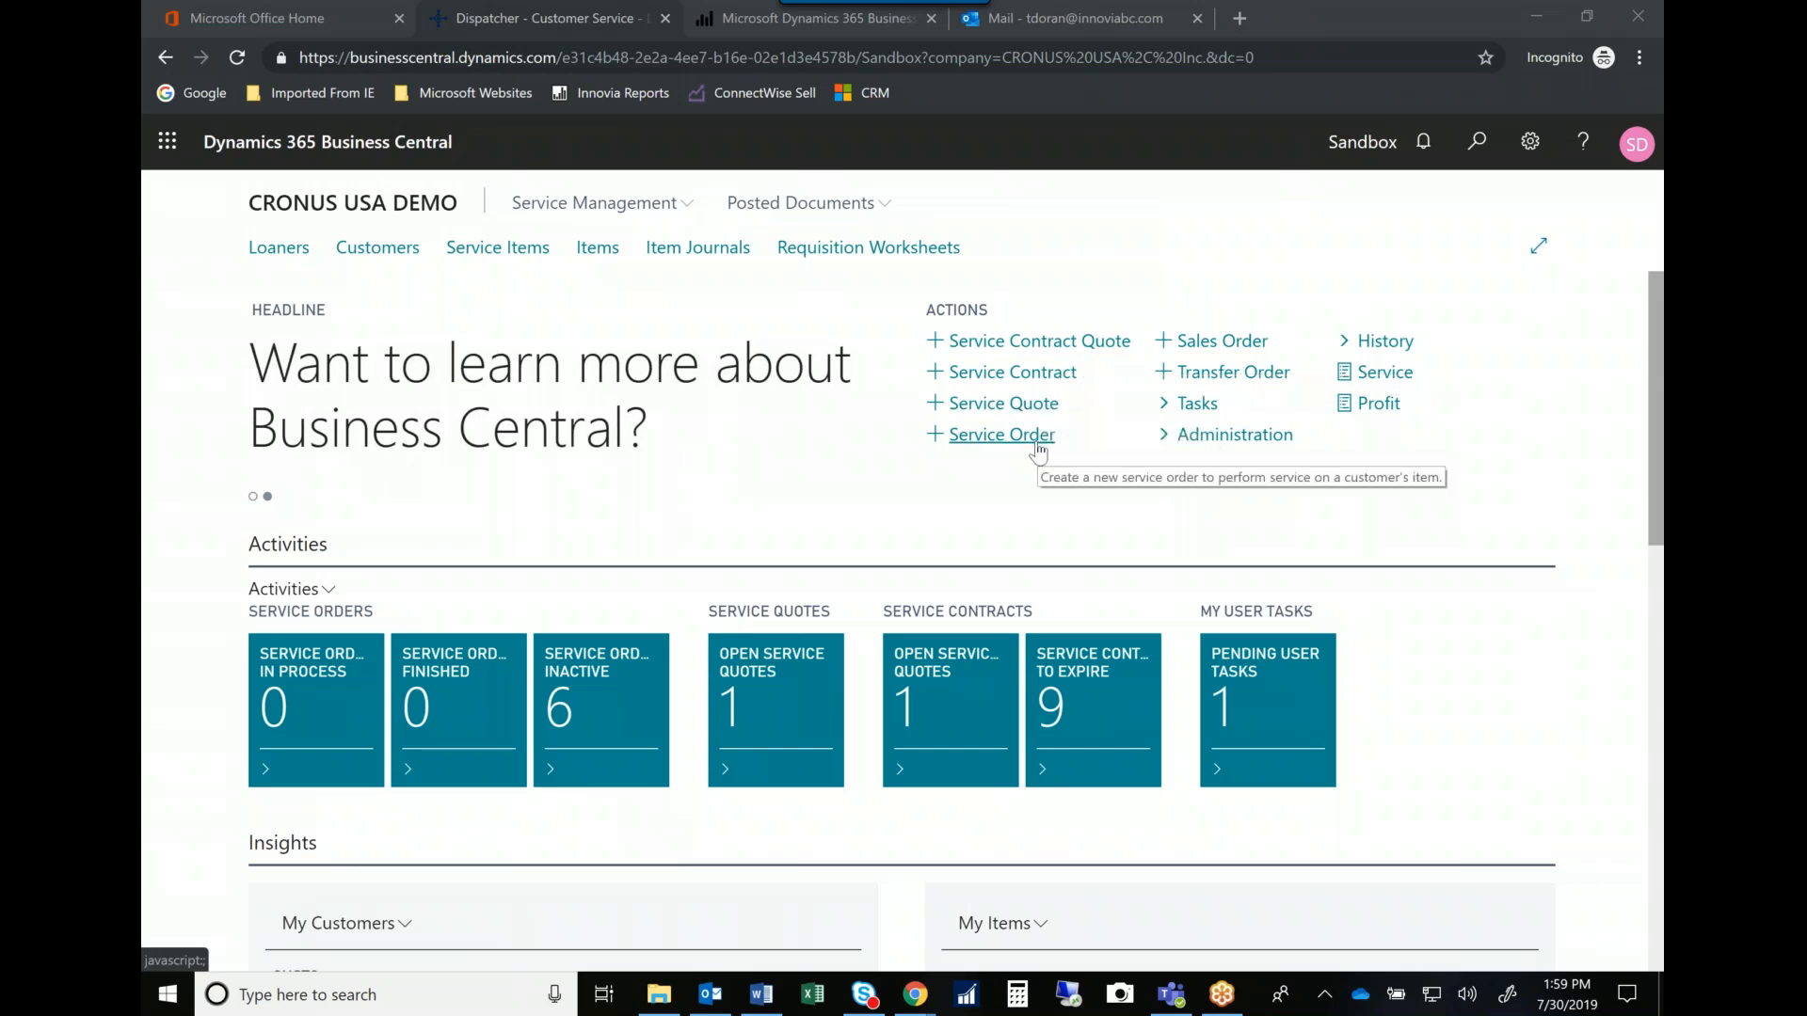
mouse_move(1232, 371)
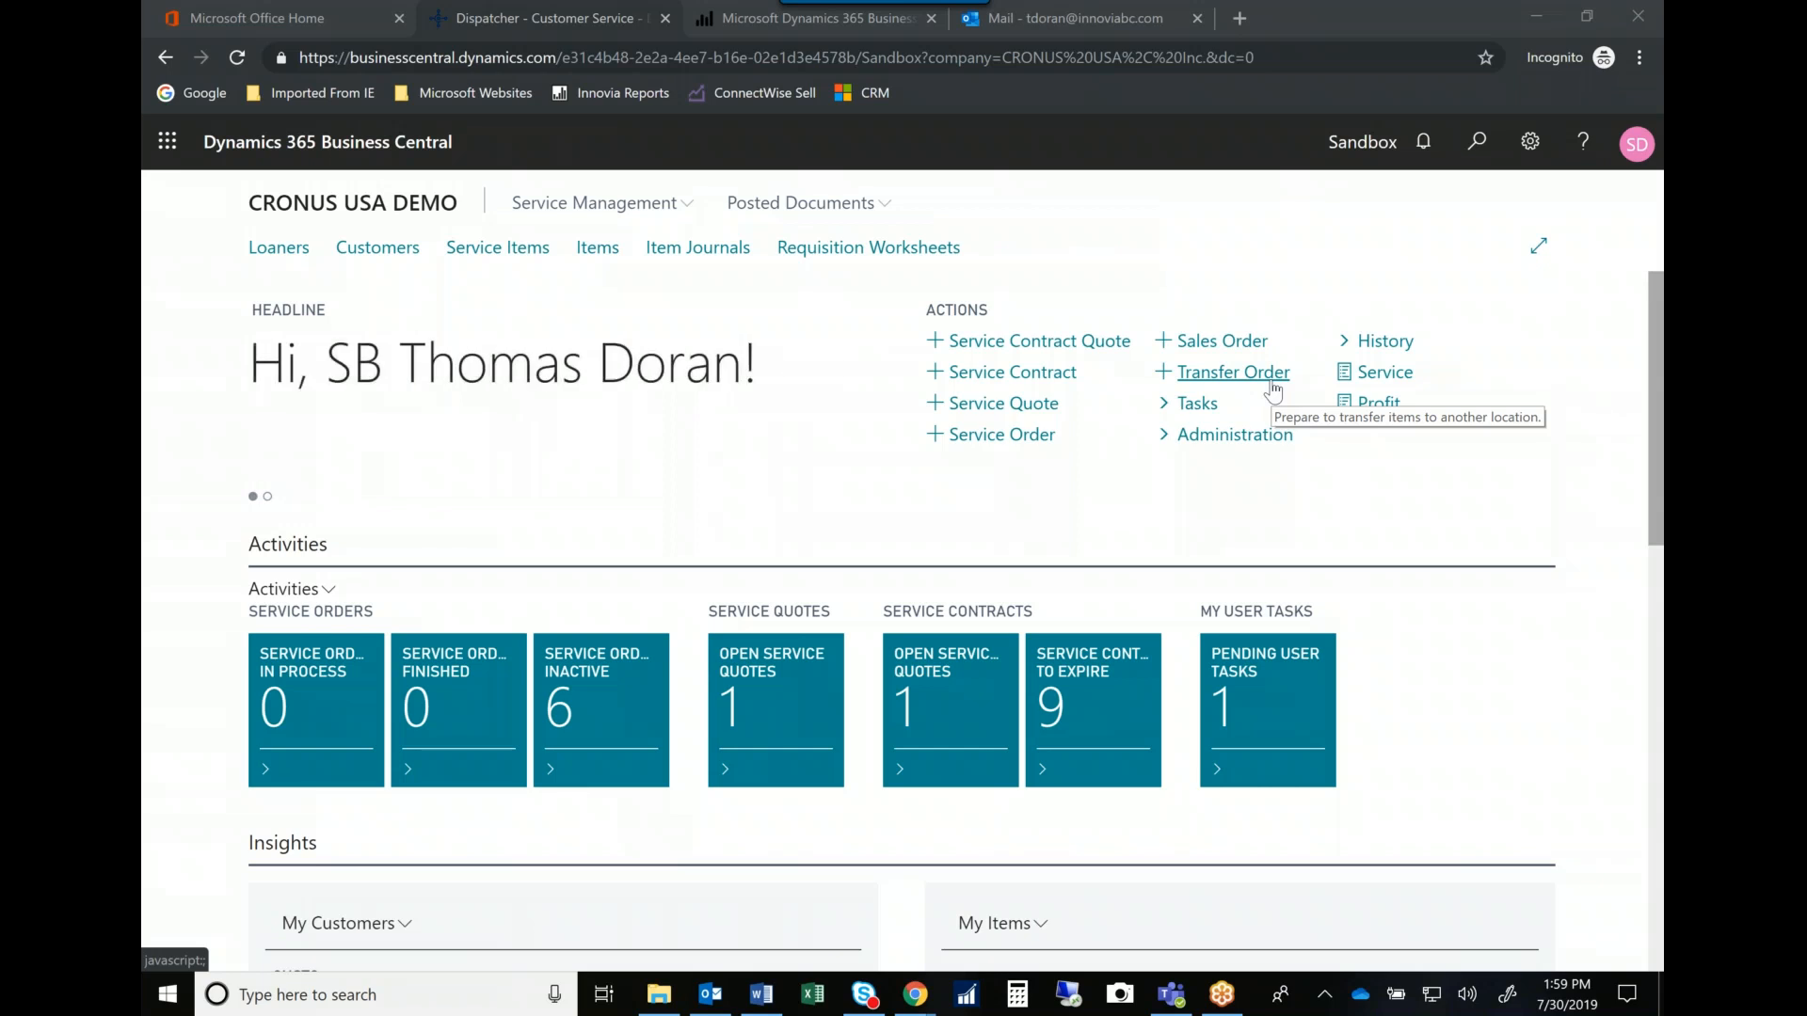
mouse_move(412, 346)
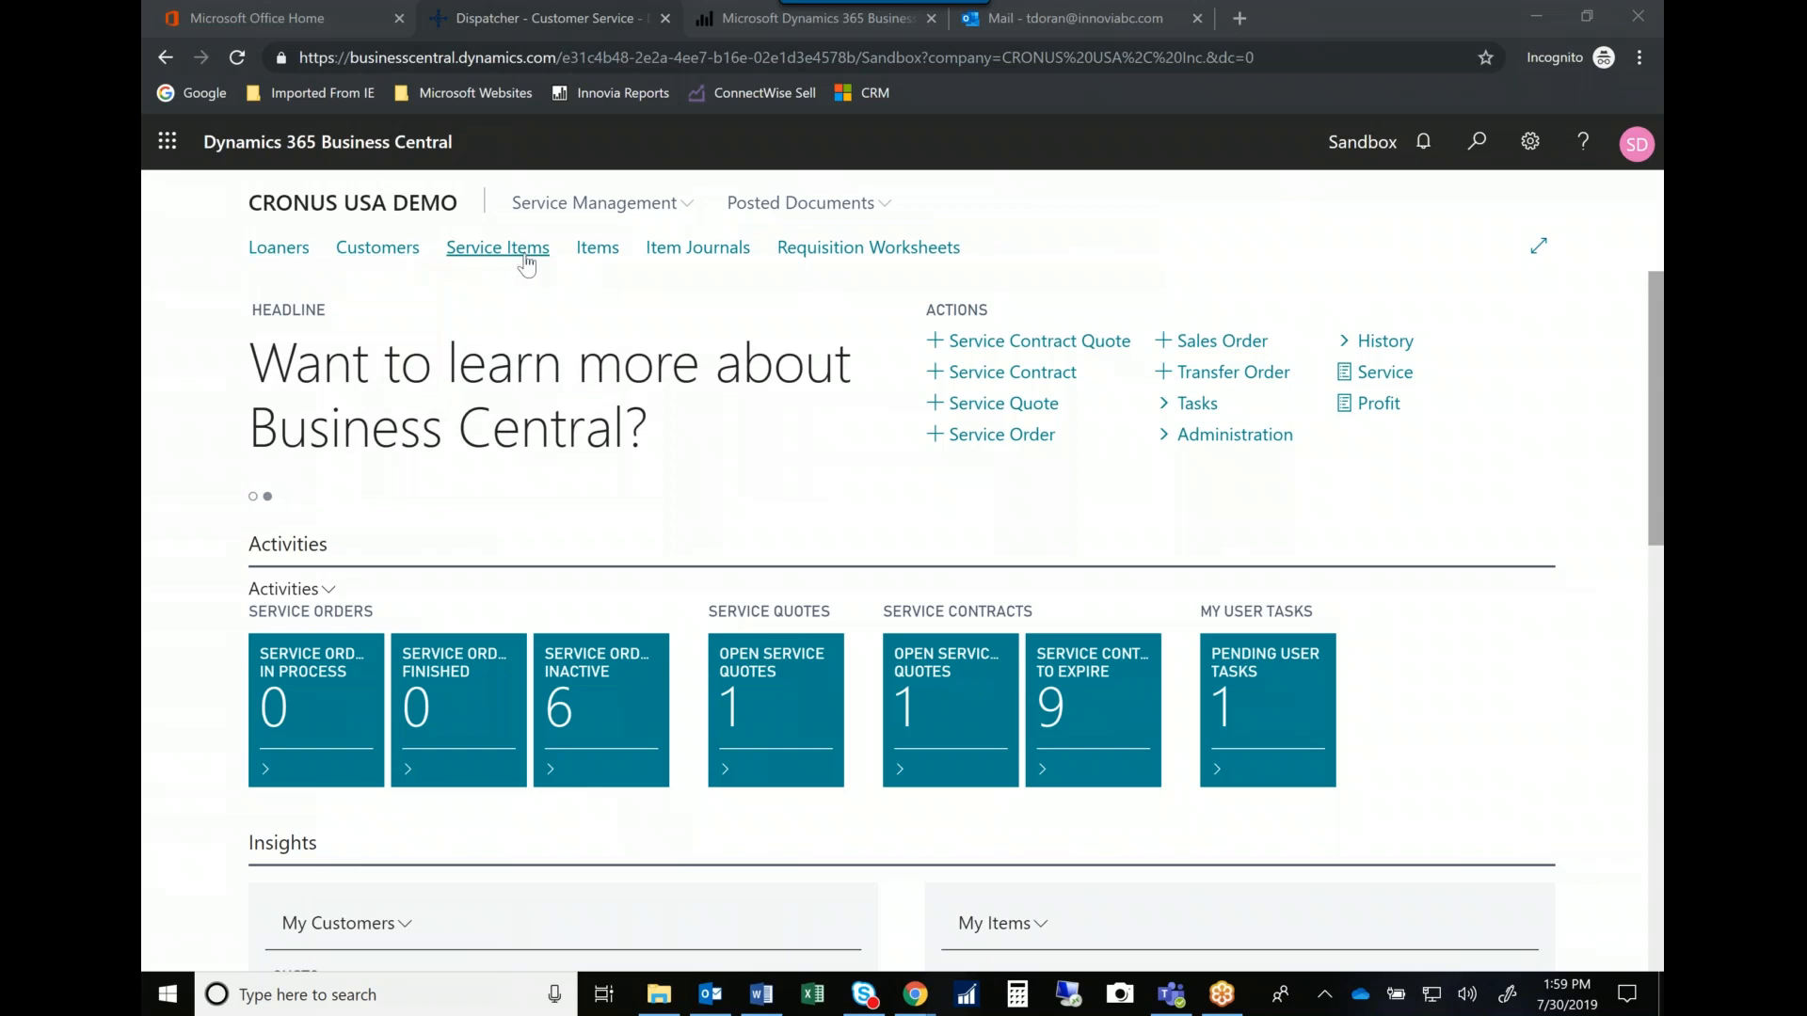
mouse_move(597, 247)
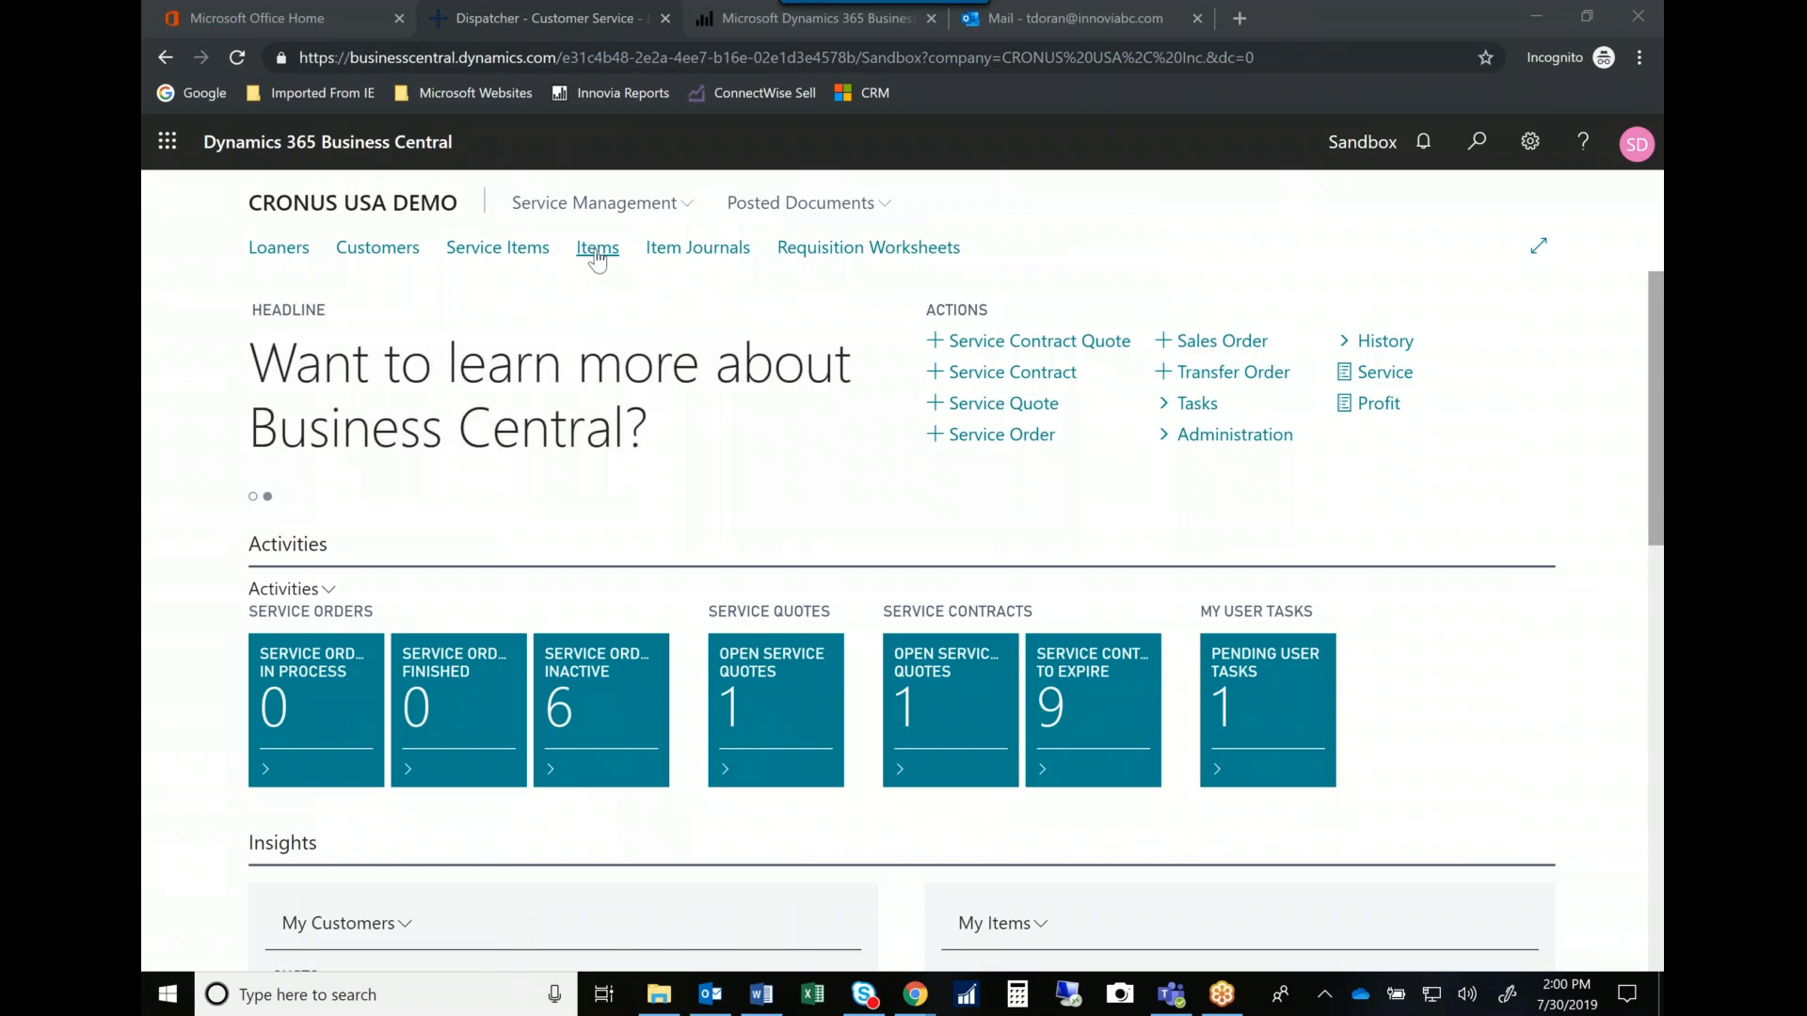
mouse_move(587, 256)
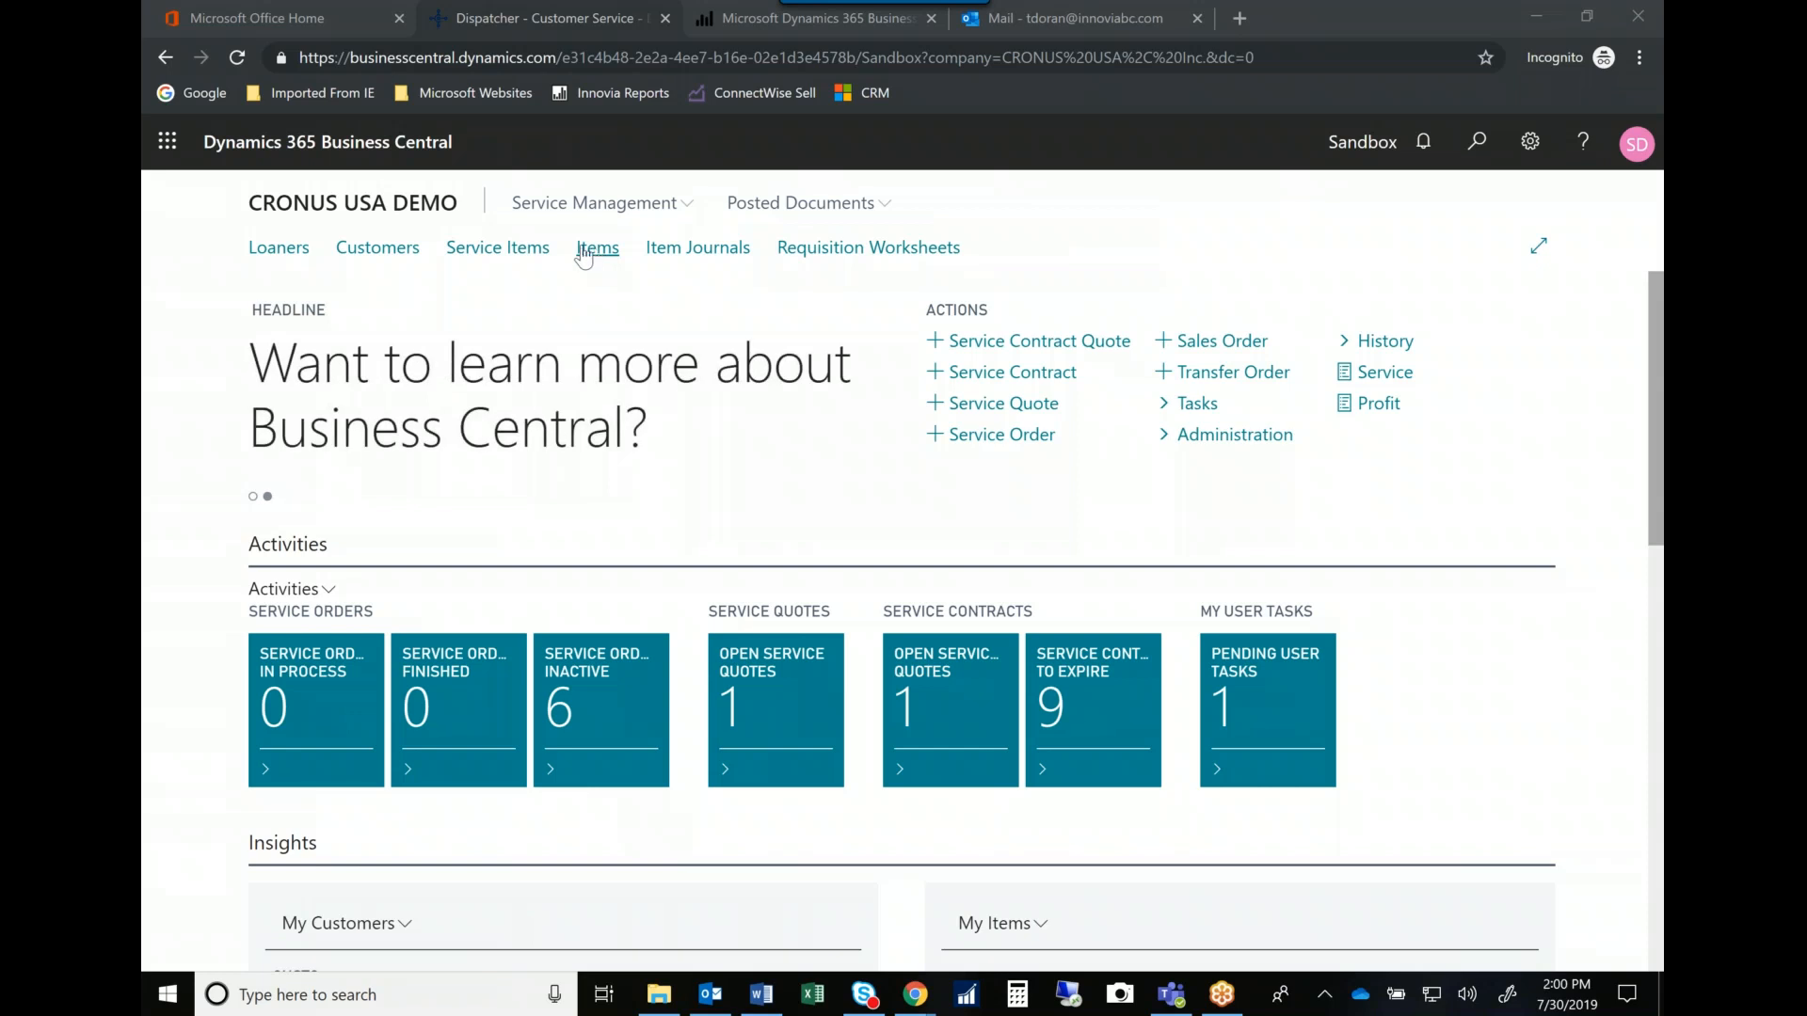
mouse_move(497, 247)
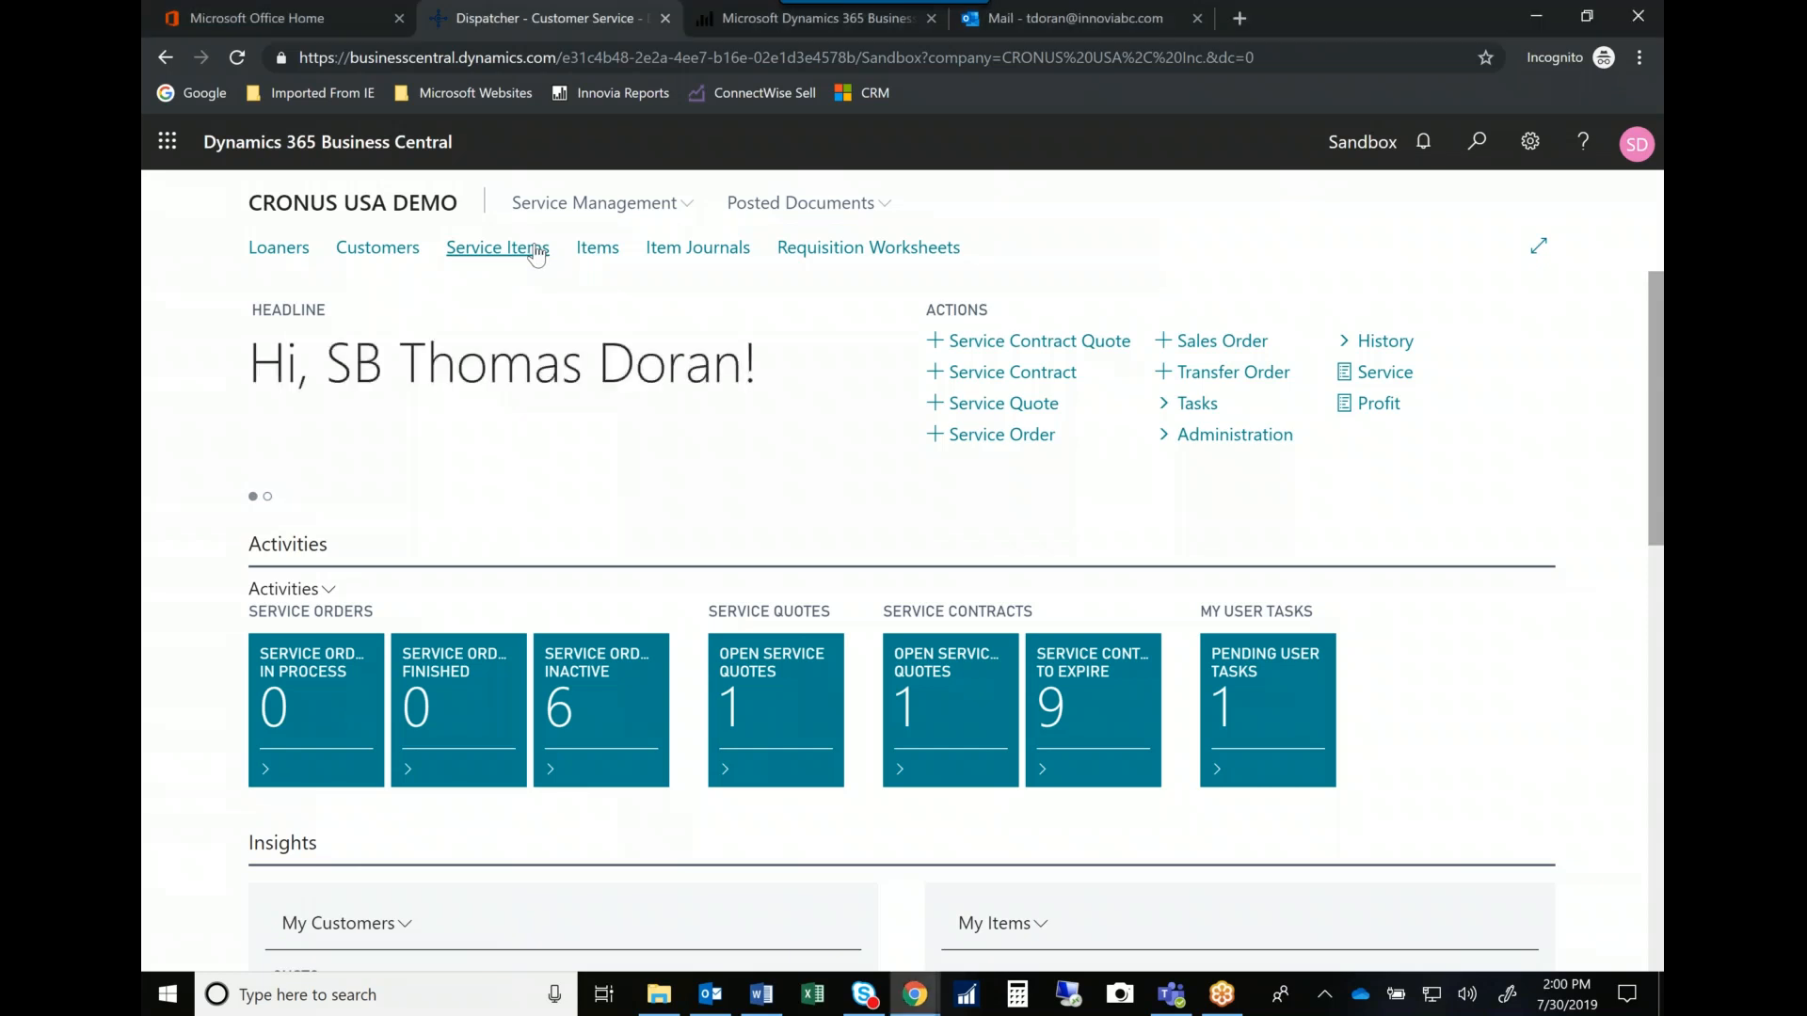
Open the Service Items list from the role center navigation bar.
click(497, 246)
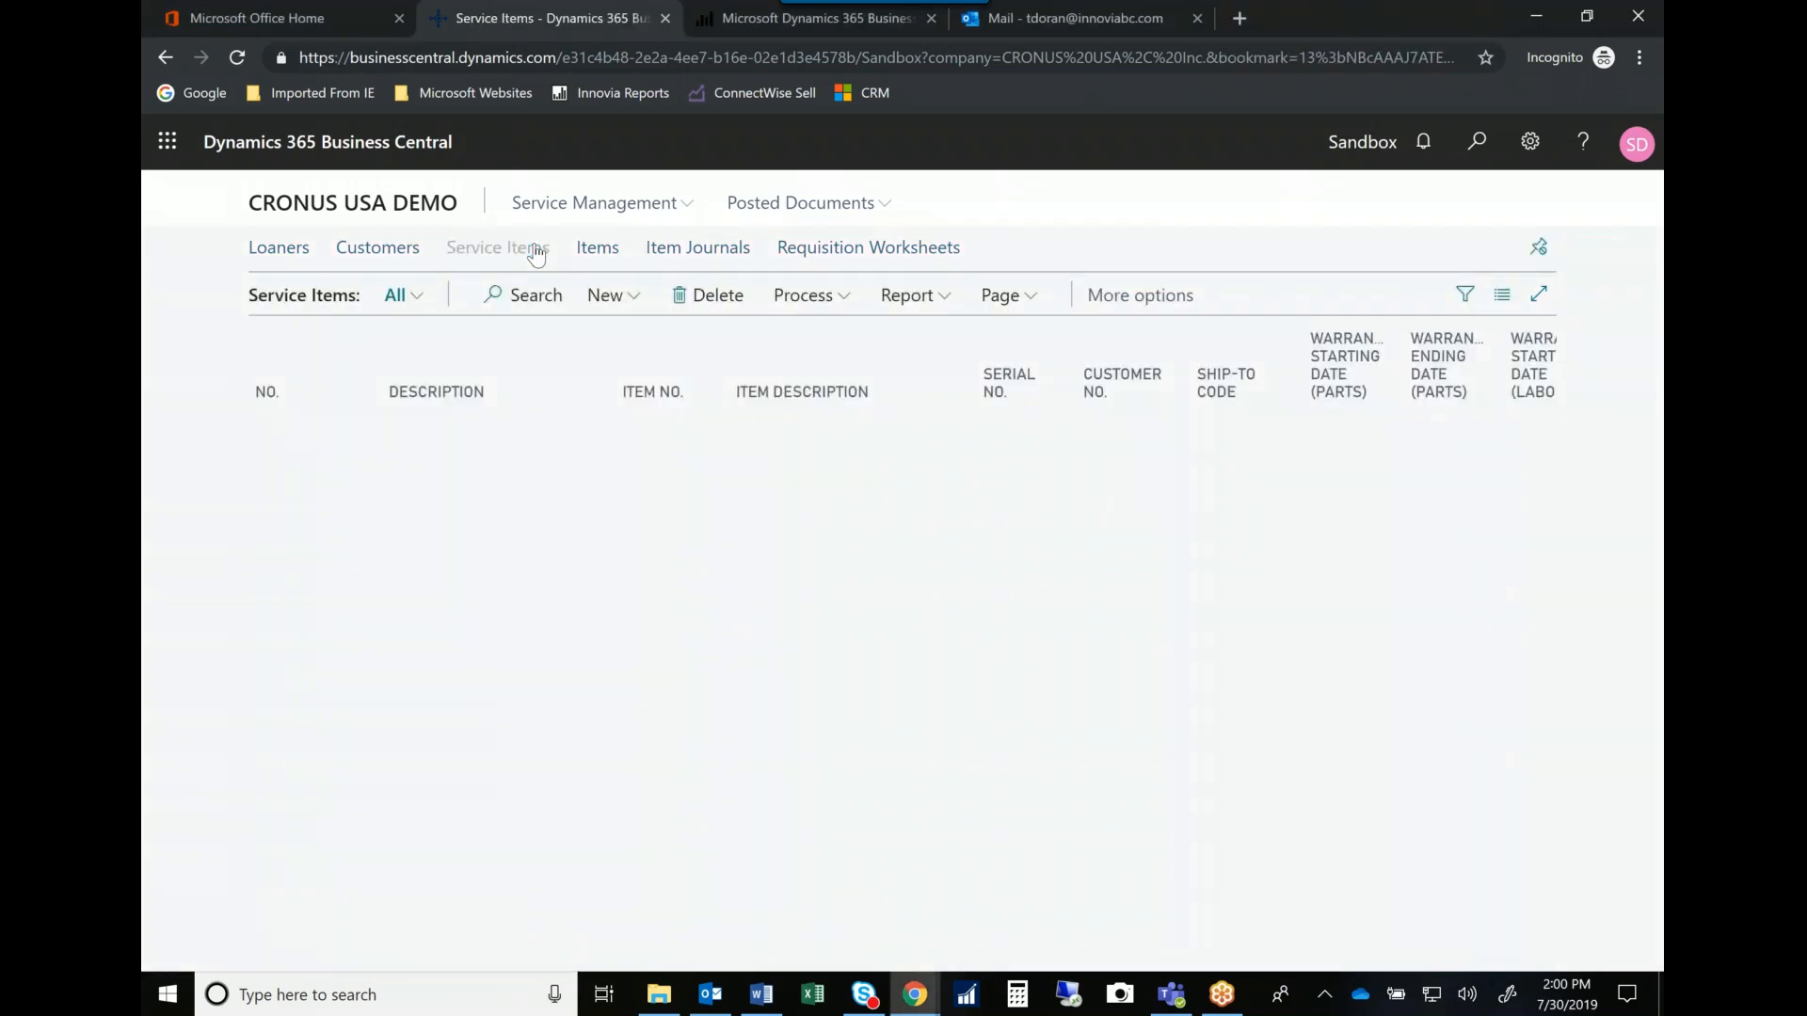
click(498, 247)
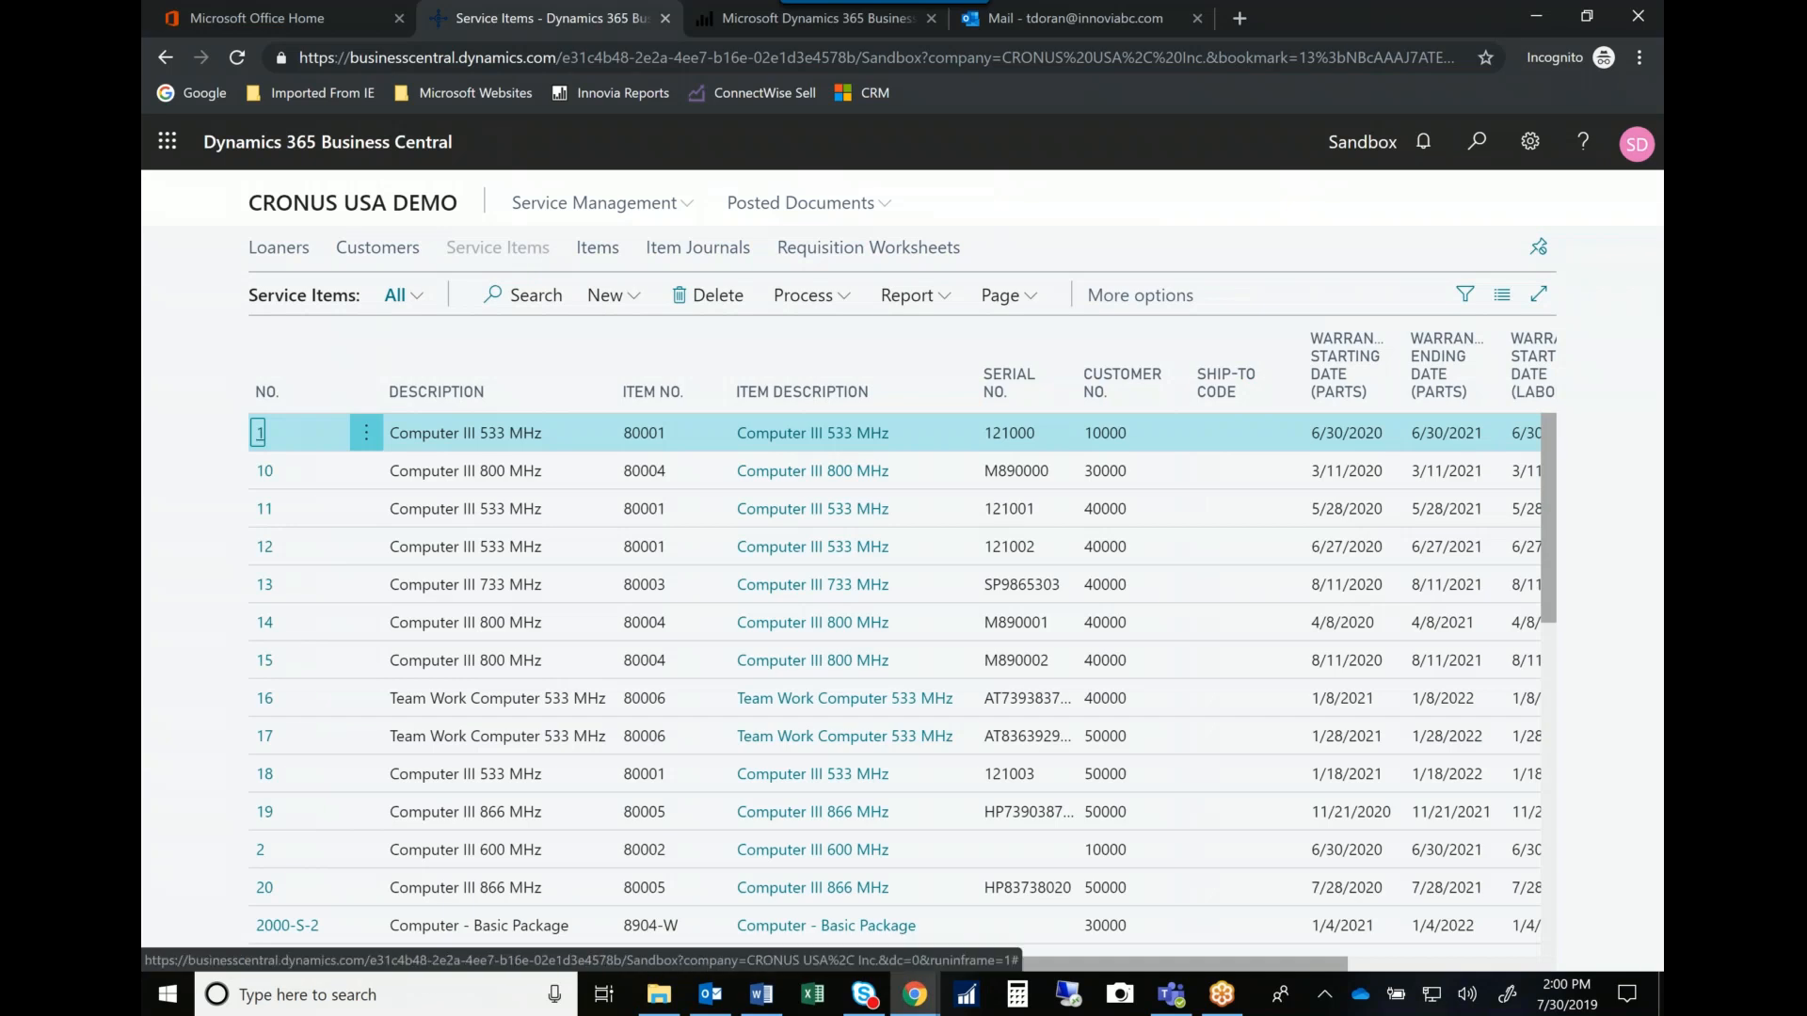
mouse_move(556, 256)
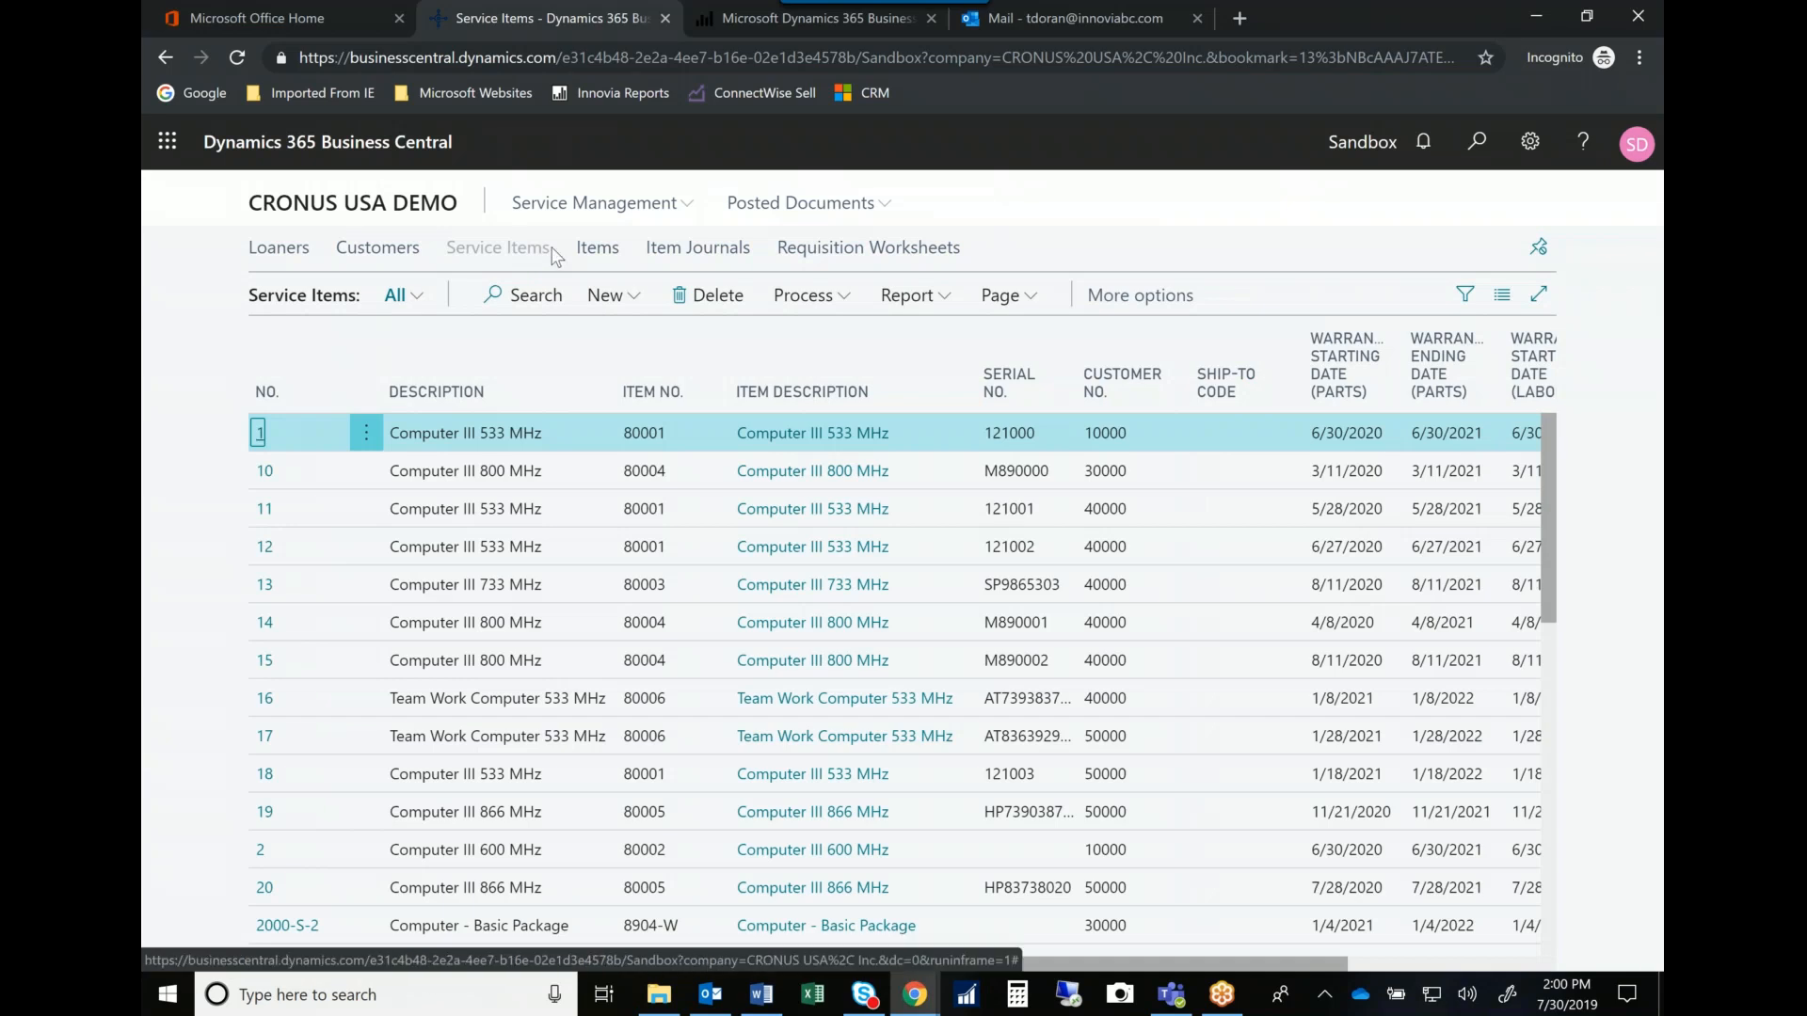
mouse_move(553, 447)
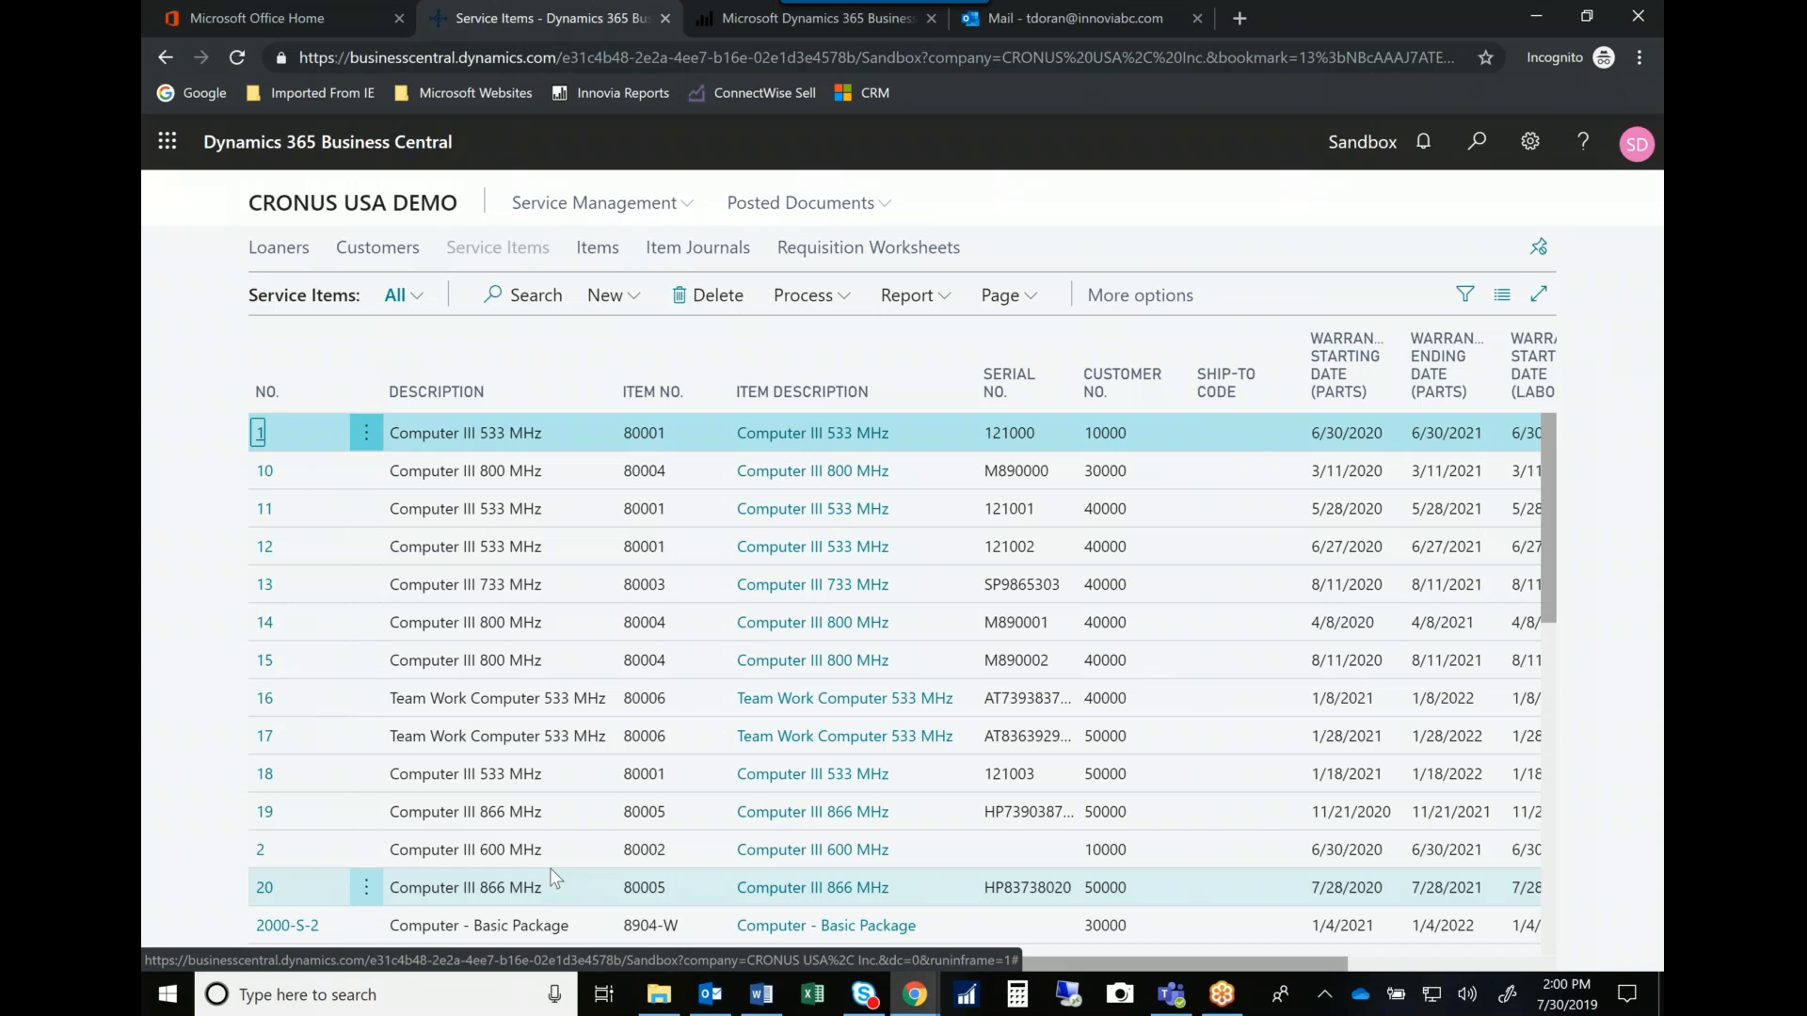
mouse_move(1390, 823)
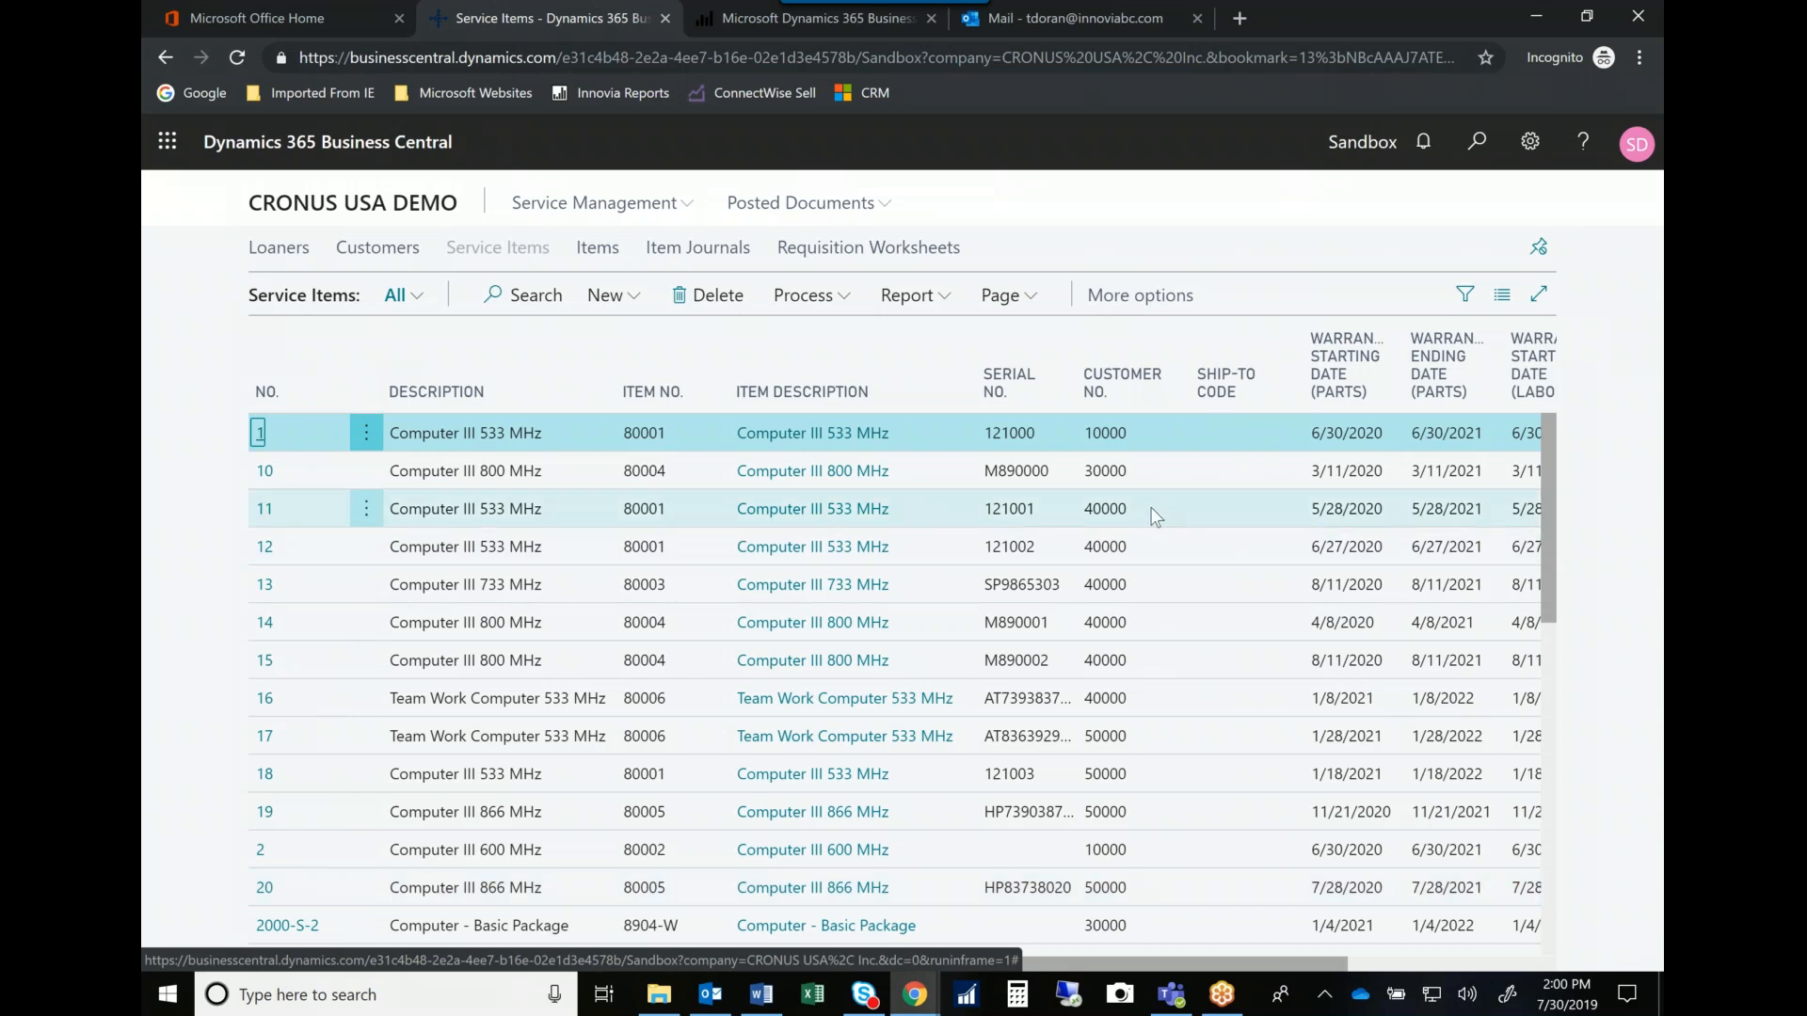
mouse_move(1163, 569)
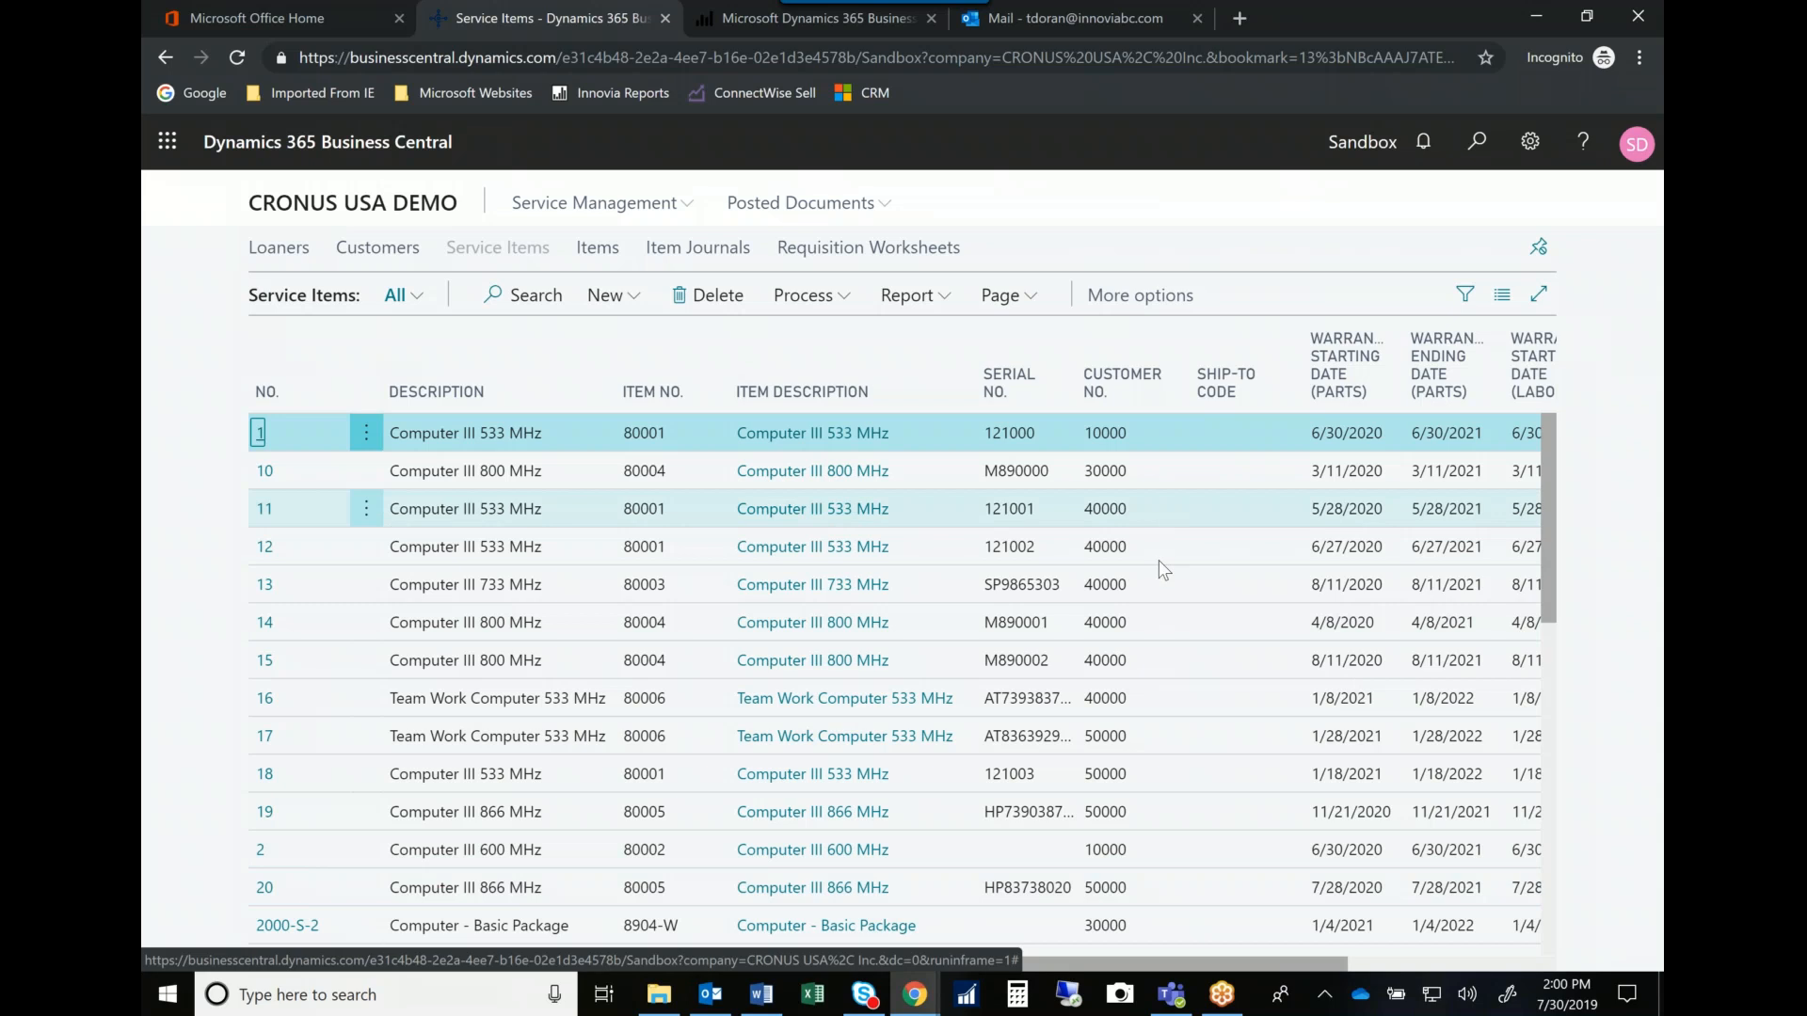
mouse_move(1107, 482)
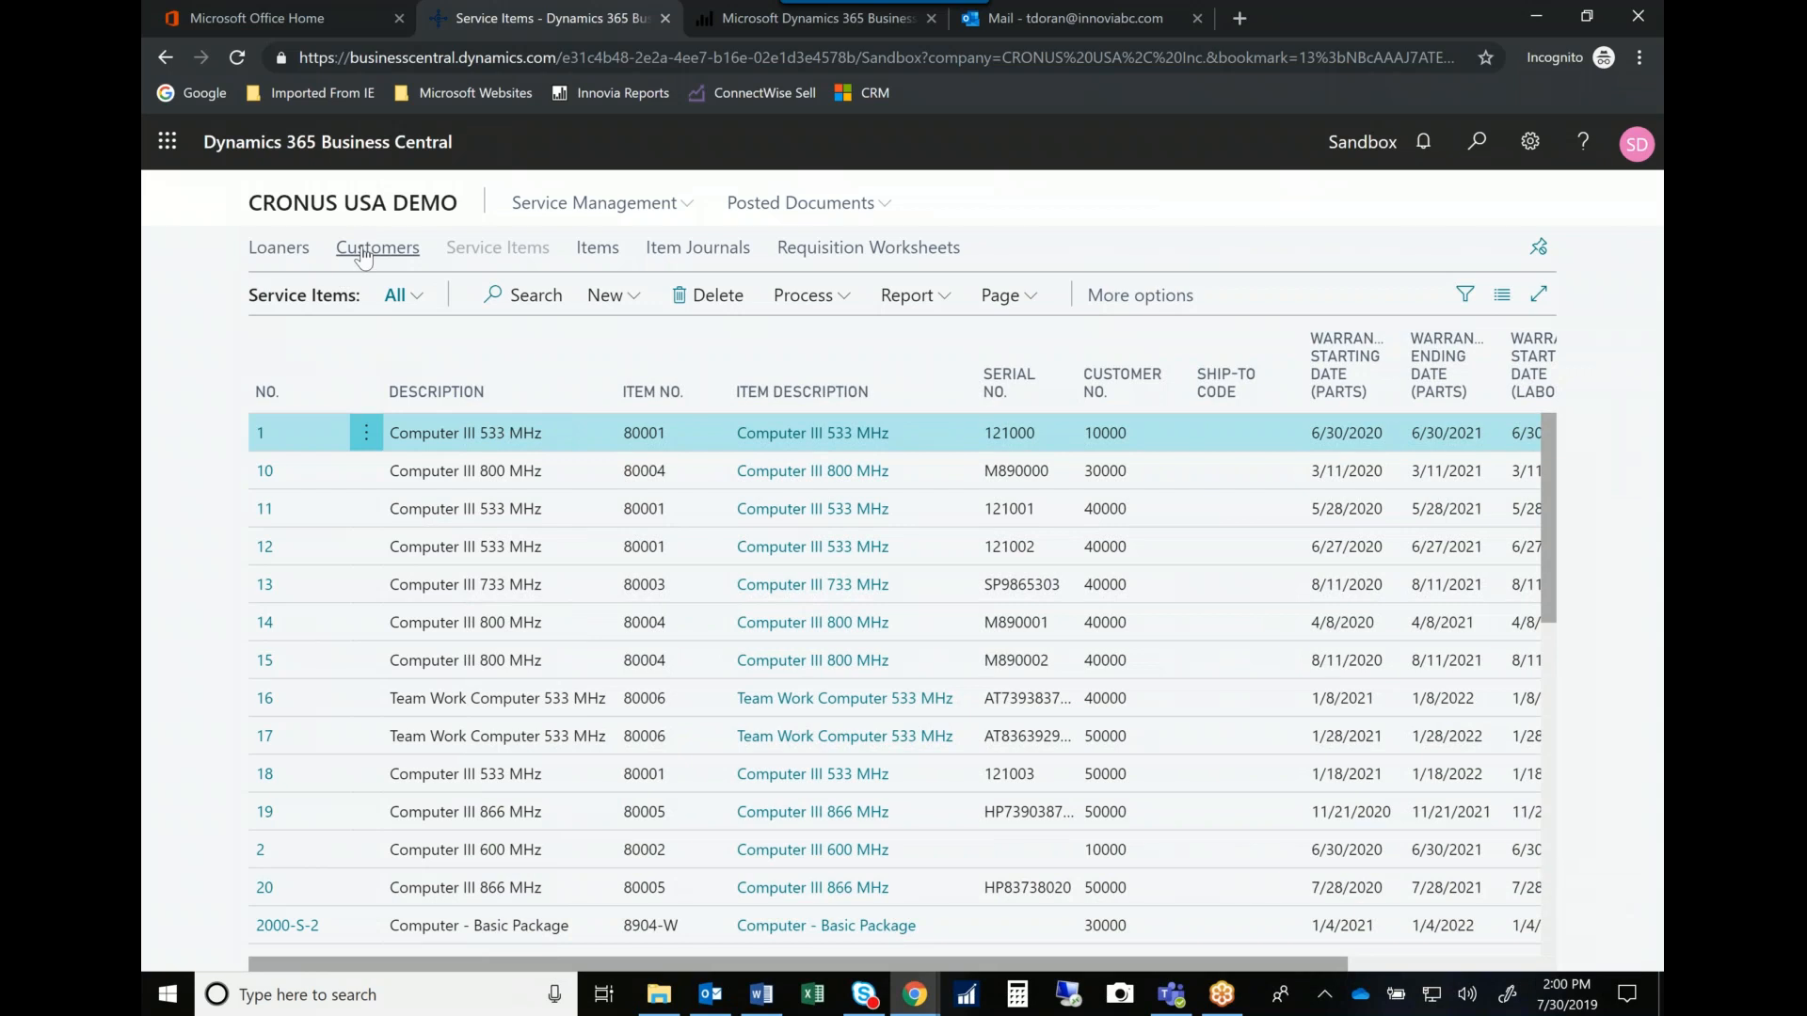
Search the Customers list for 4000 and open Deerfield Graphics Company's card (No. 40000).
click(376, 247)
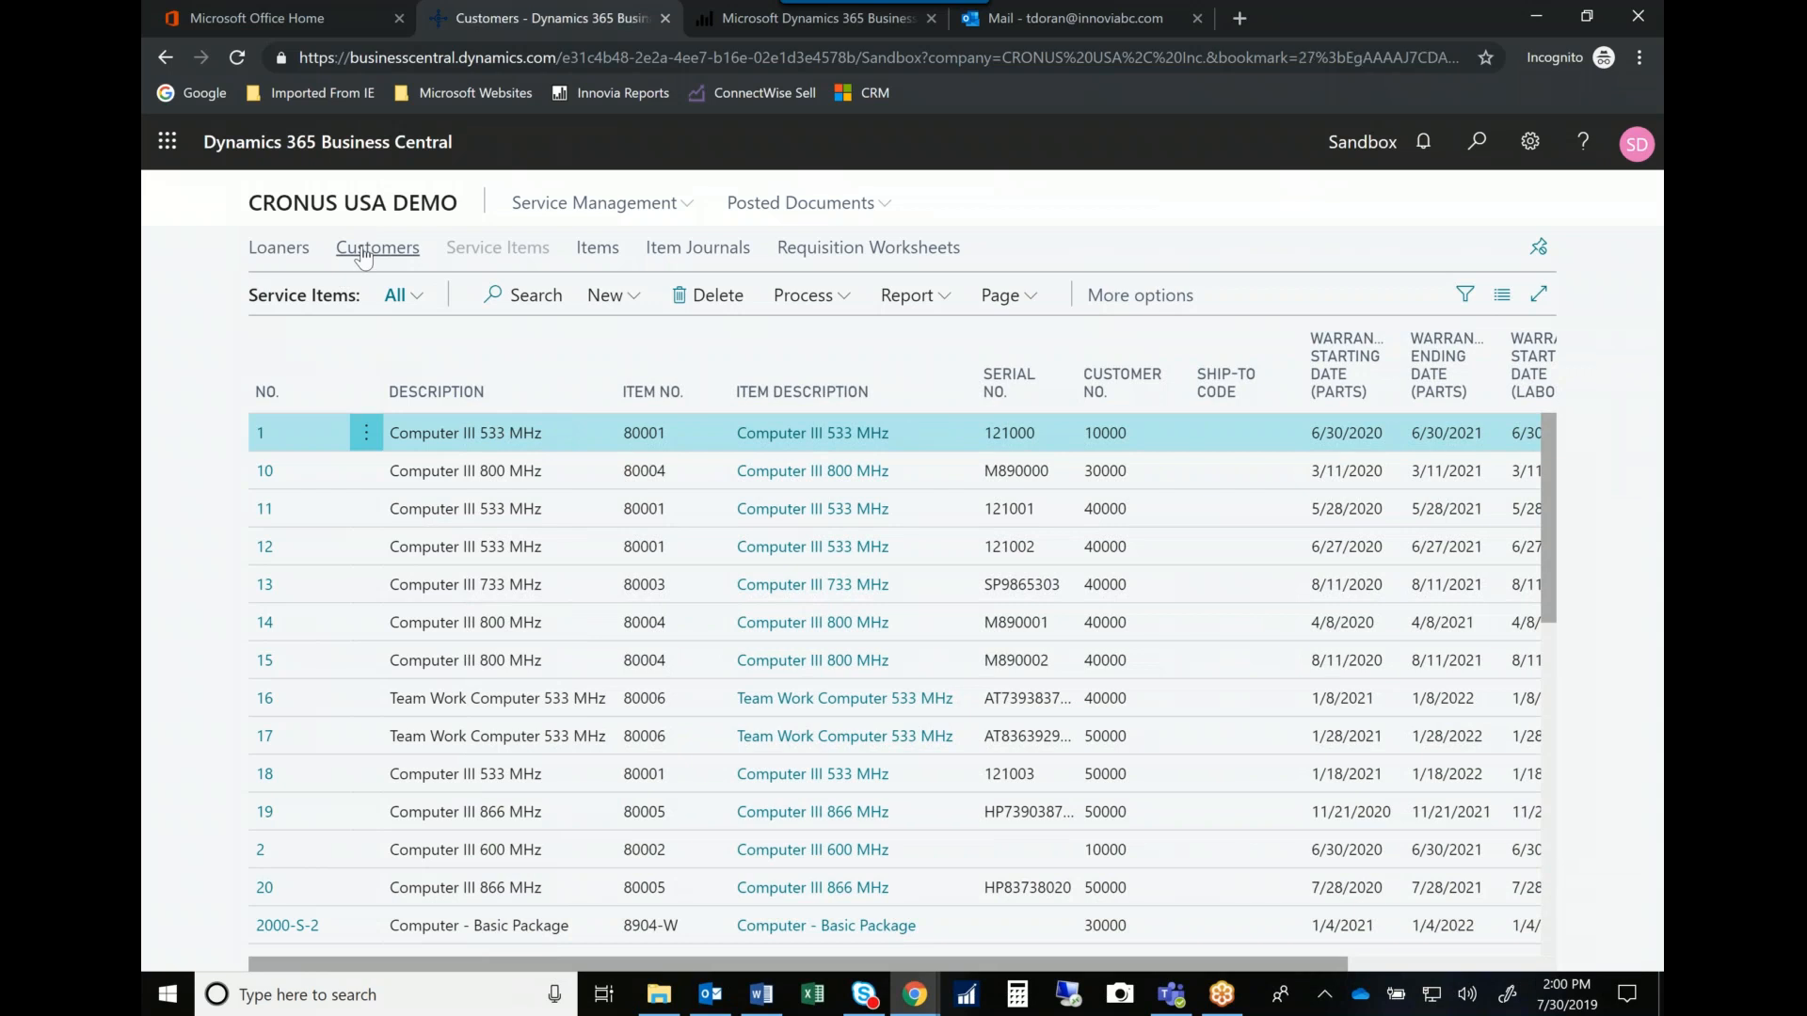
click(377, 246)
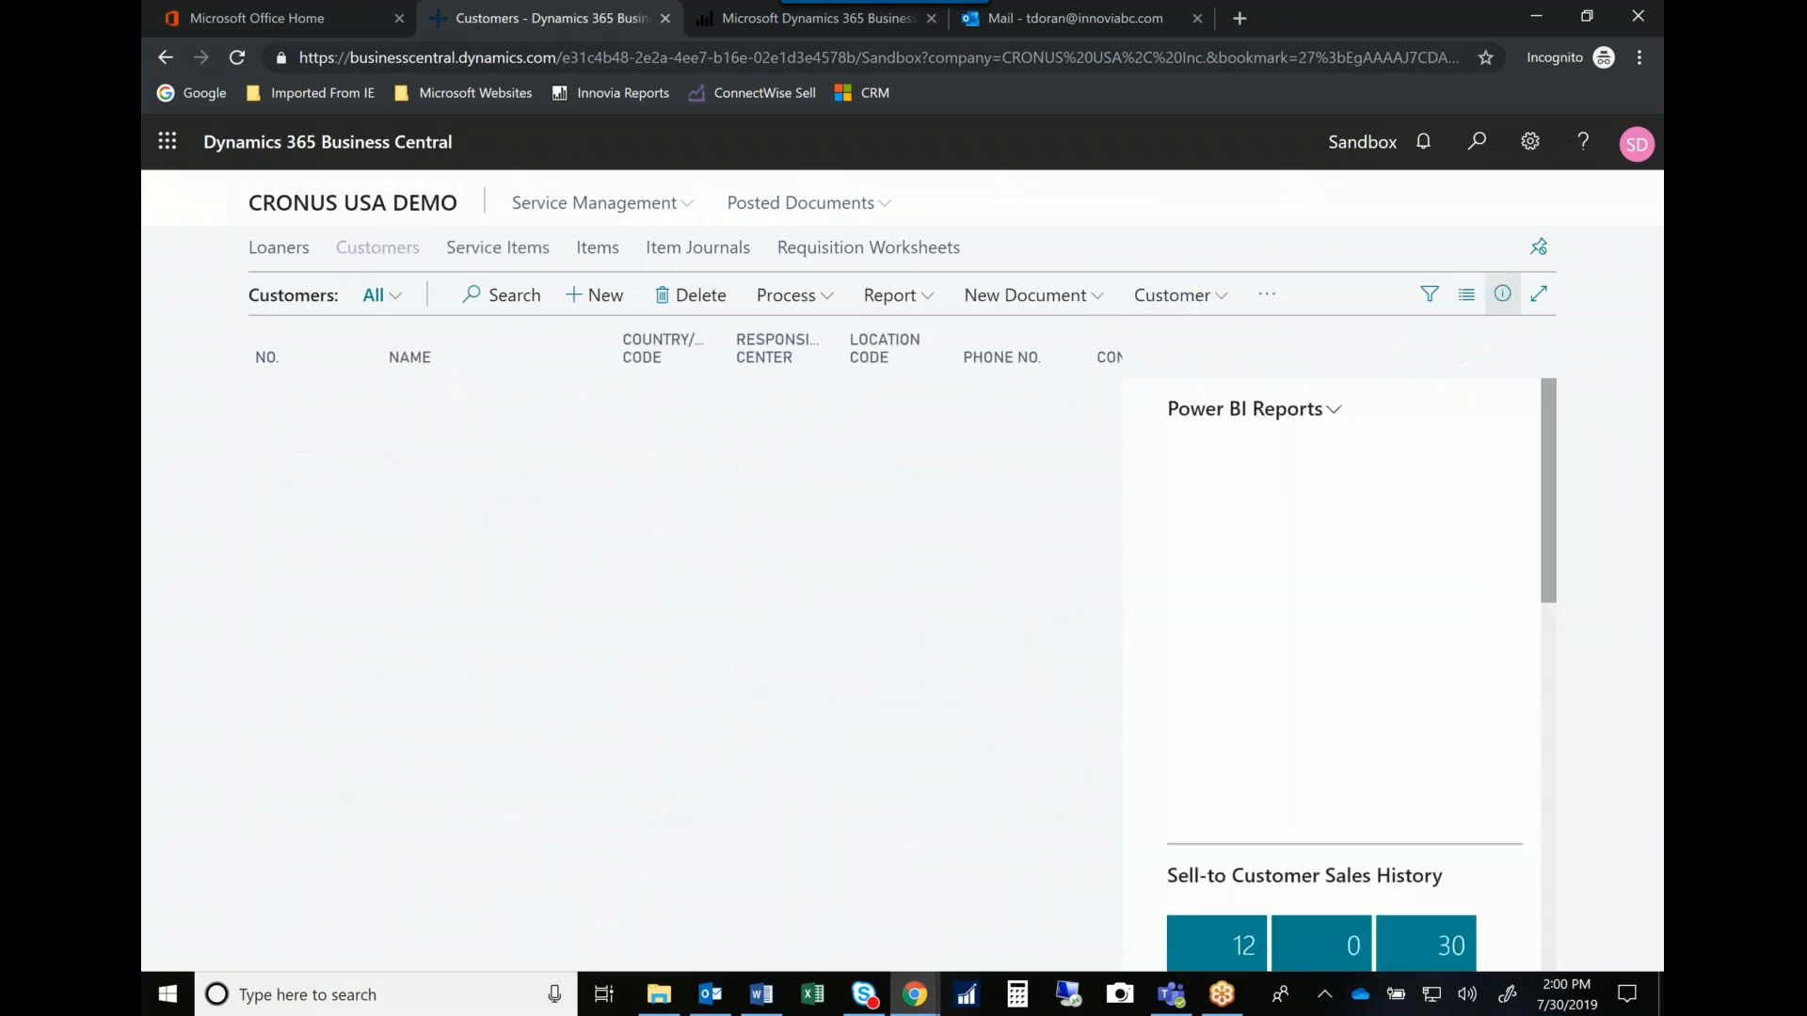
click(498, 295)
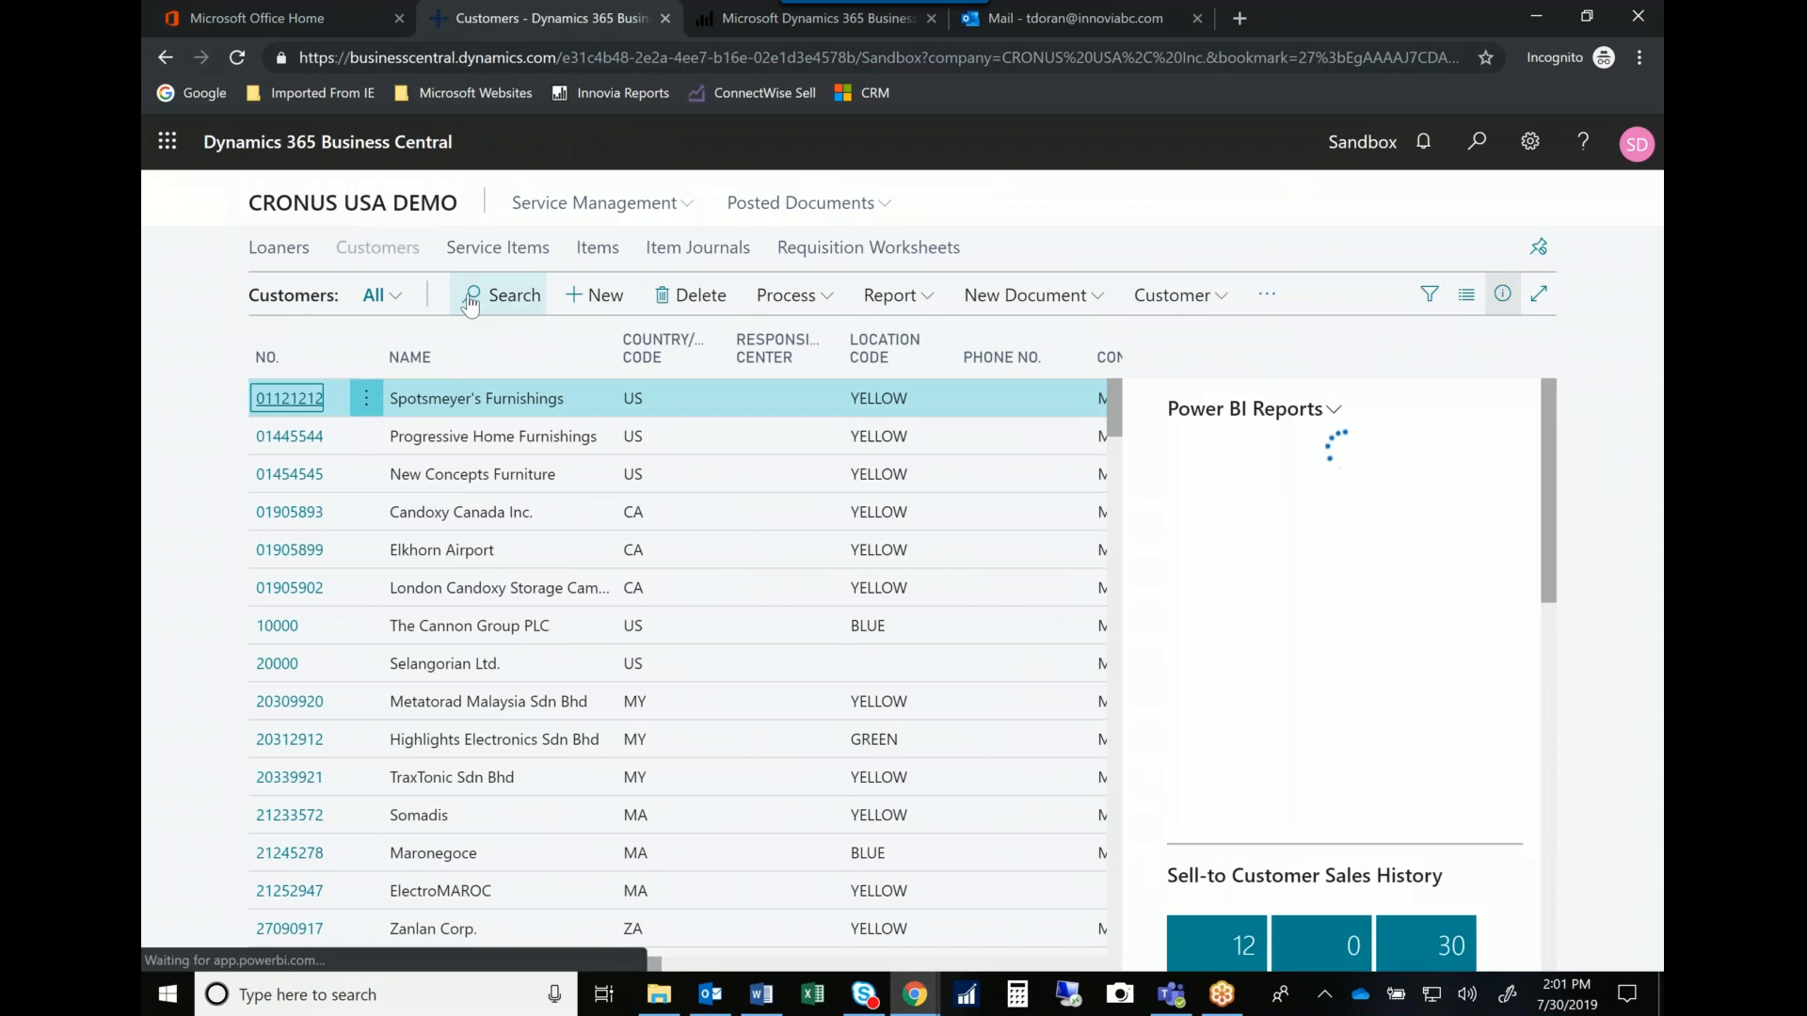
click(502, 294)
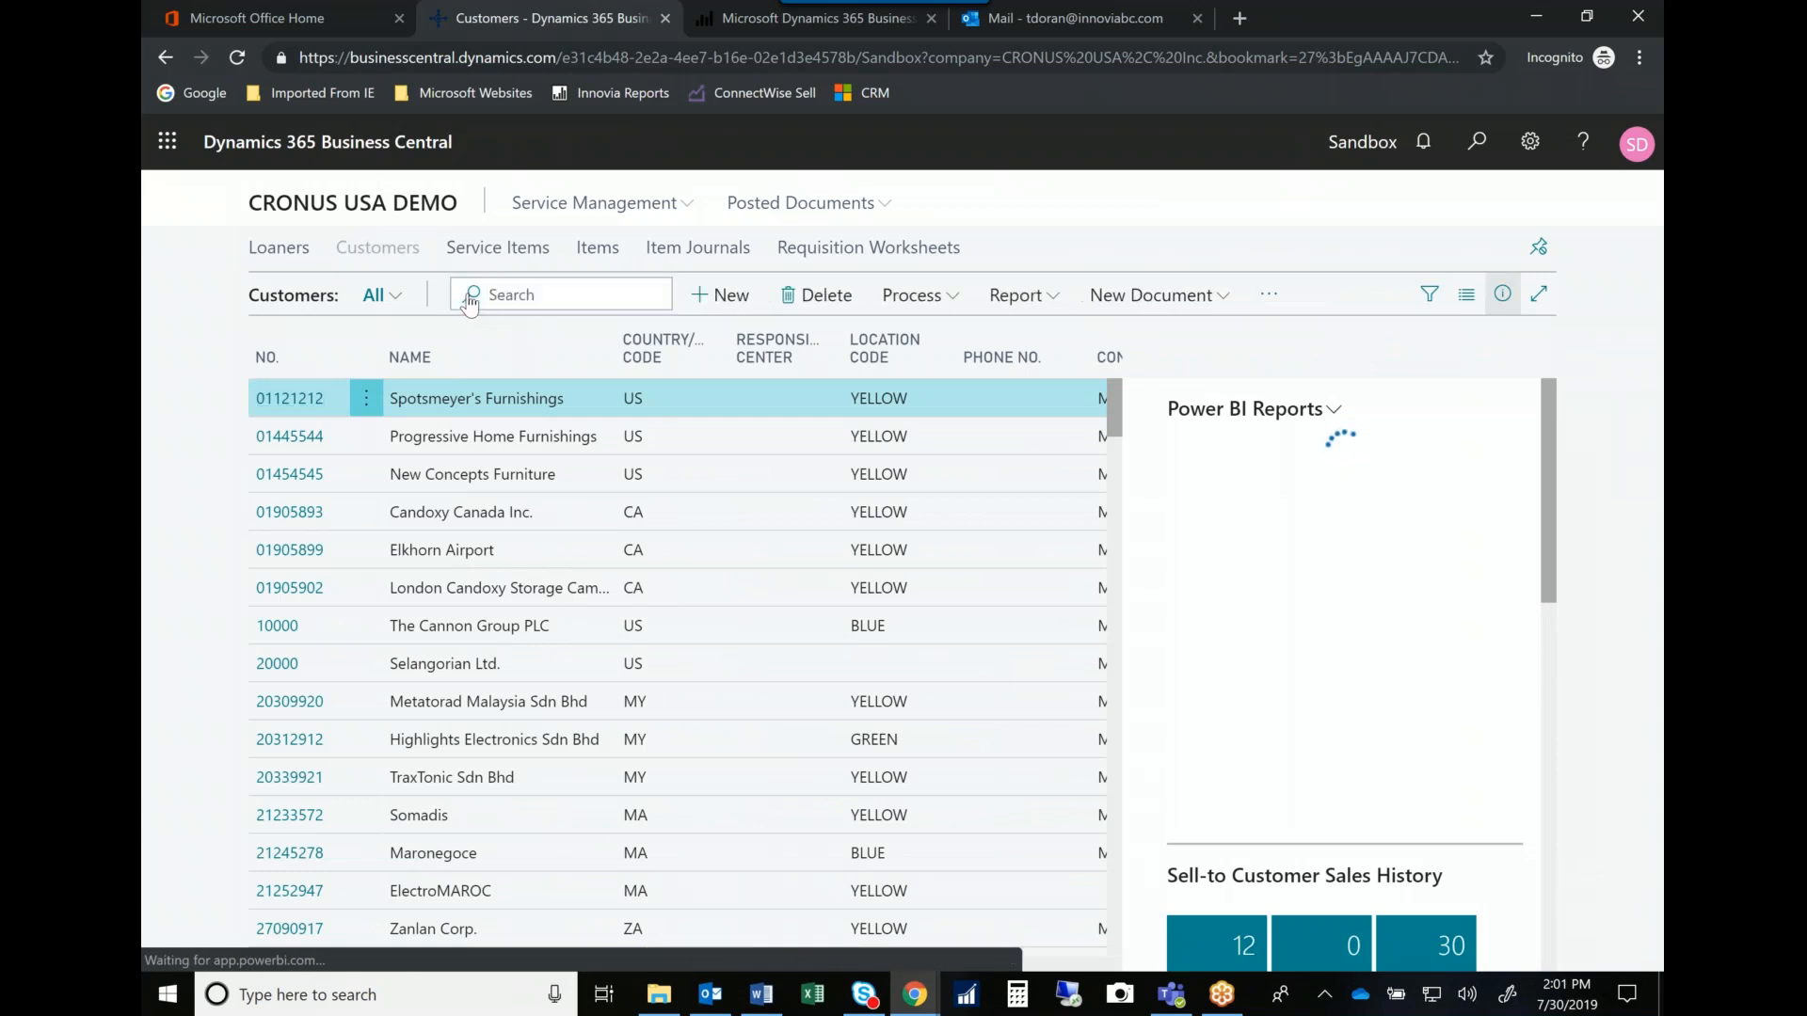
text(4000)
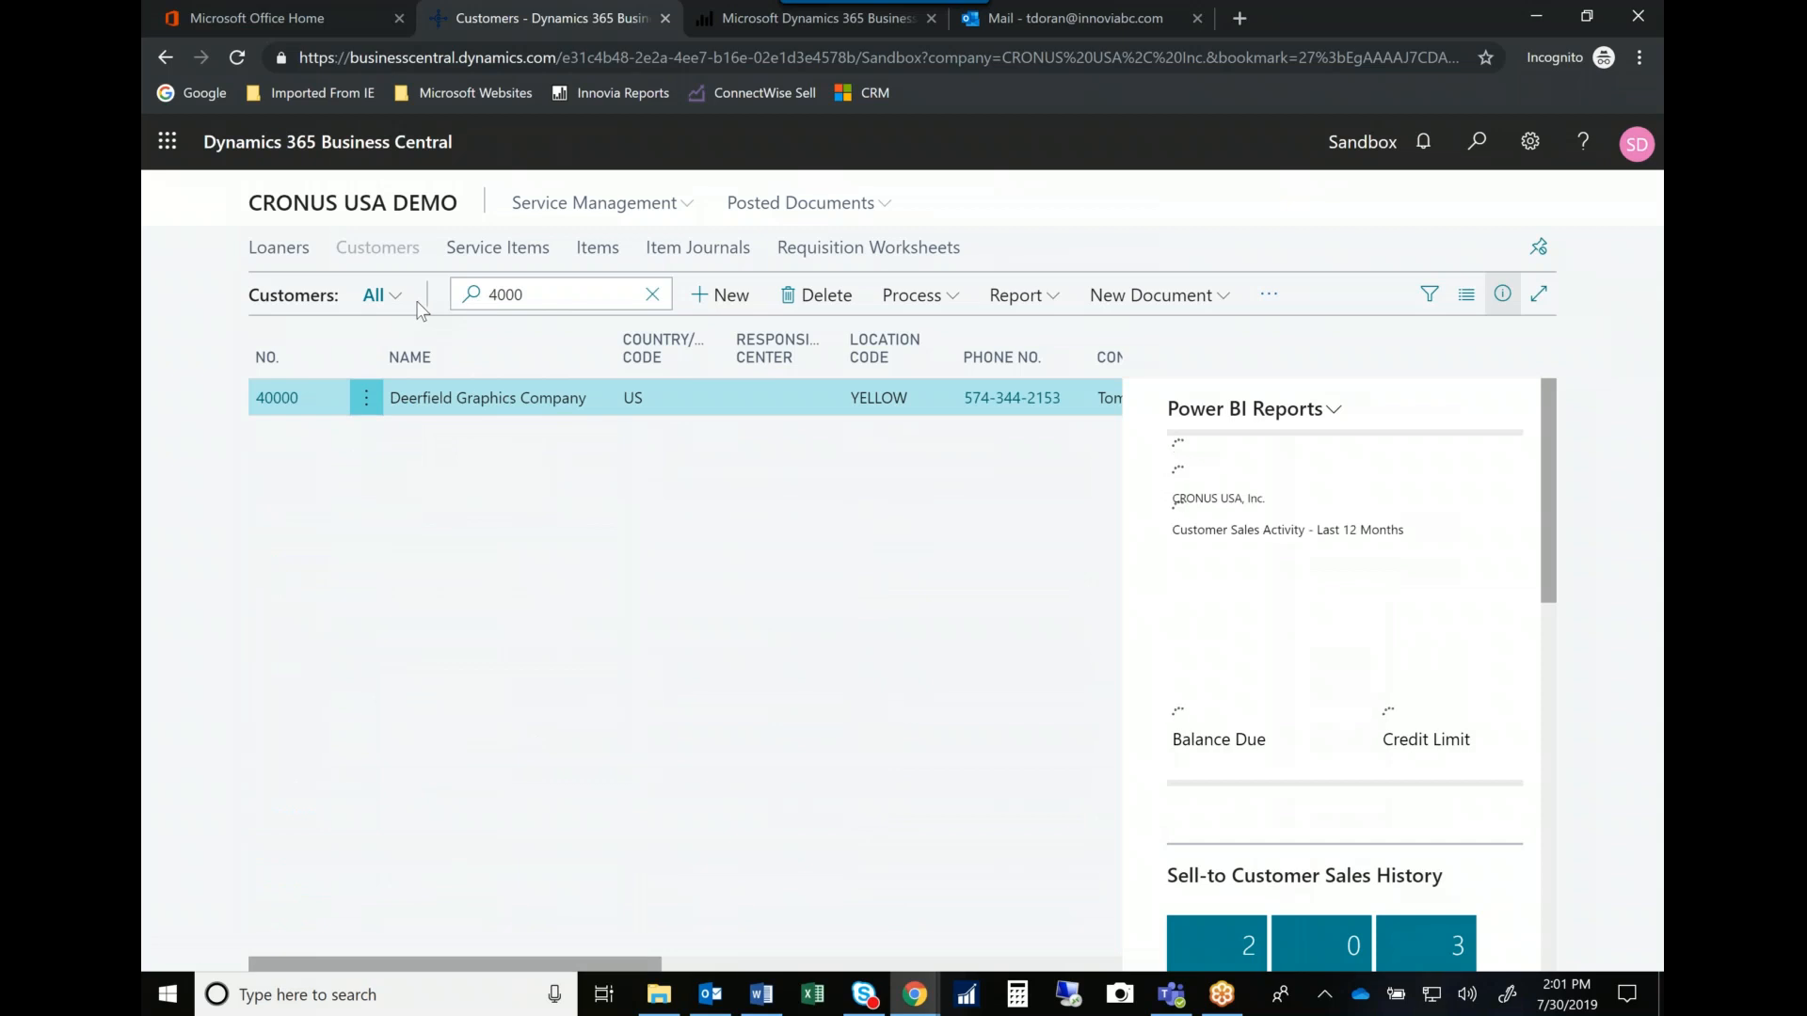
mouse_move(277, 397)
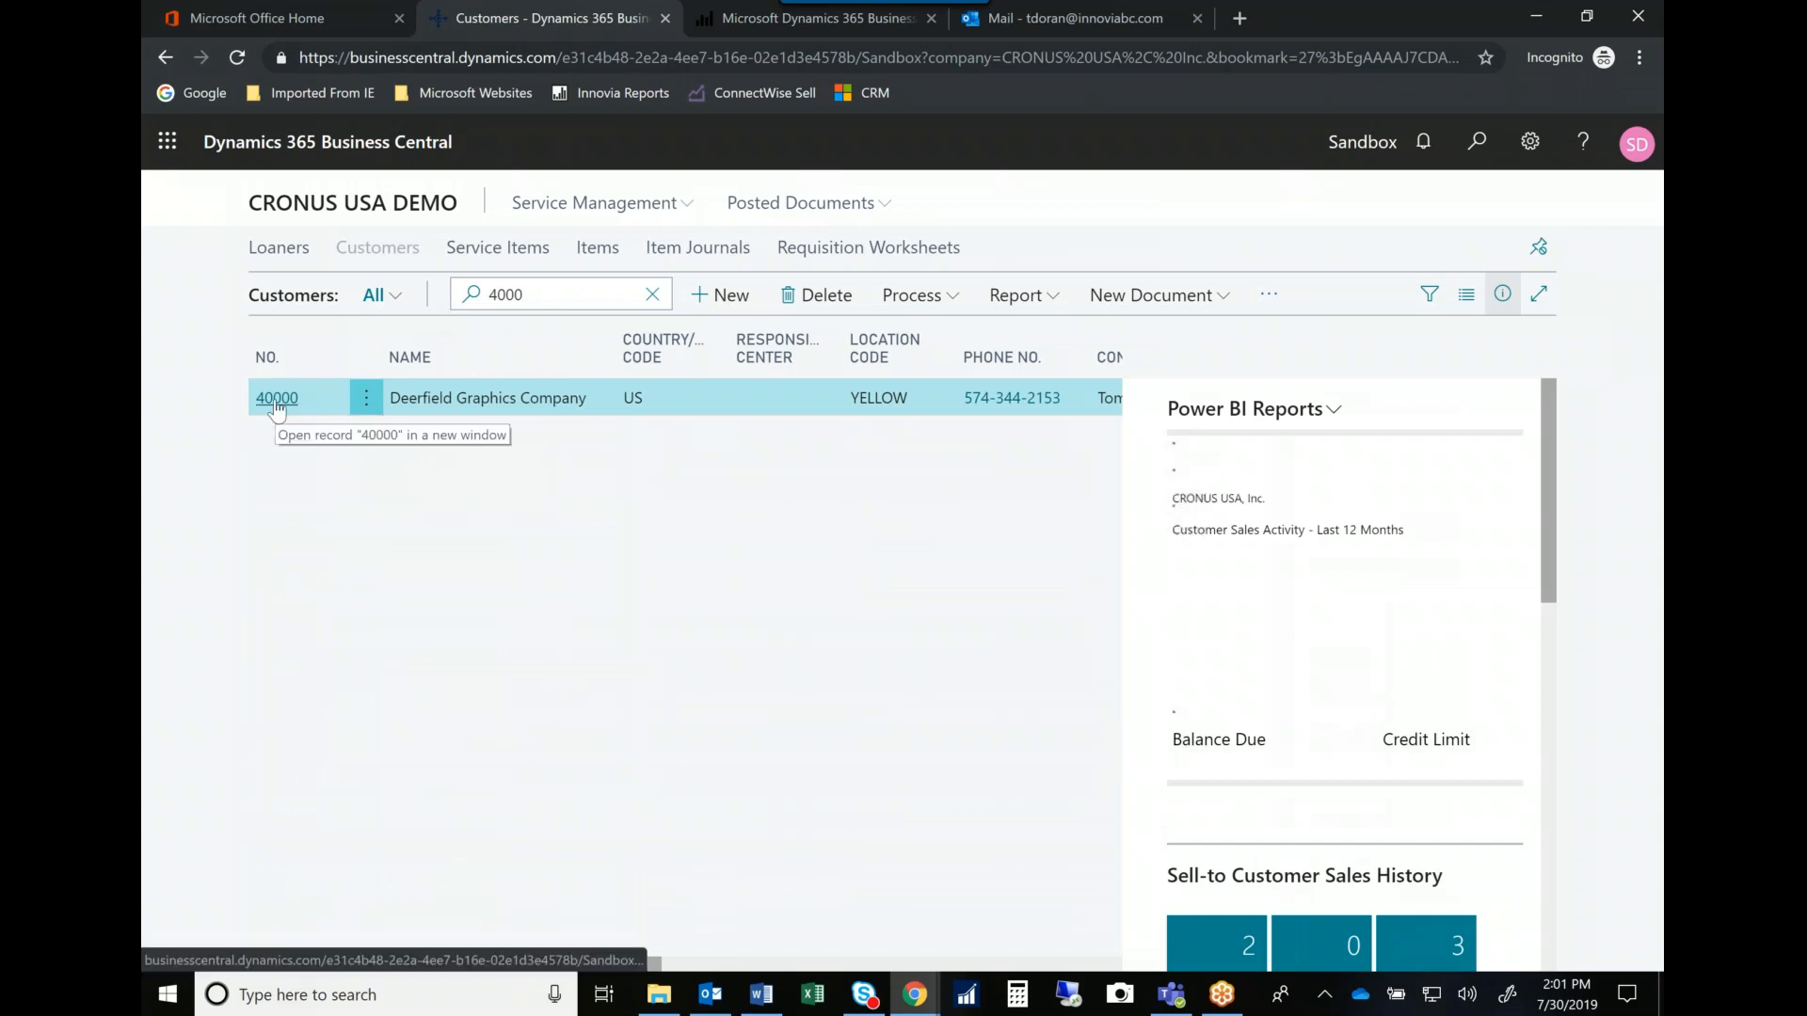
click(277, 398)
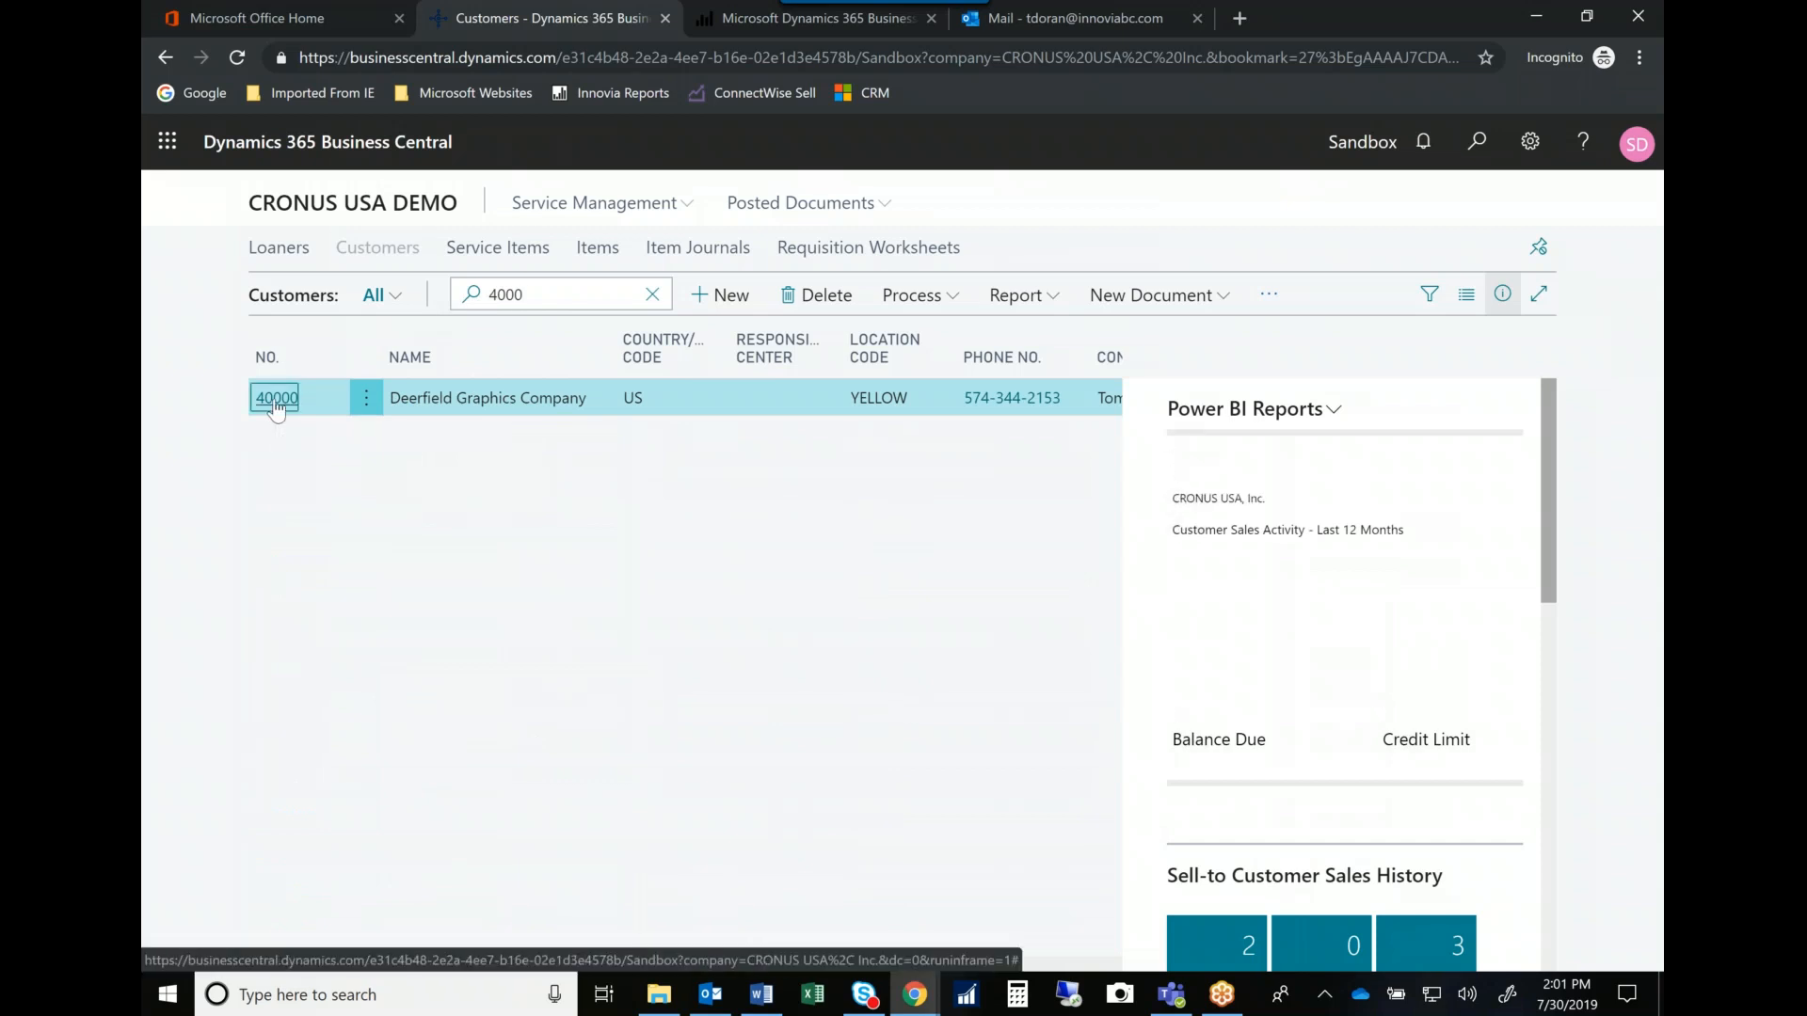
click(275, 398)
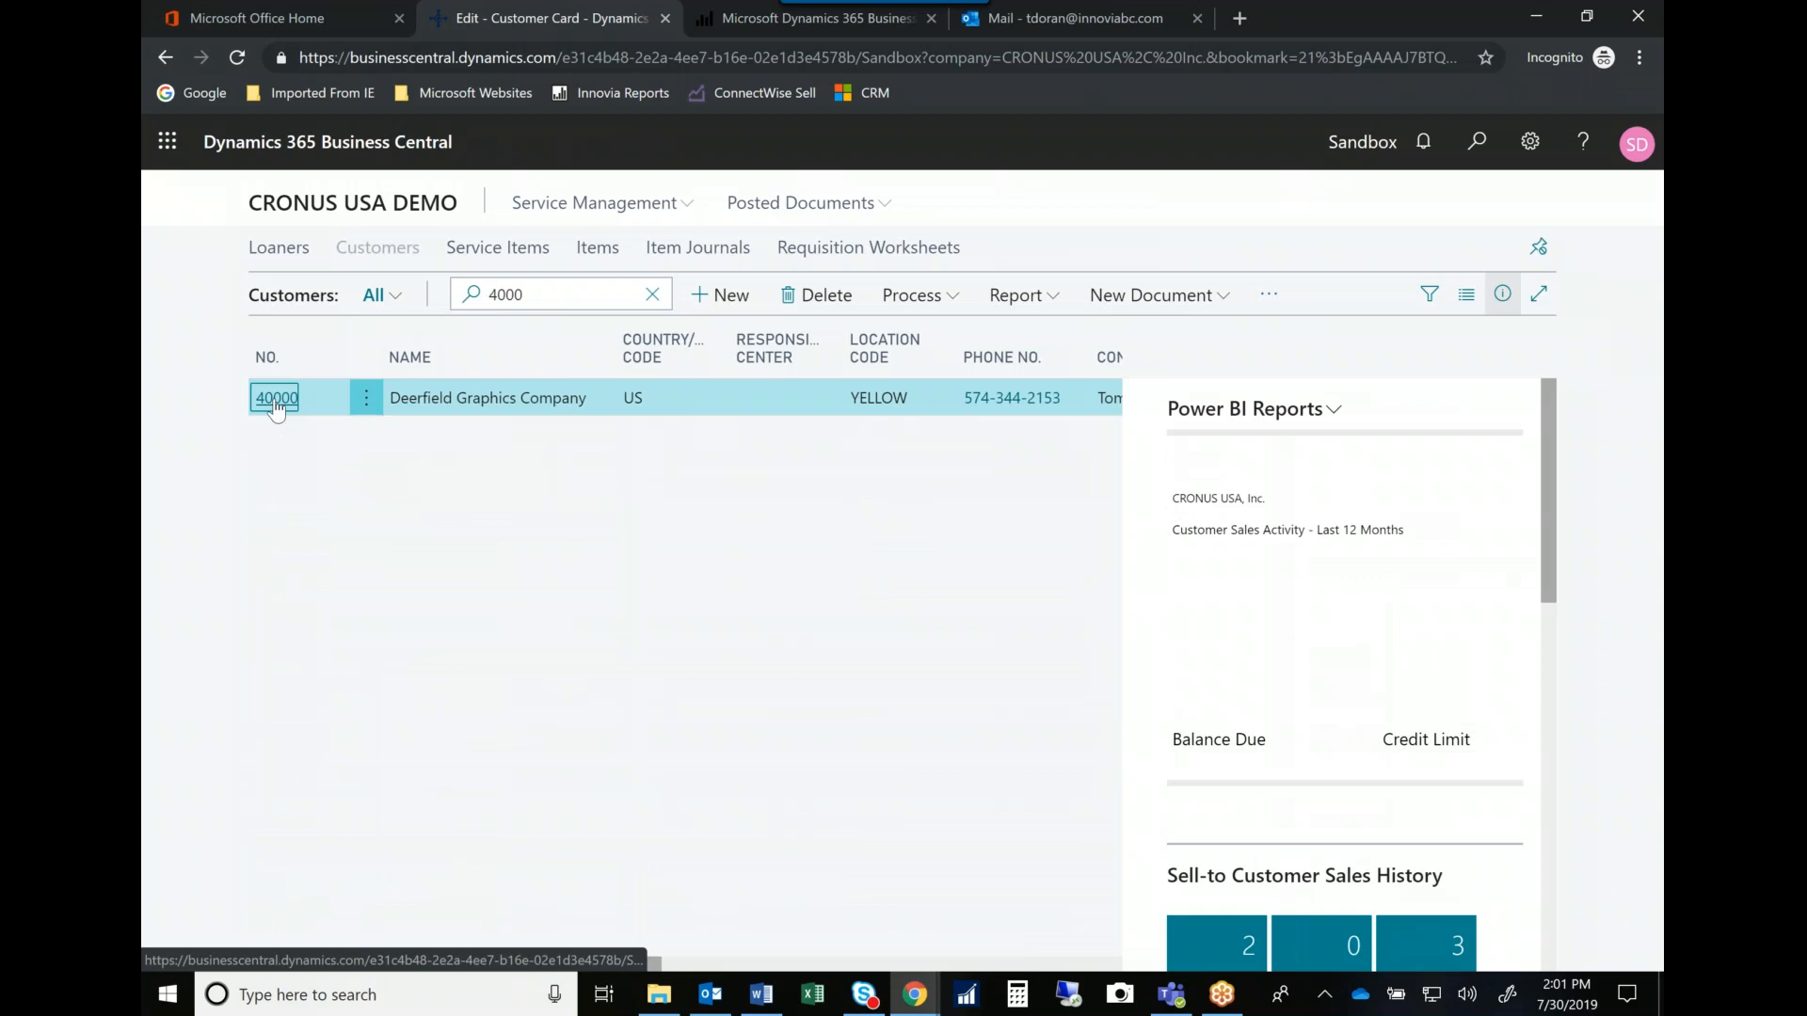
Open Deerfield Graphics Company's service items via Navigate > Service > Service Items.
click(276, 397)
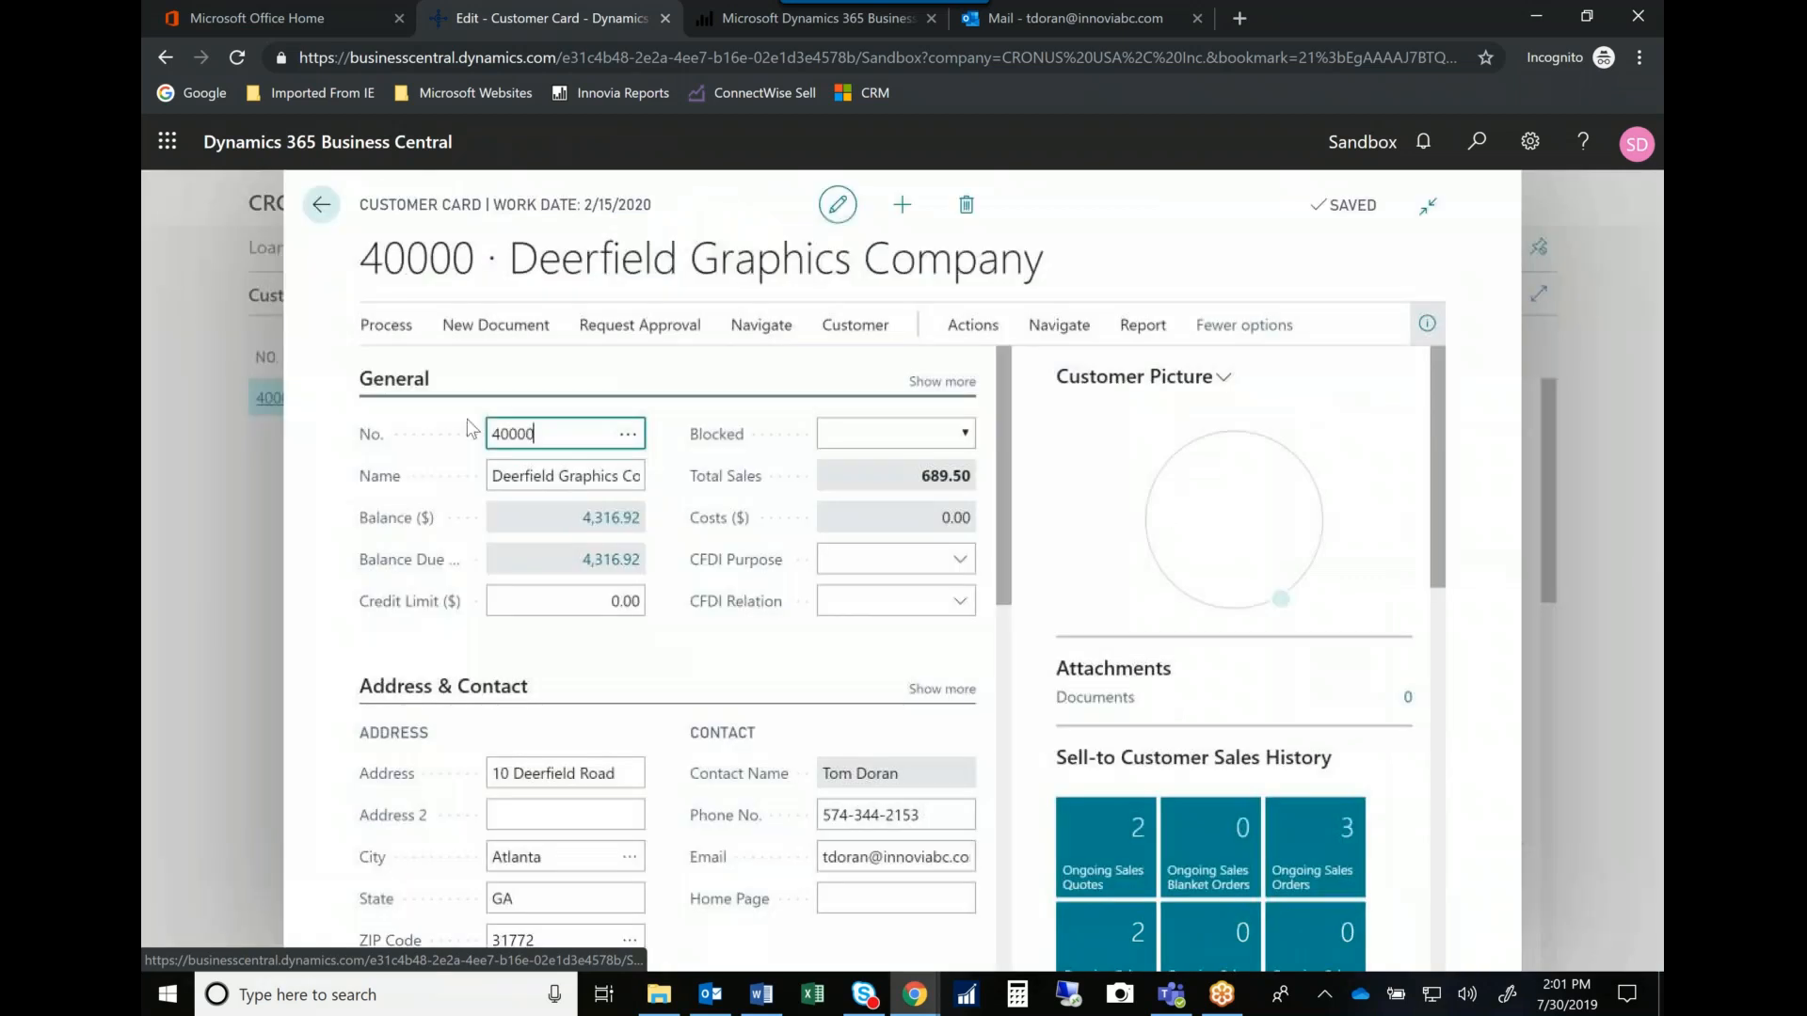
click(1057, 325)
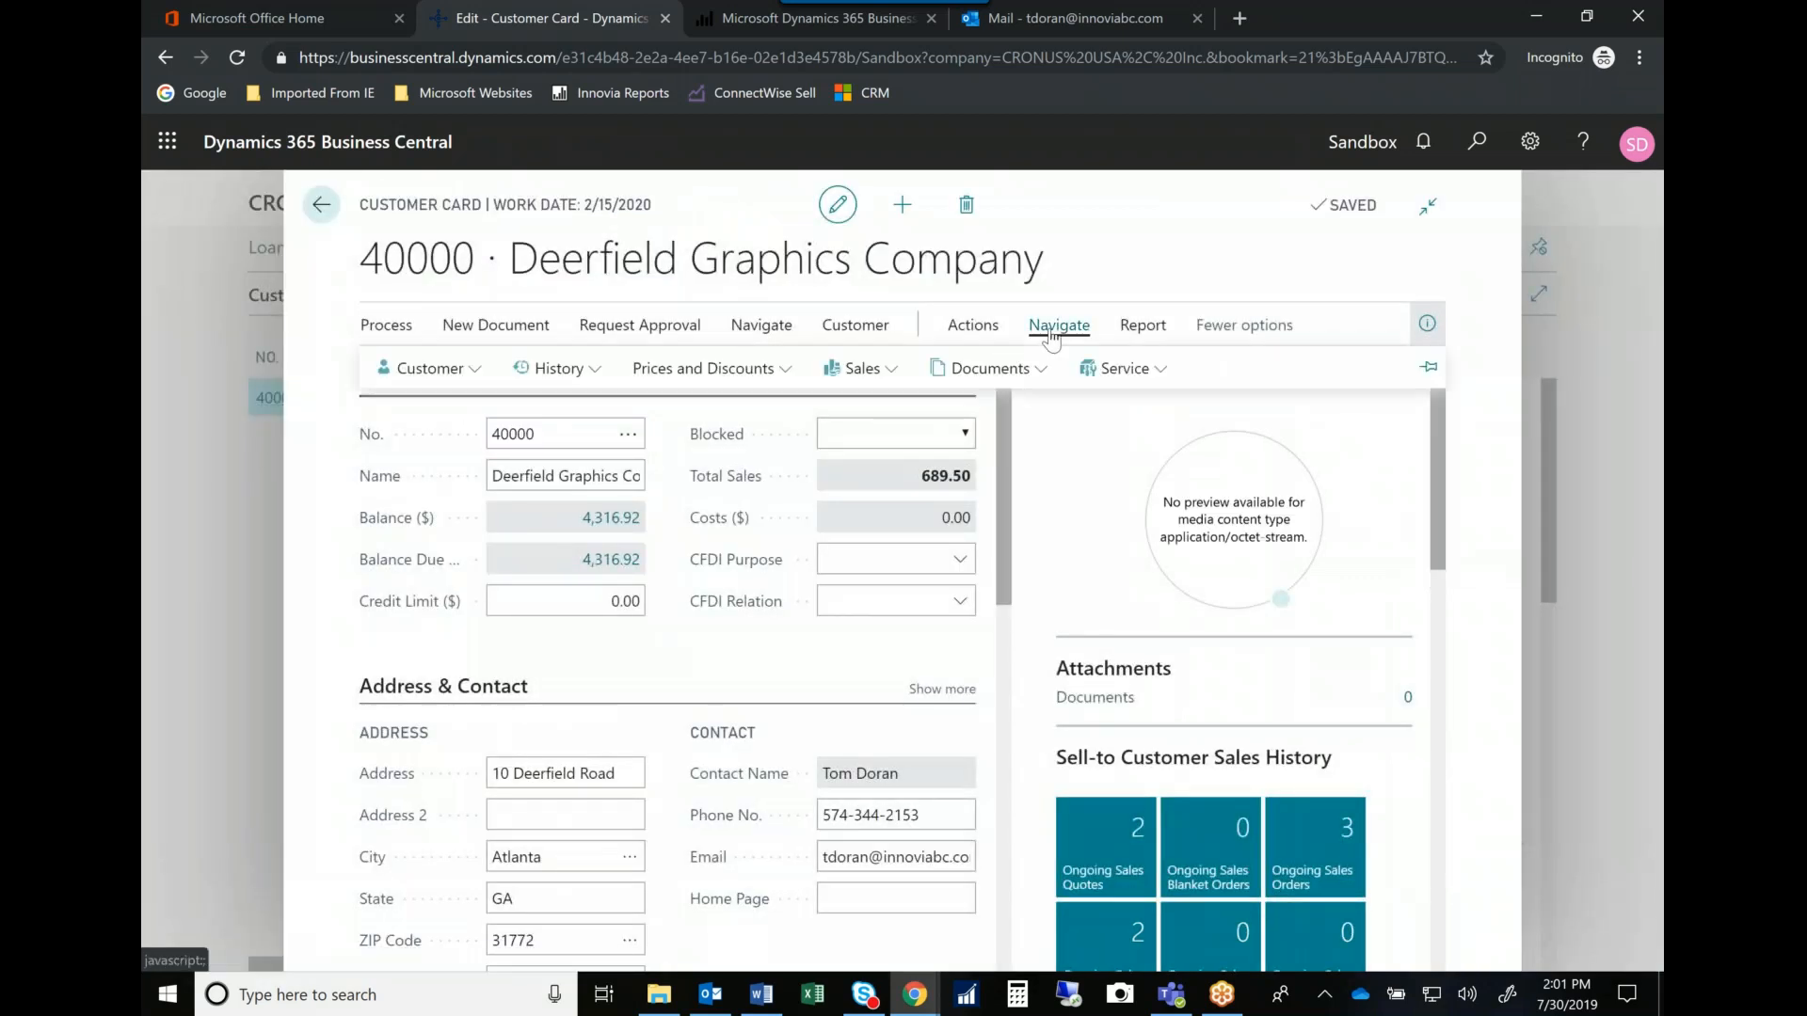
click(1120, 368)
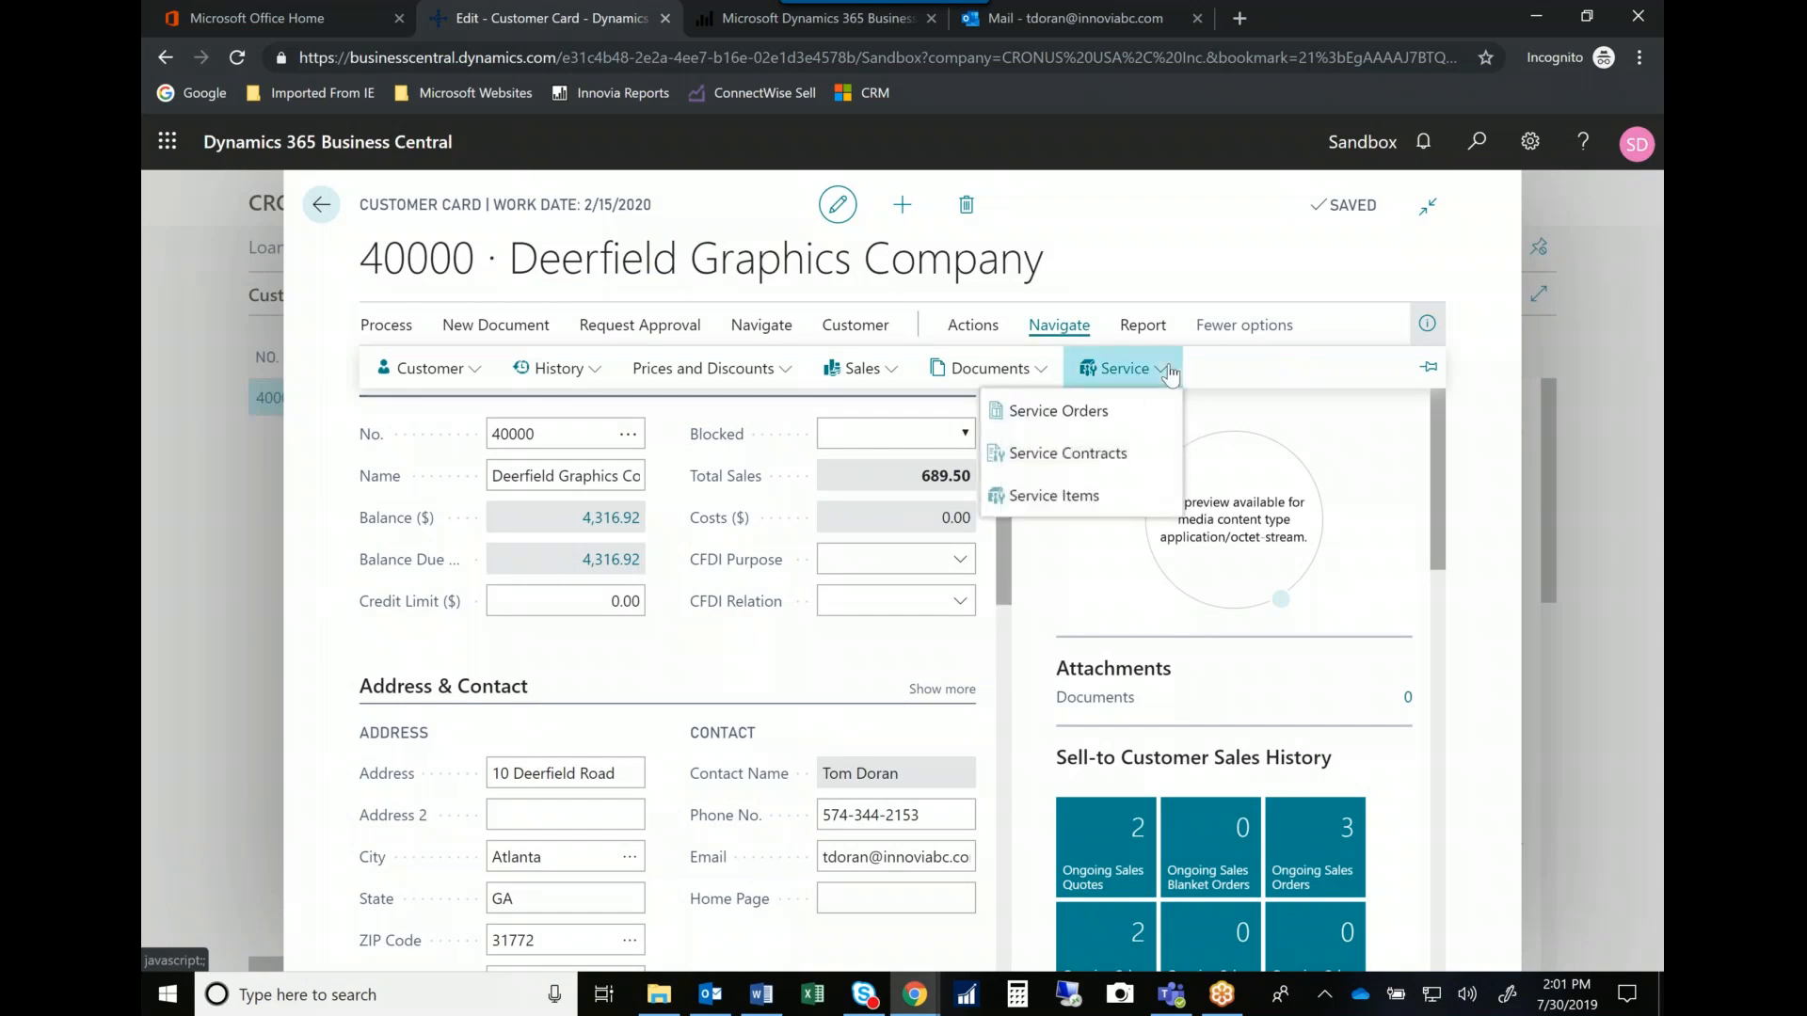
mouse_move(1051, 496)
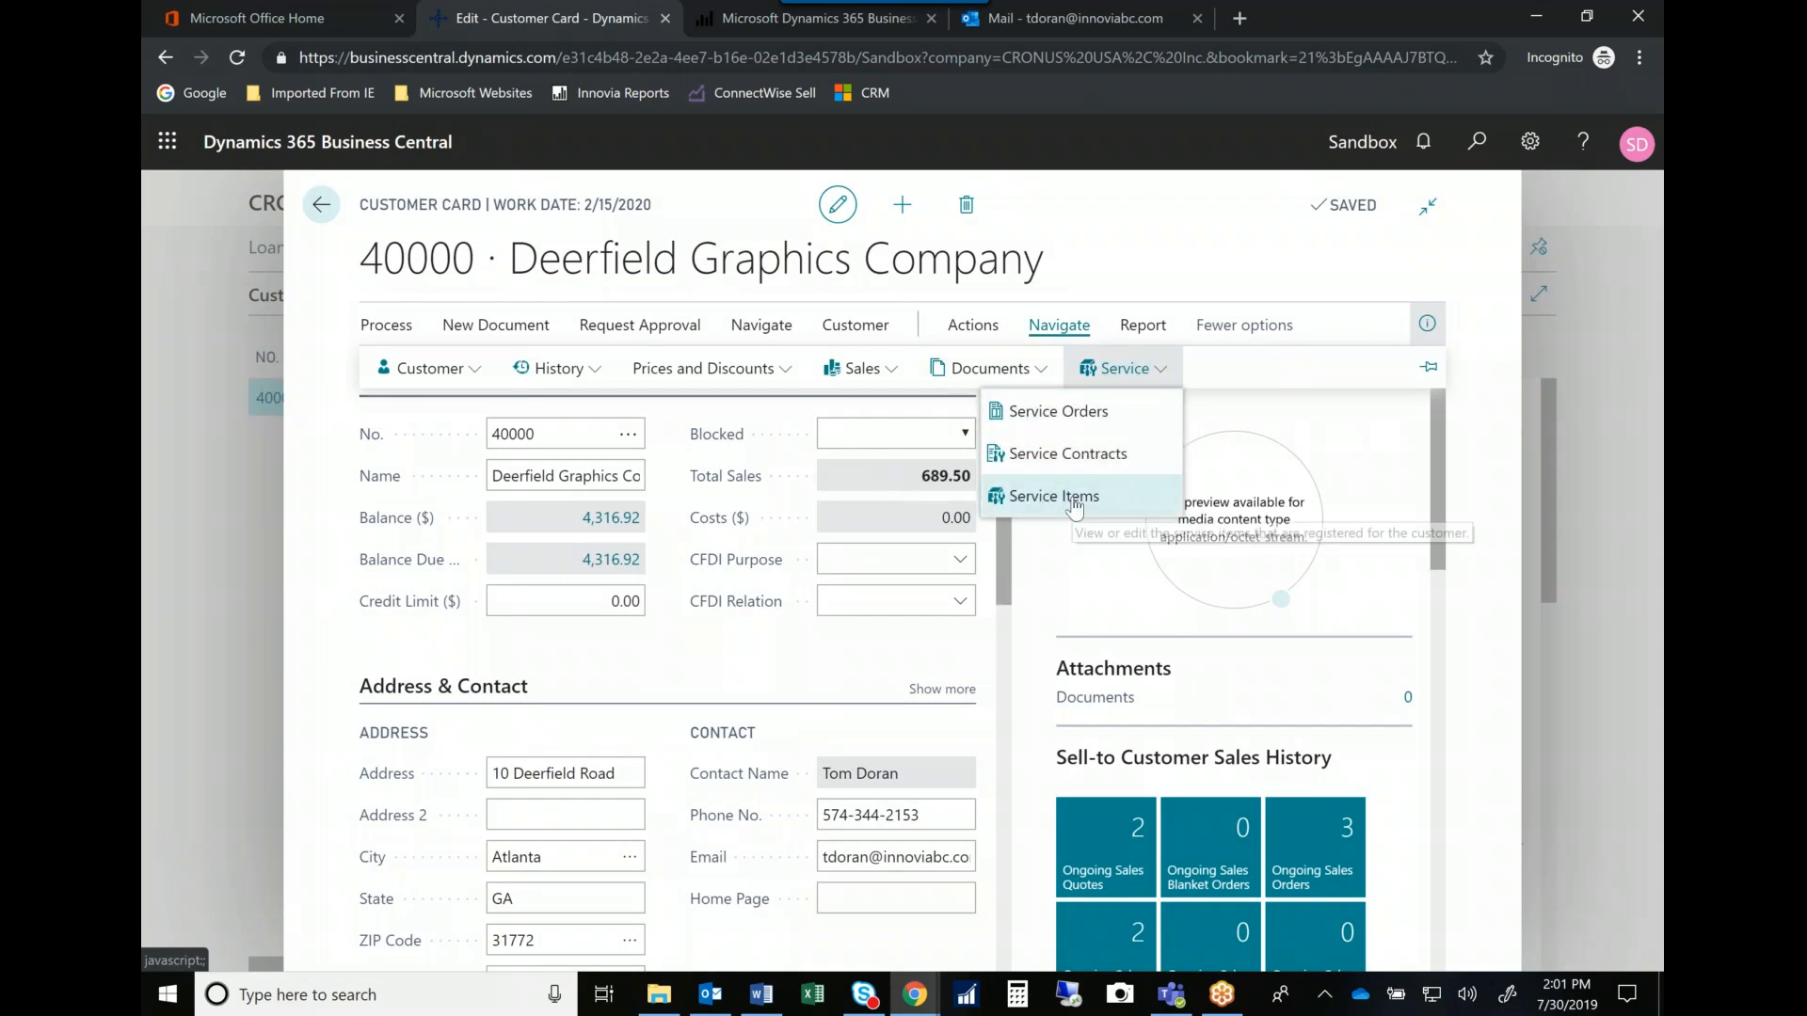
click(1050, 496)
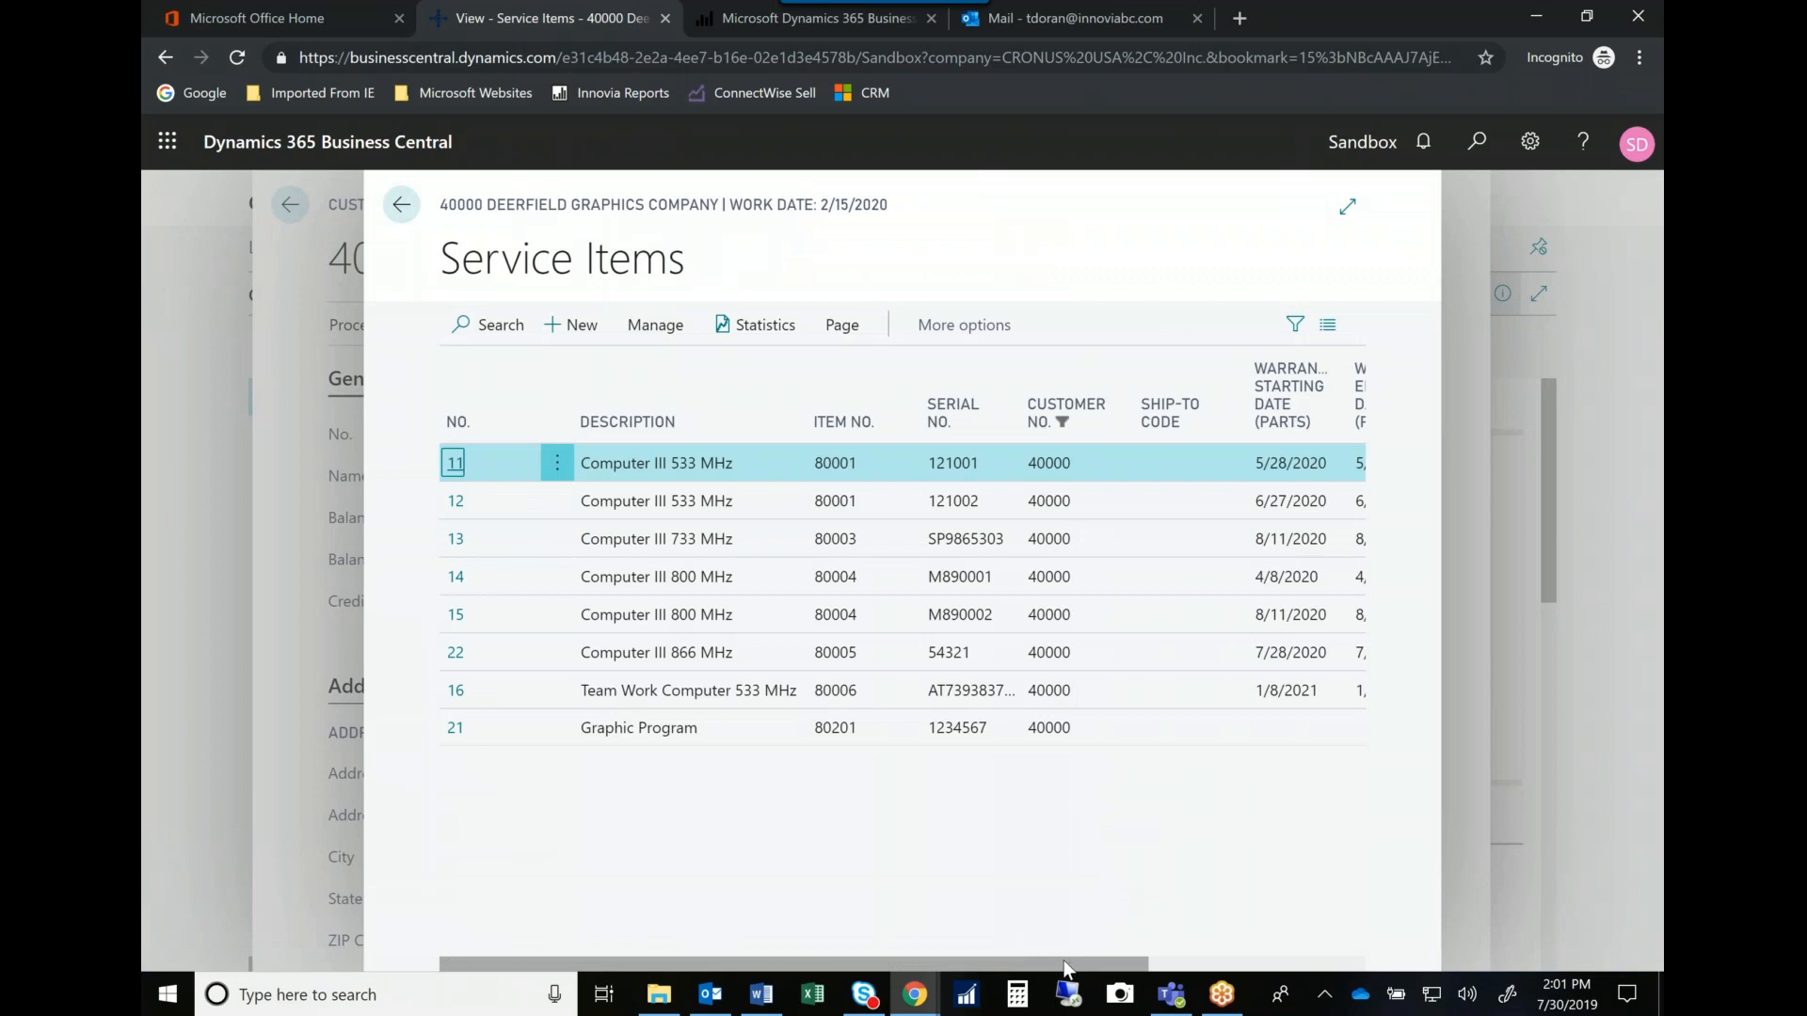
Scroll the customer's service items list right, then go back to the customer card.
scroll(right, 3)
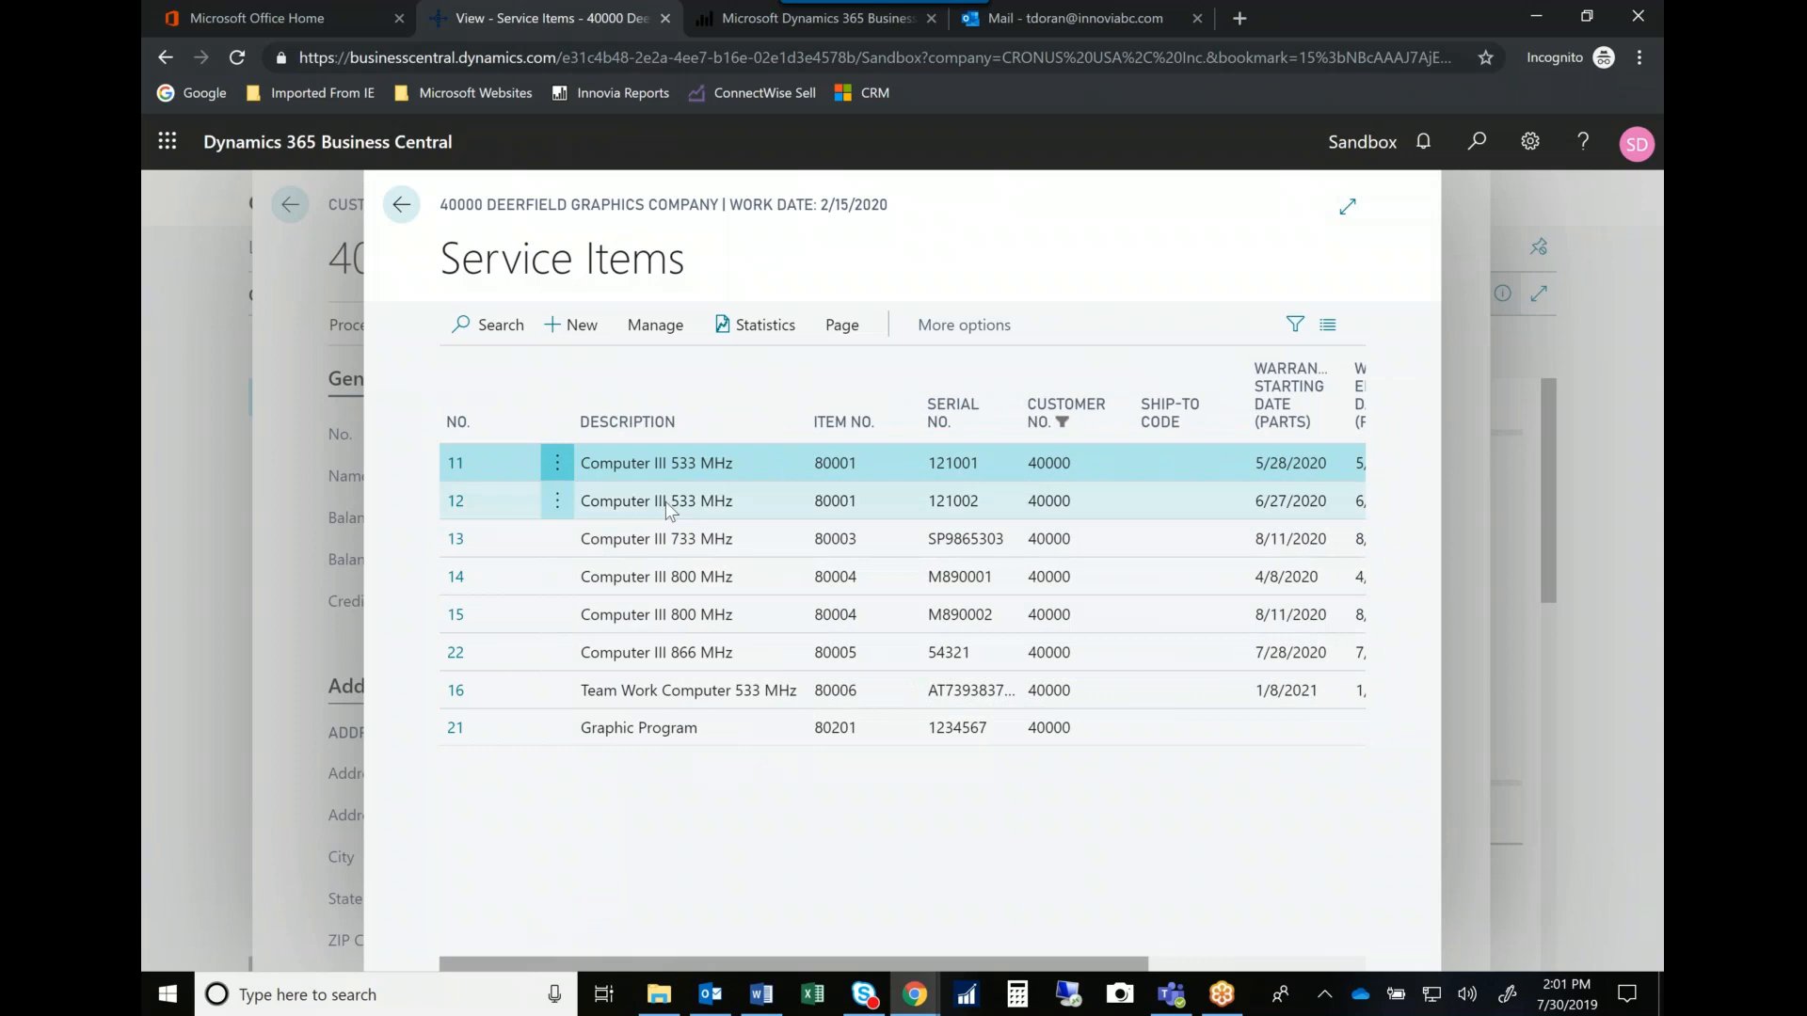
click(657, 462)
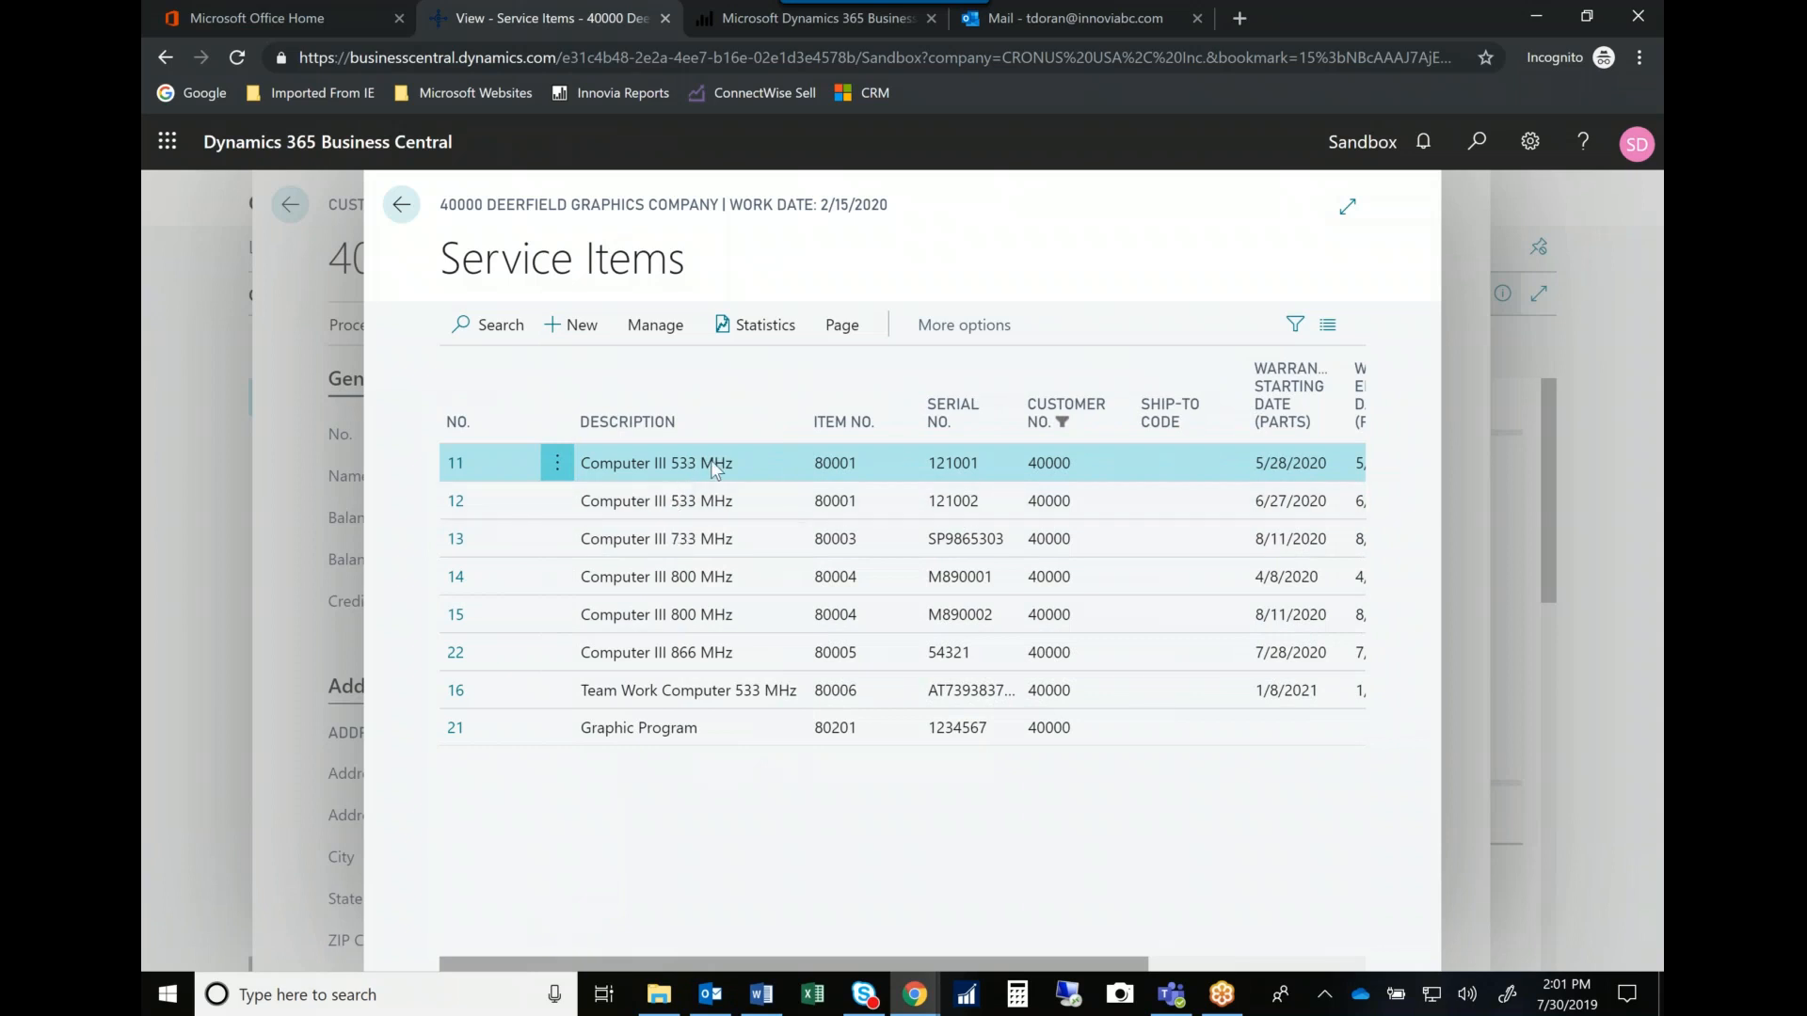
mouse_move(714, 462)
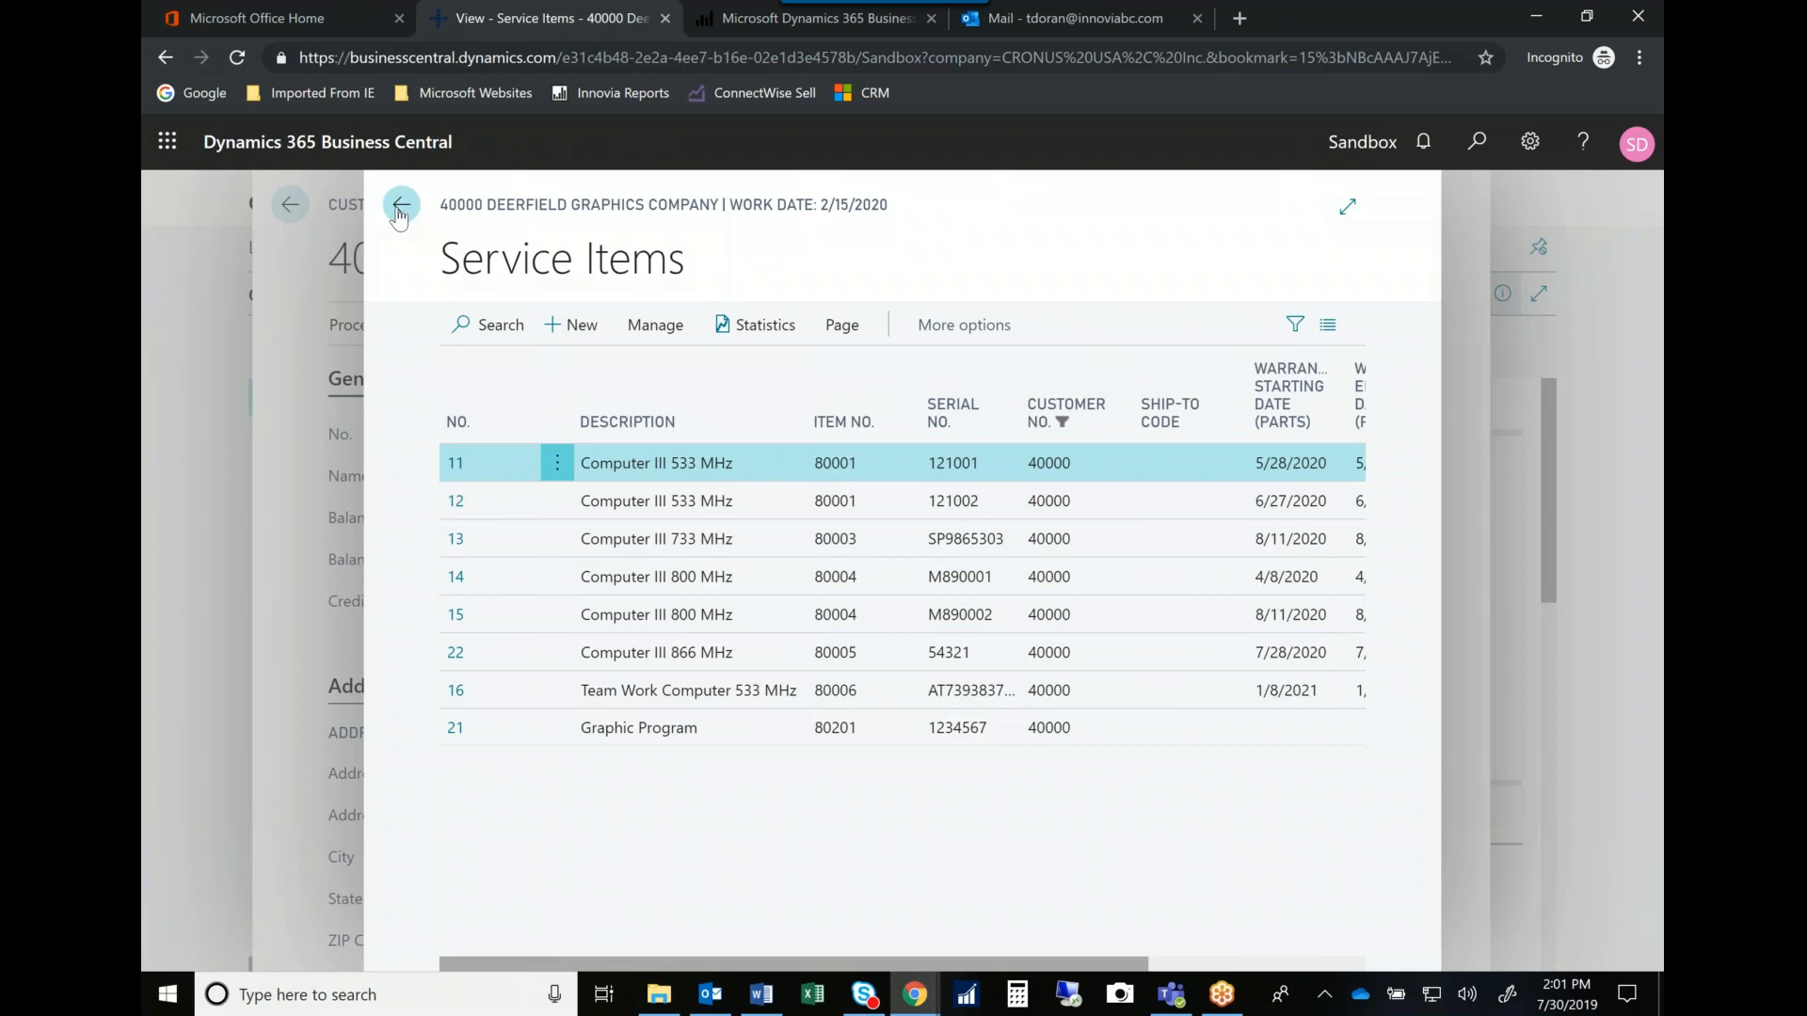
click(400, 204)
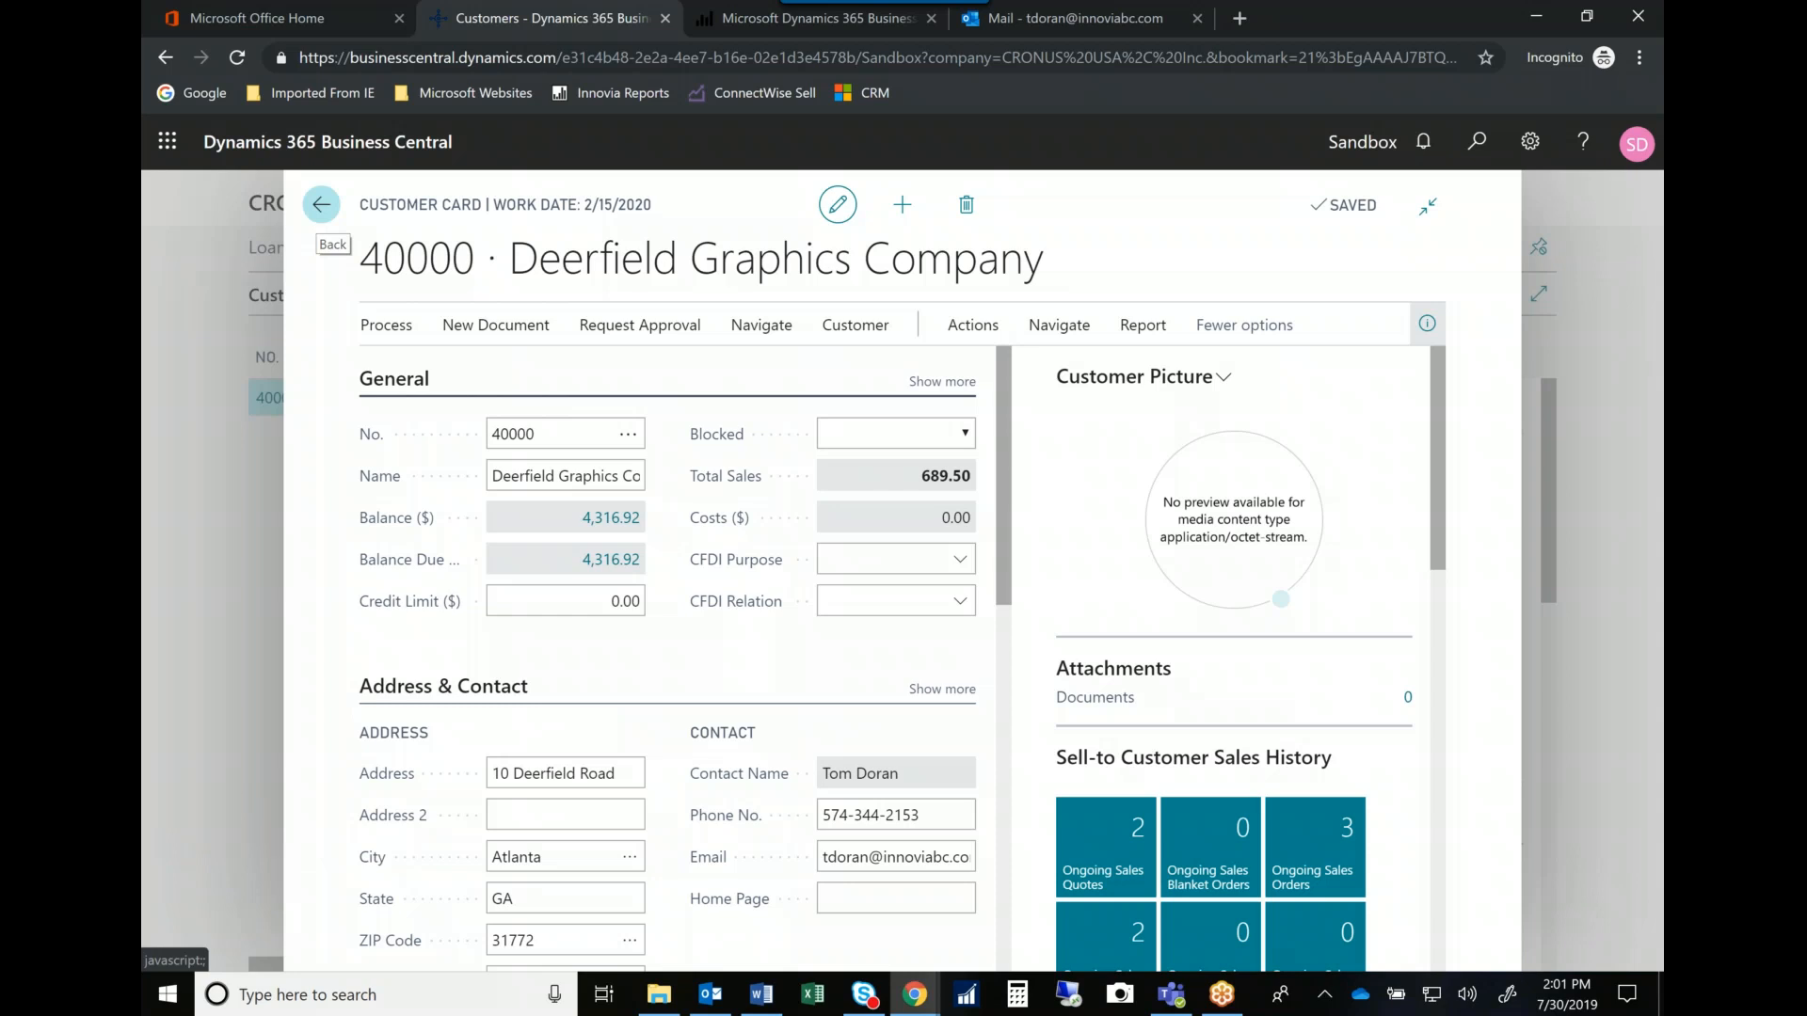
mouse_move(320, 205)
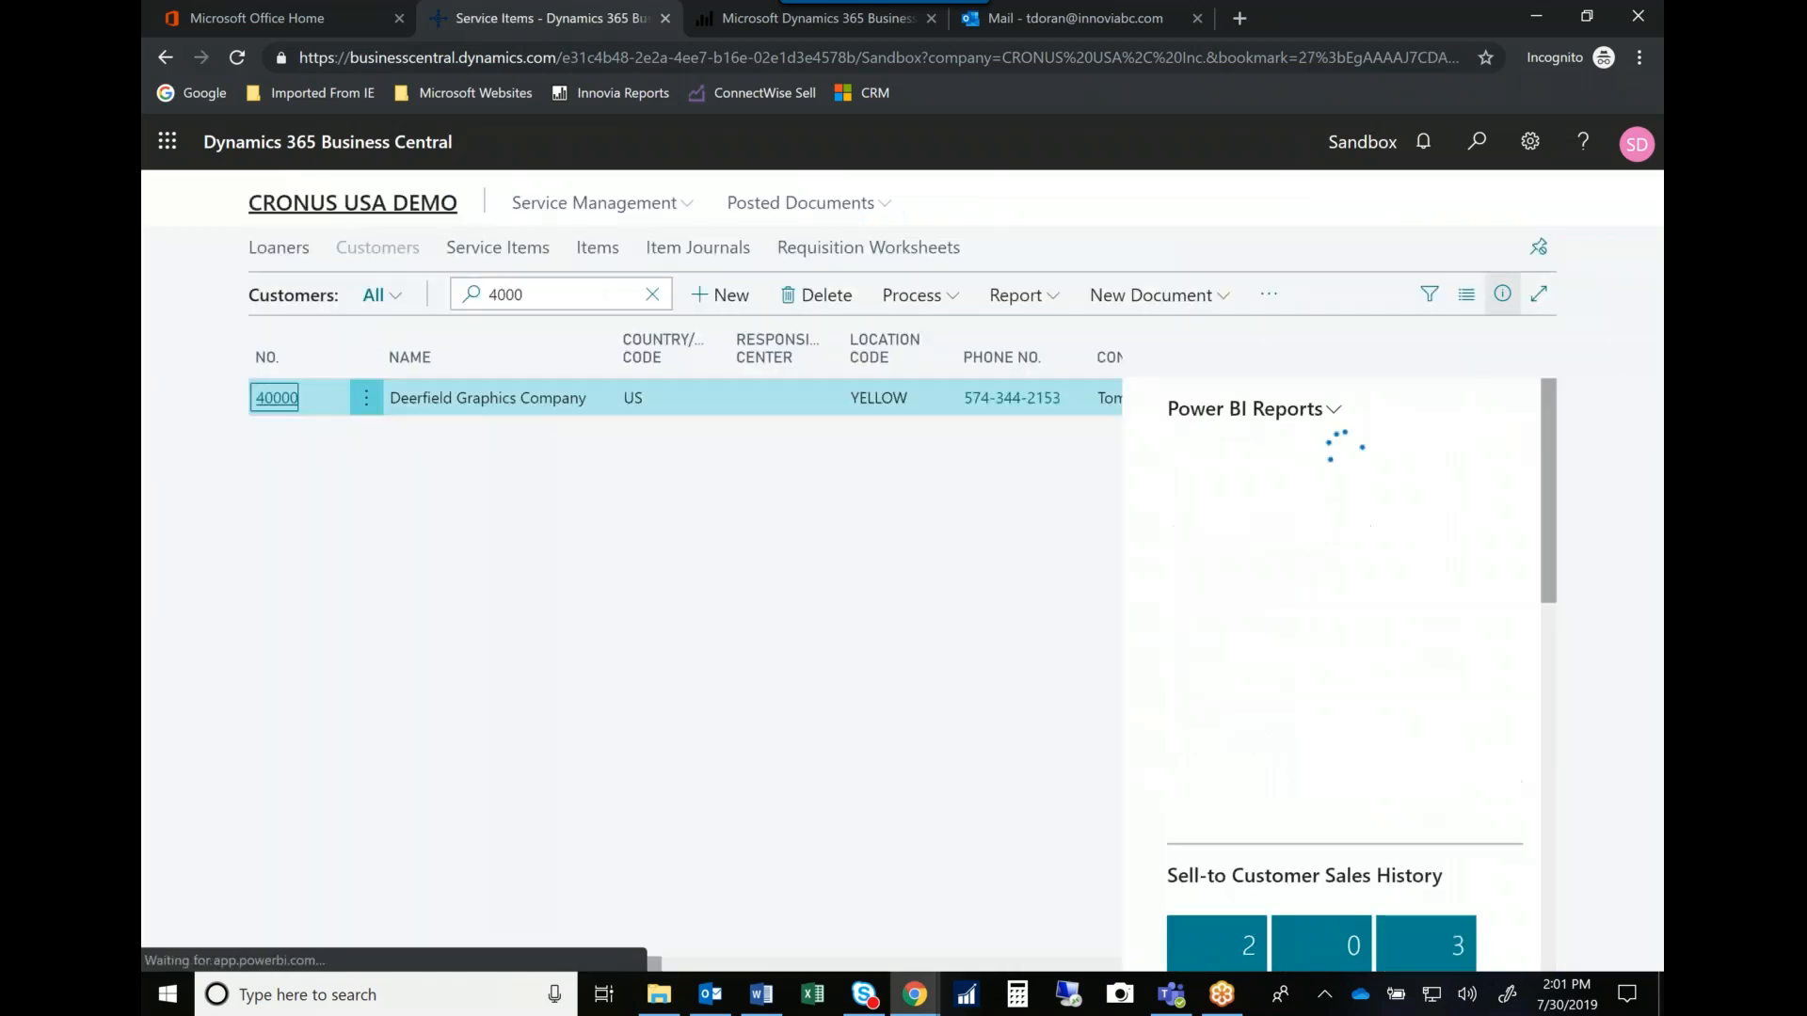
mouse_move(351, 203)
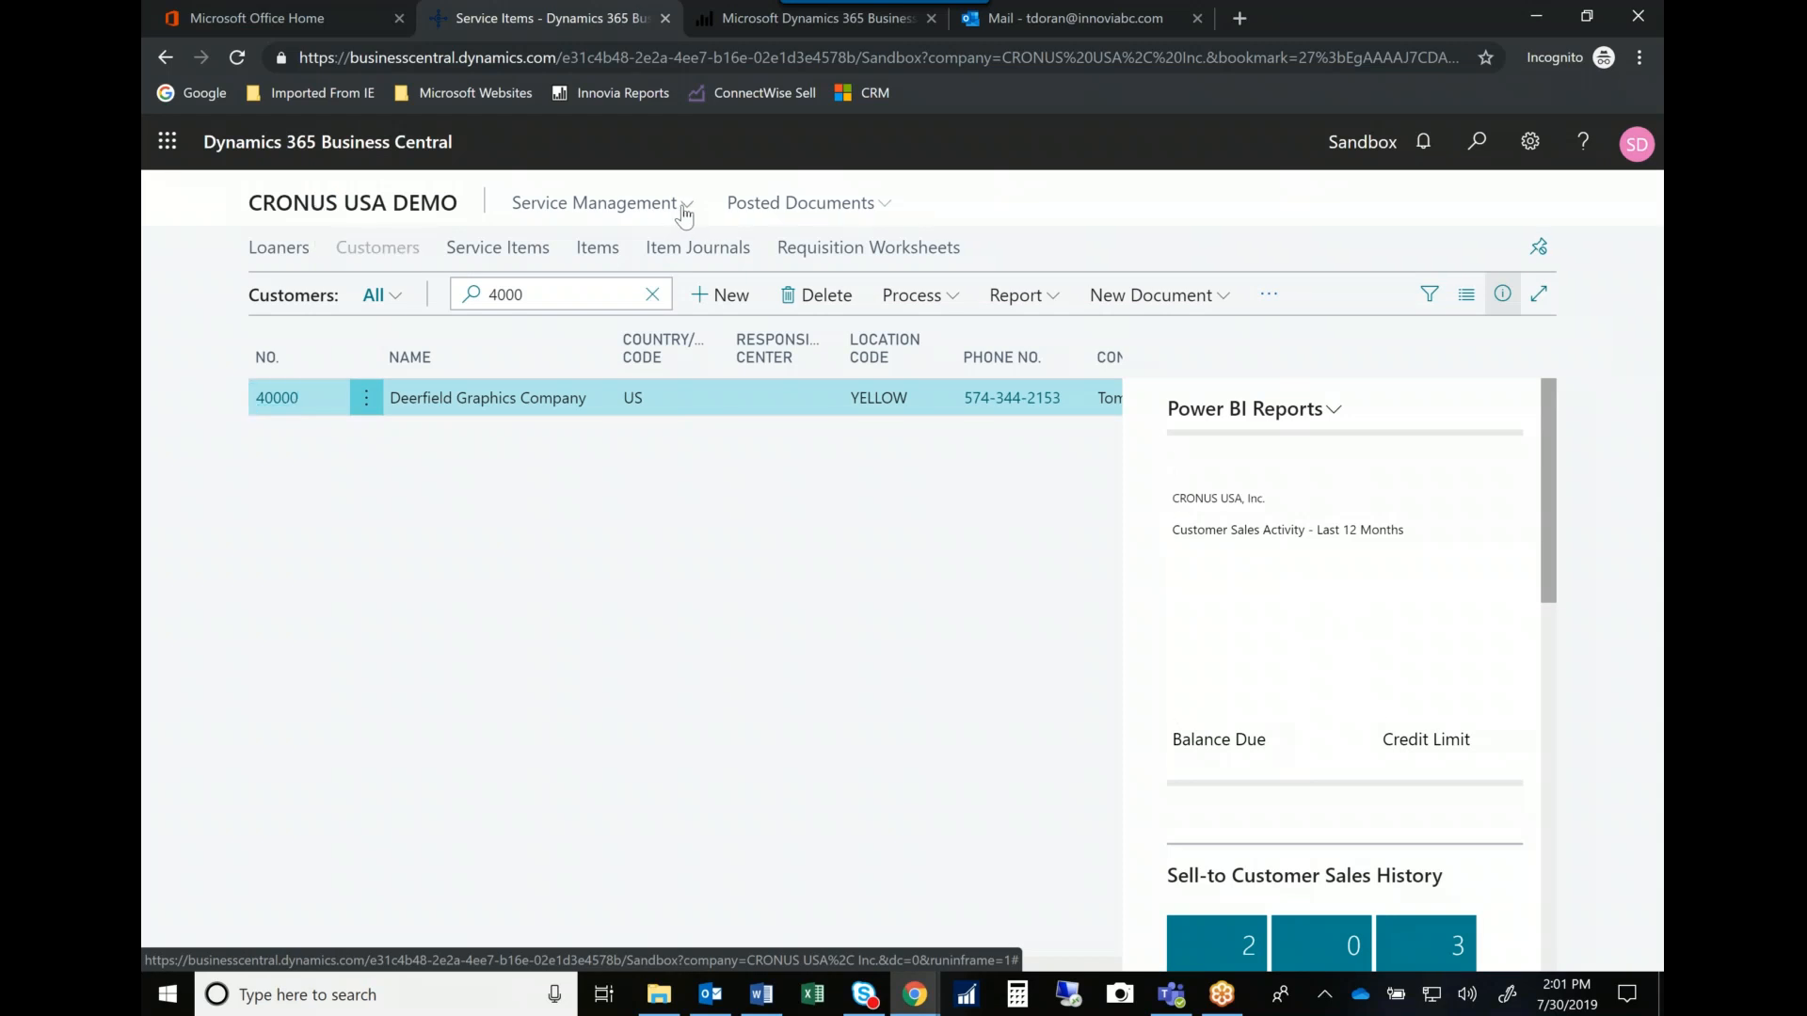
Search Tell Me for 'Service Set' and choose Service Management Setup.
click(595, 202)
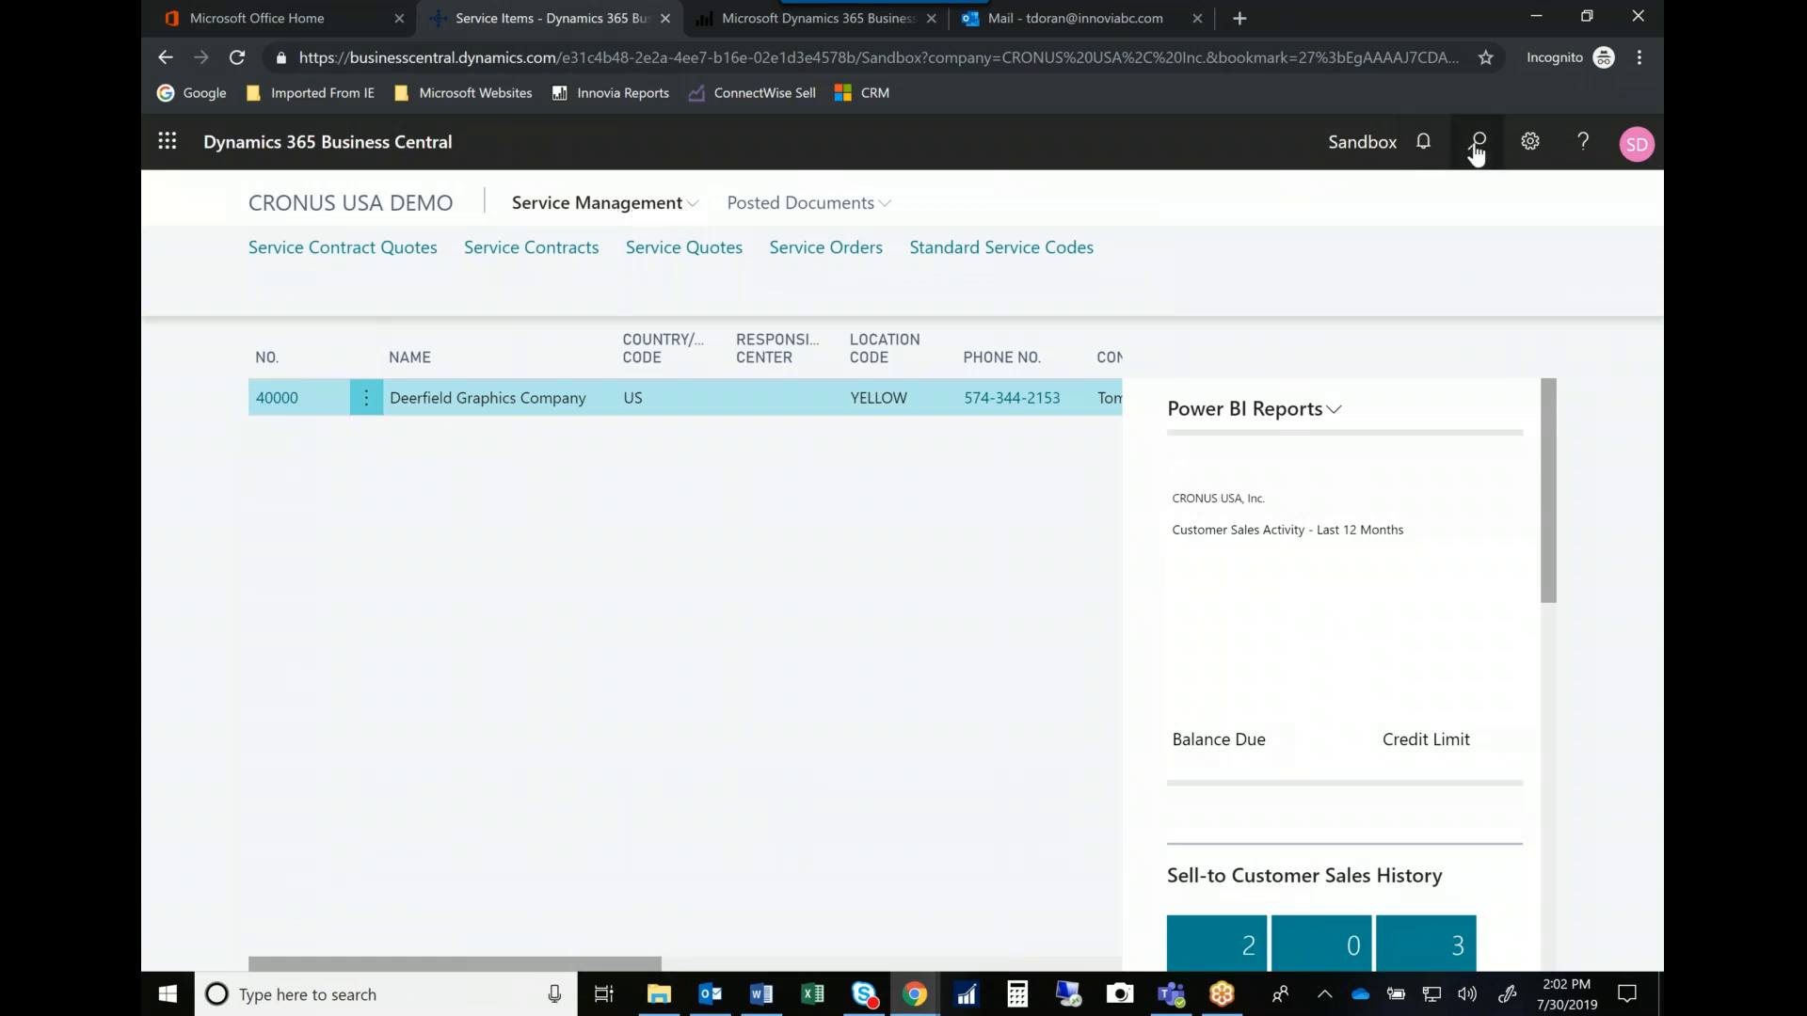
click(1477, 142)
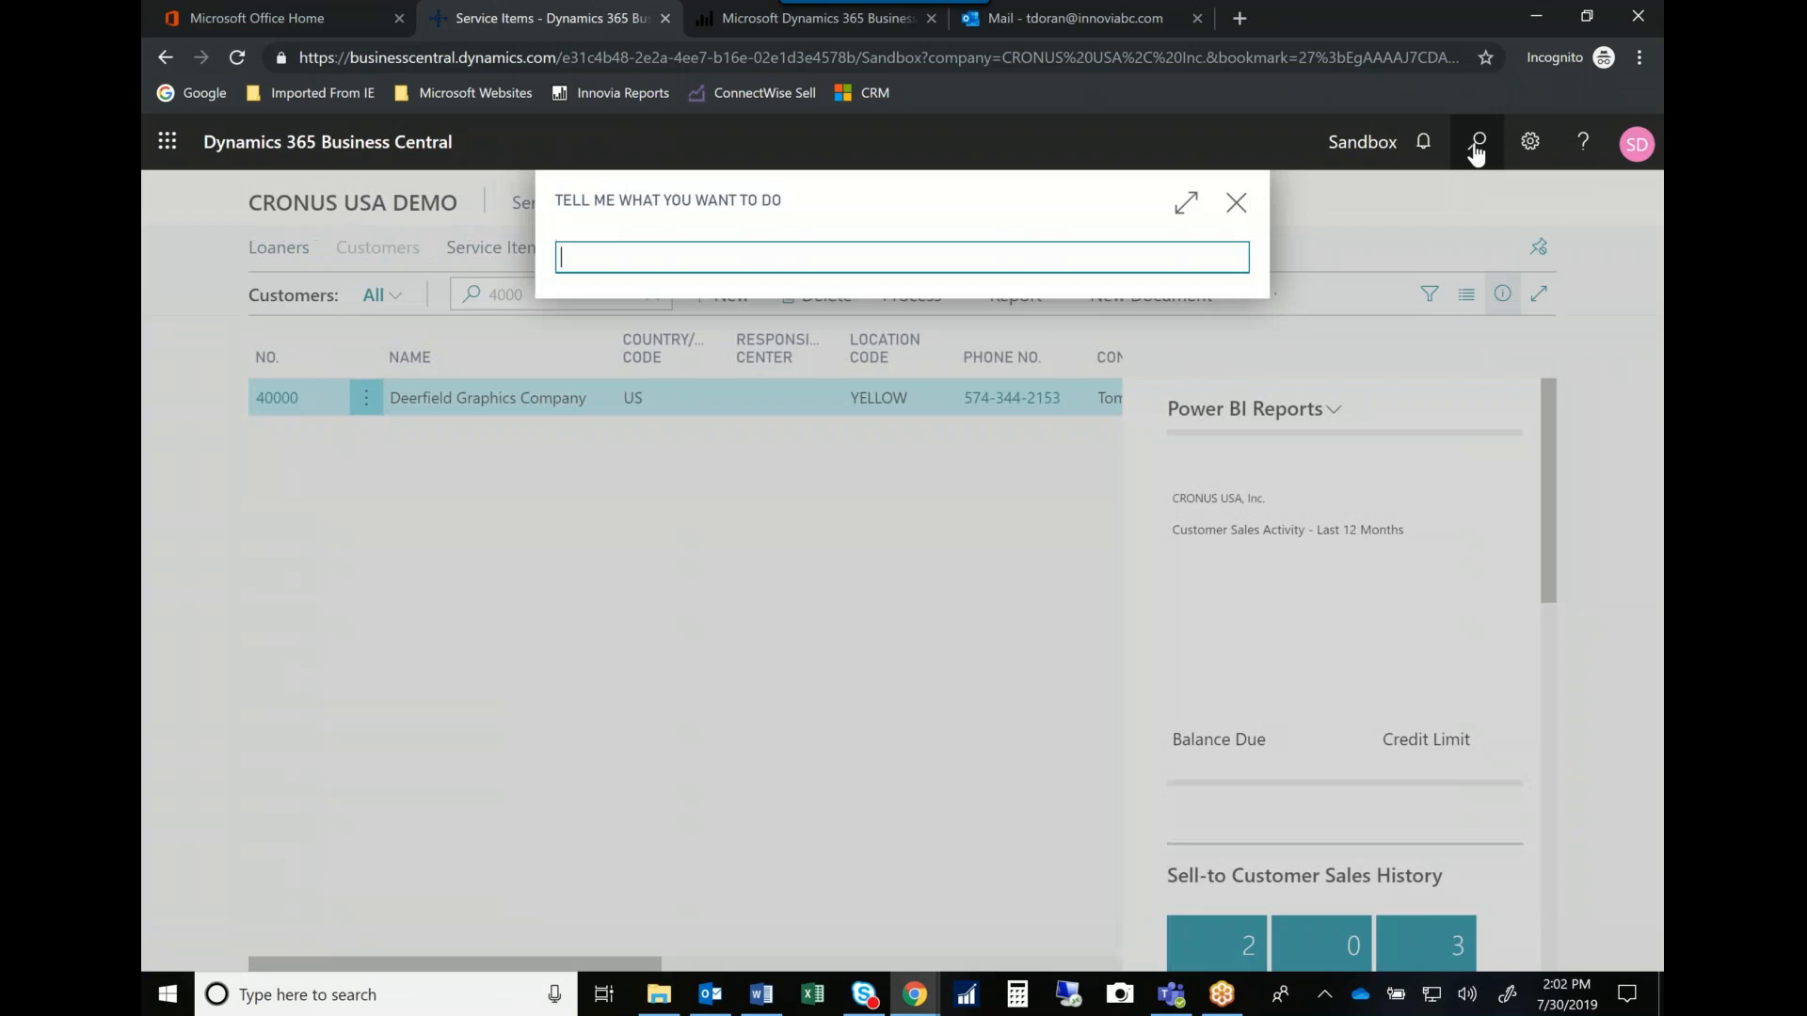
text(Service SE3)
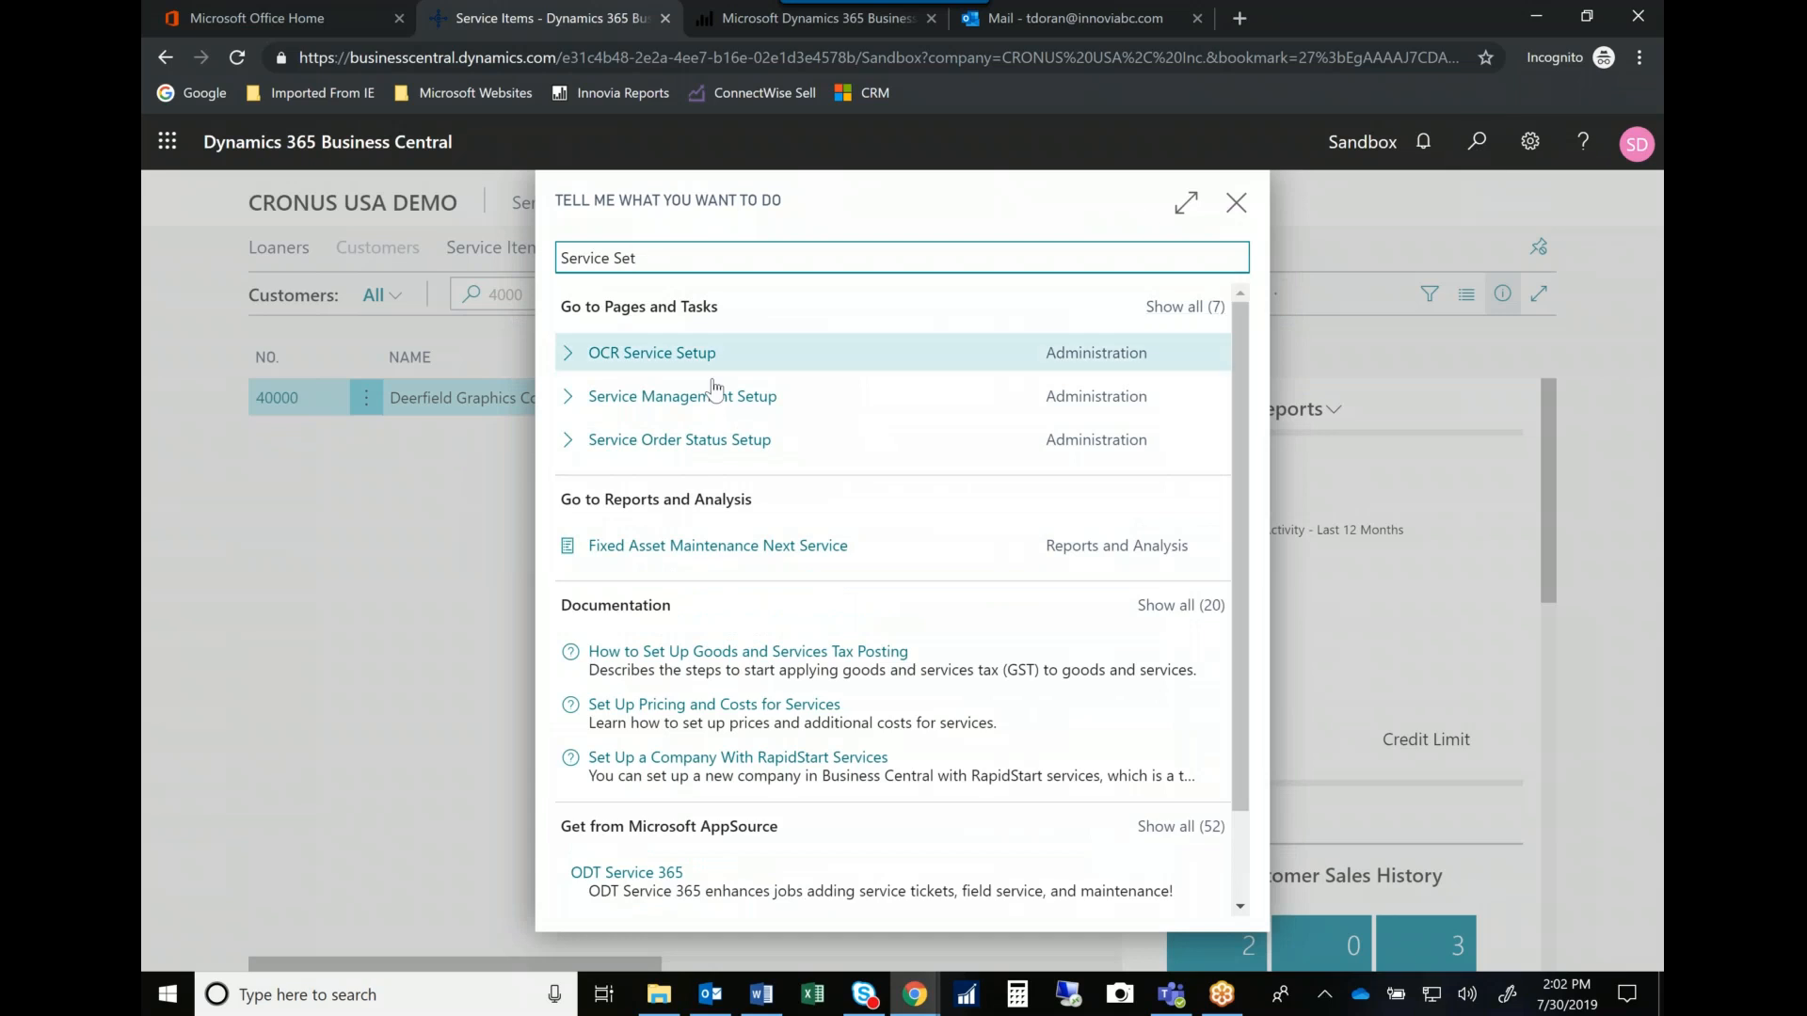
click(681, 395)
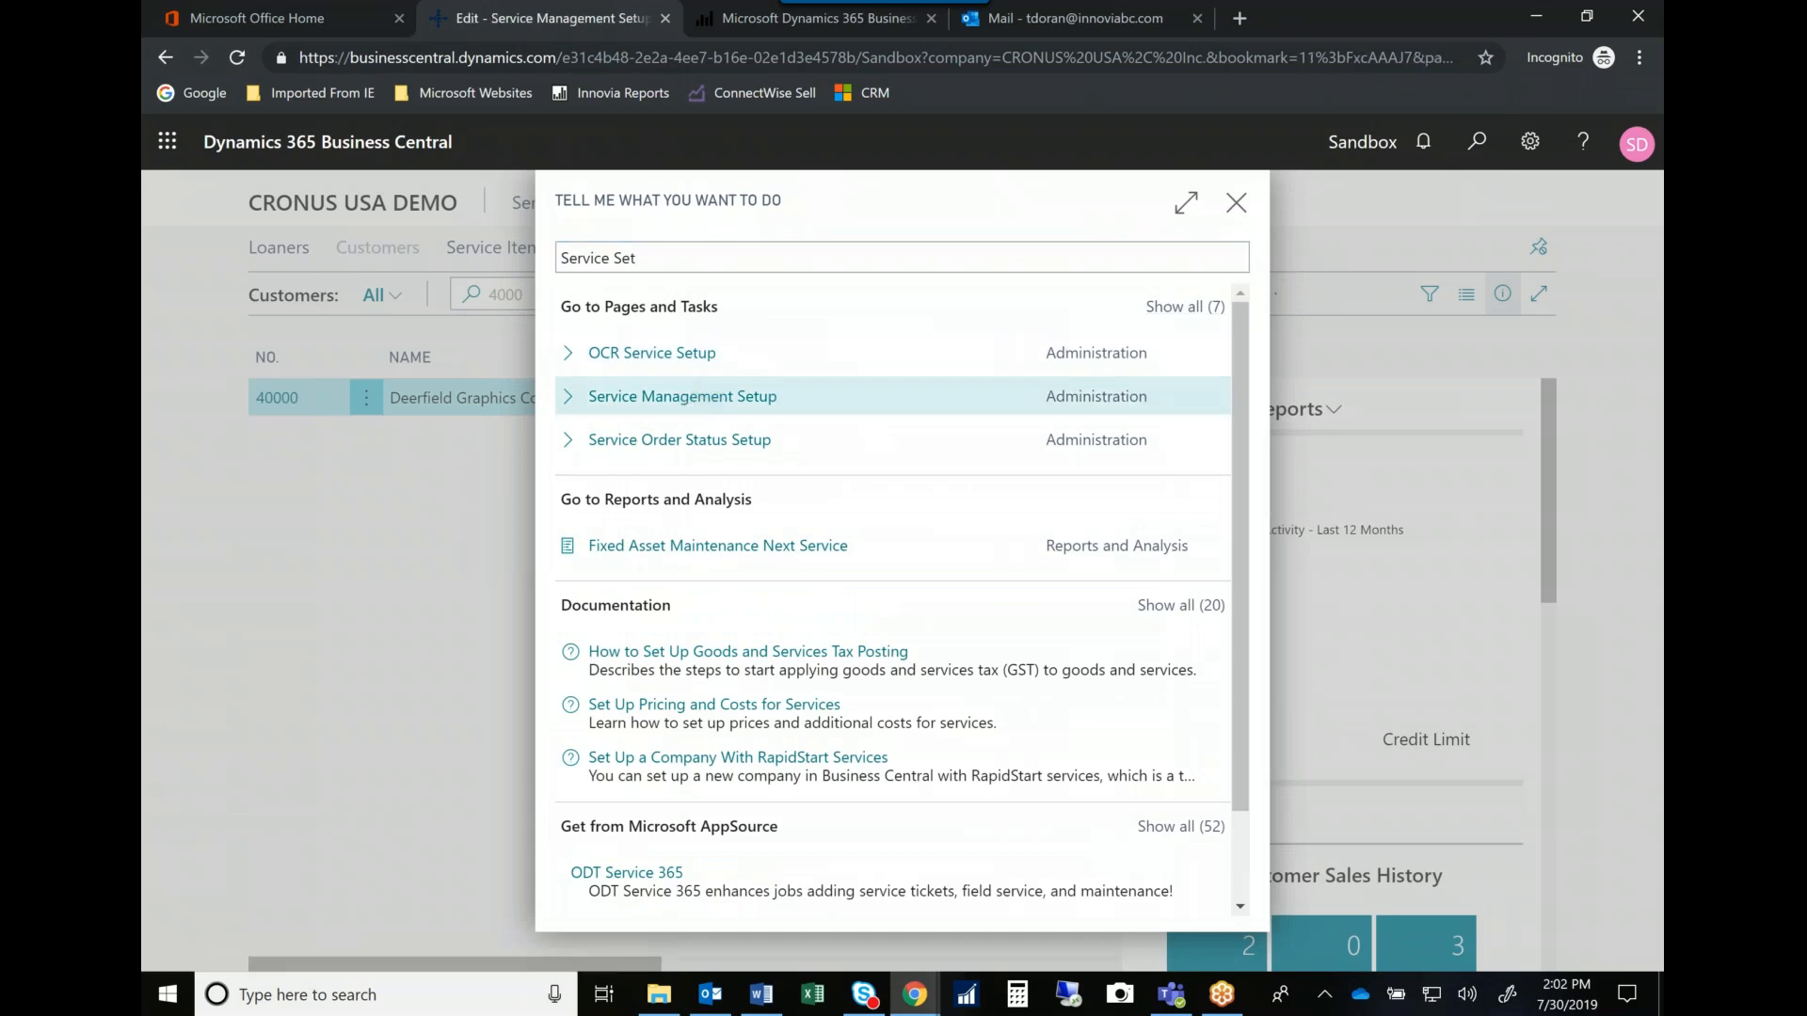
Review the First, Second and Third Warning escalation fields, then return to the role center.
click(681, 395)
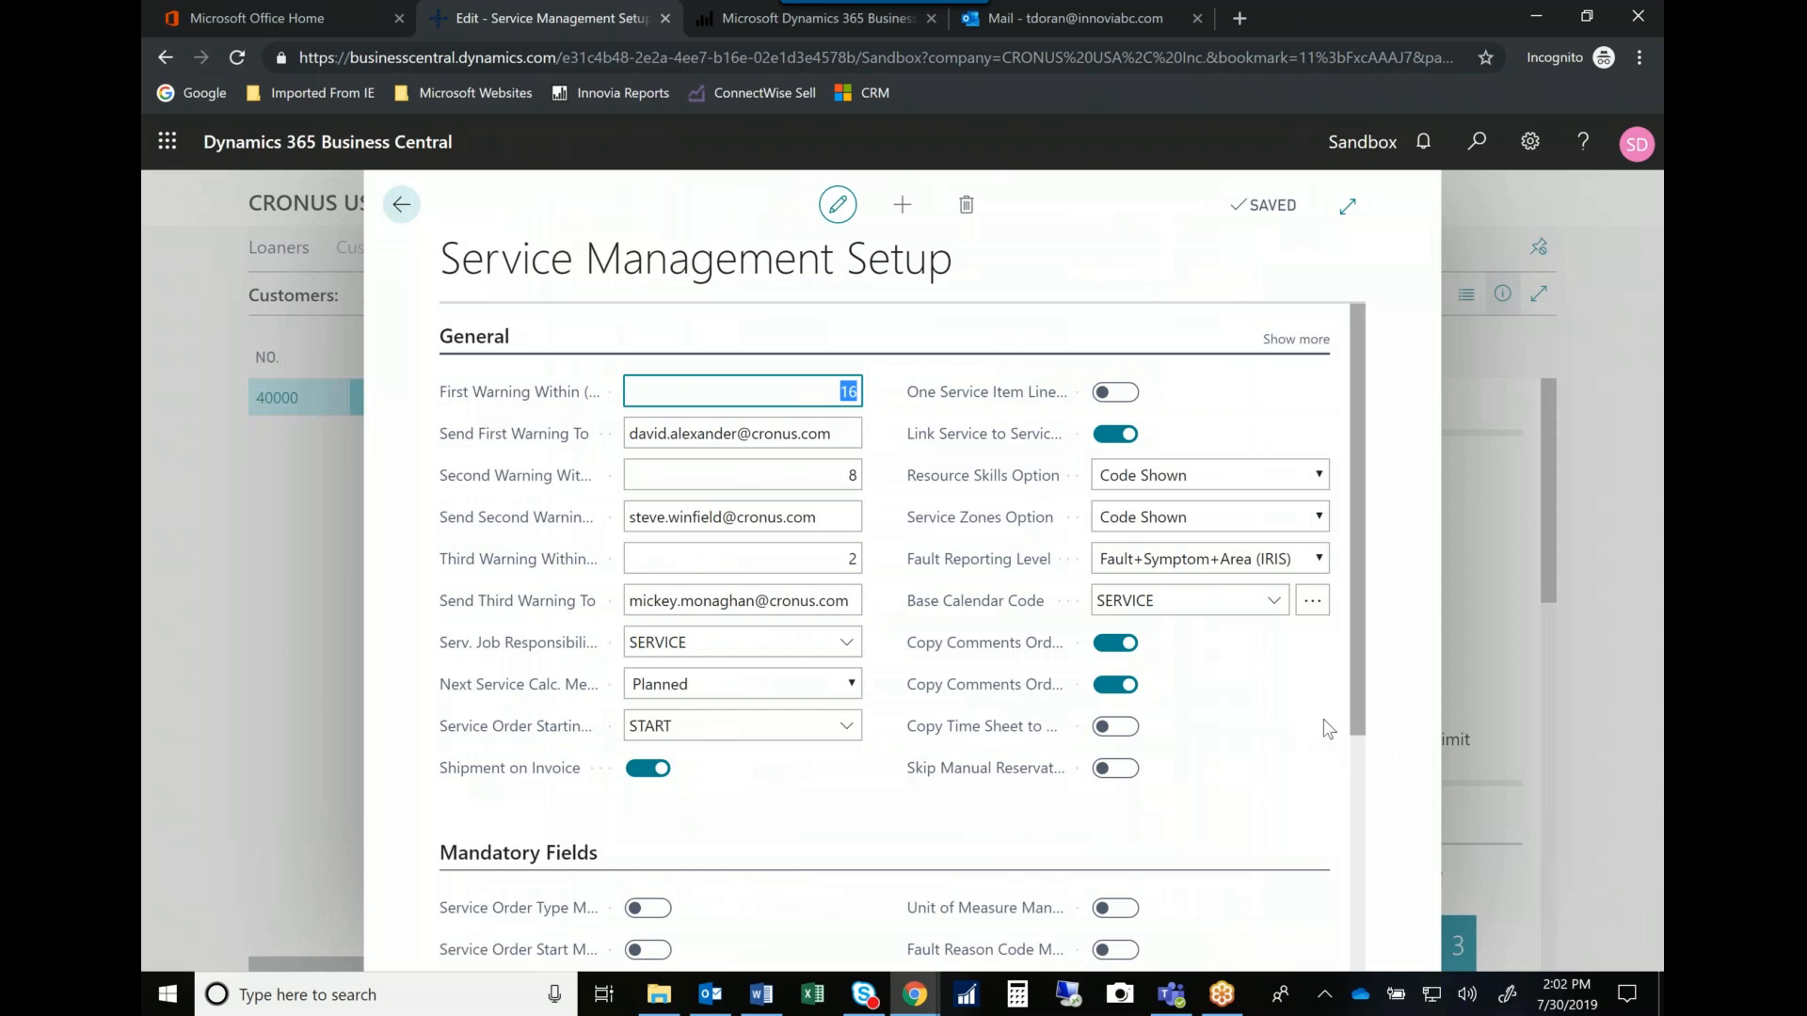
mouse_move(1319, 743)
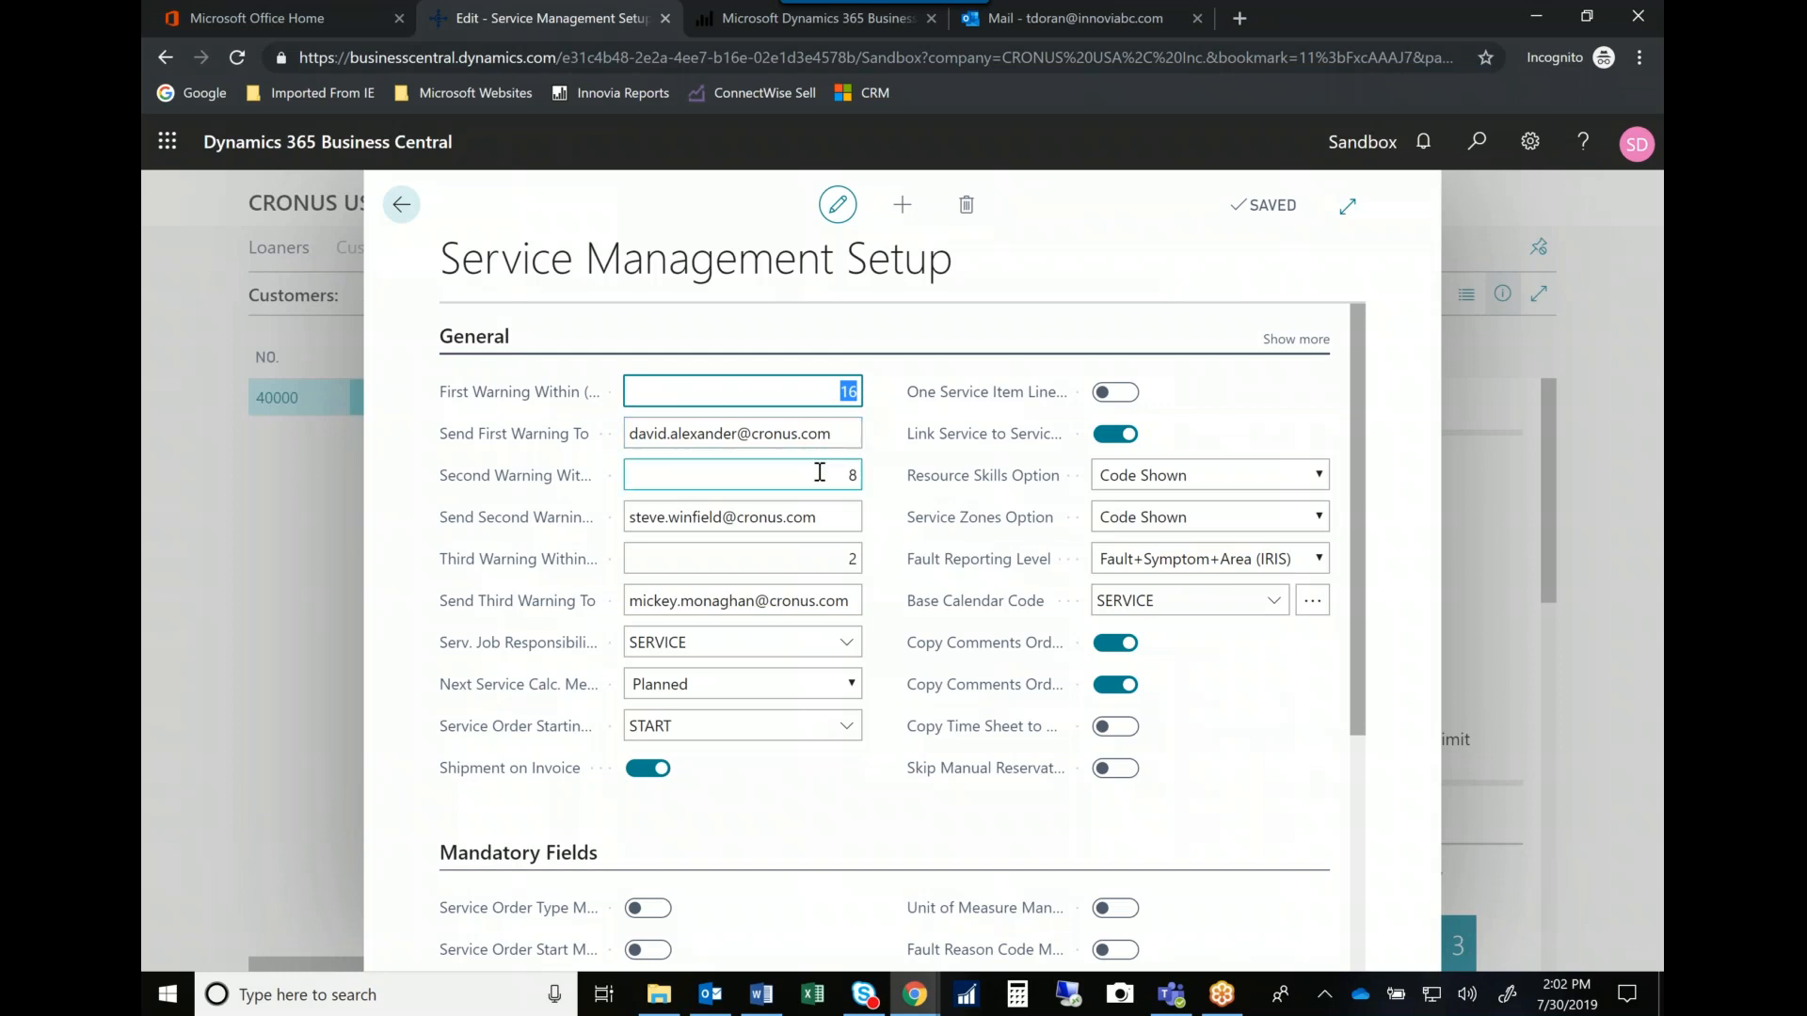
click(743, 516)
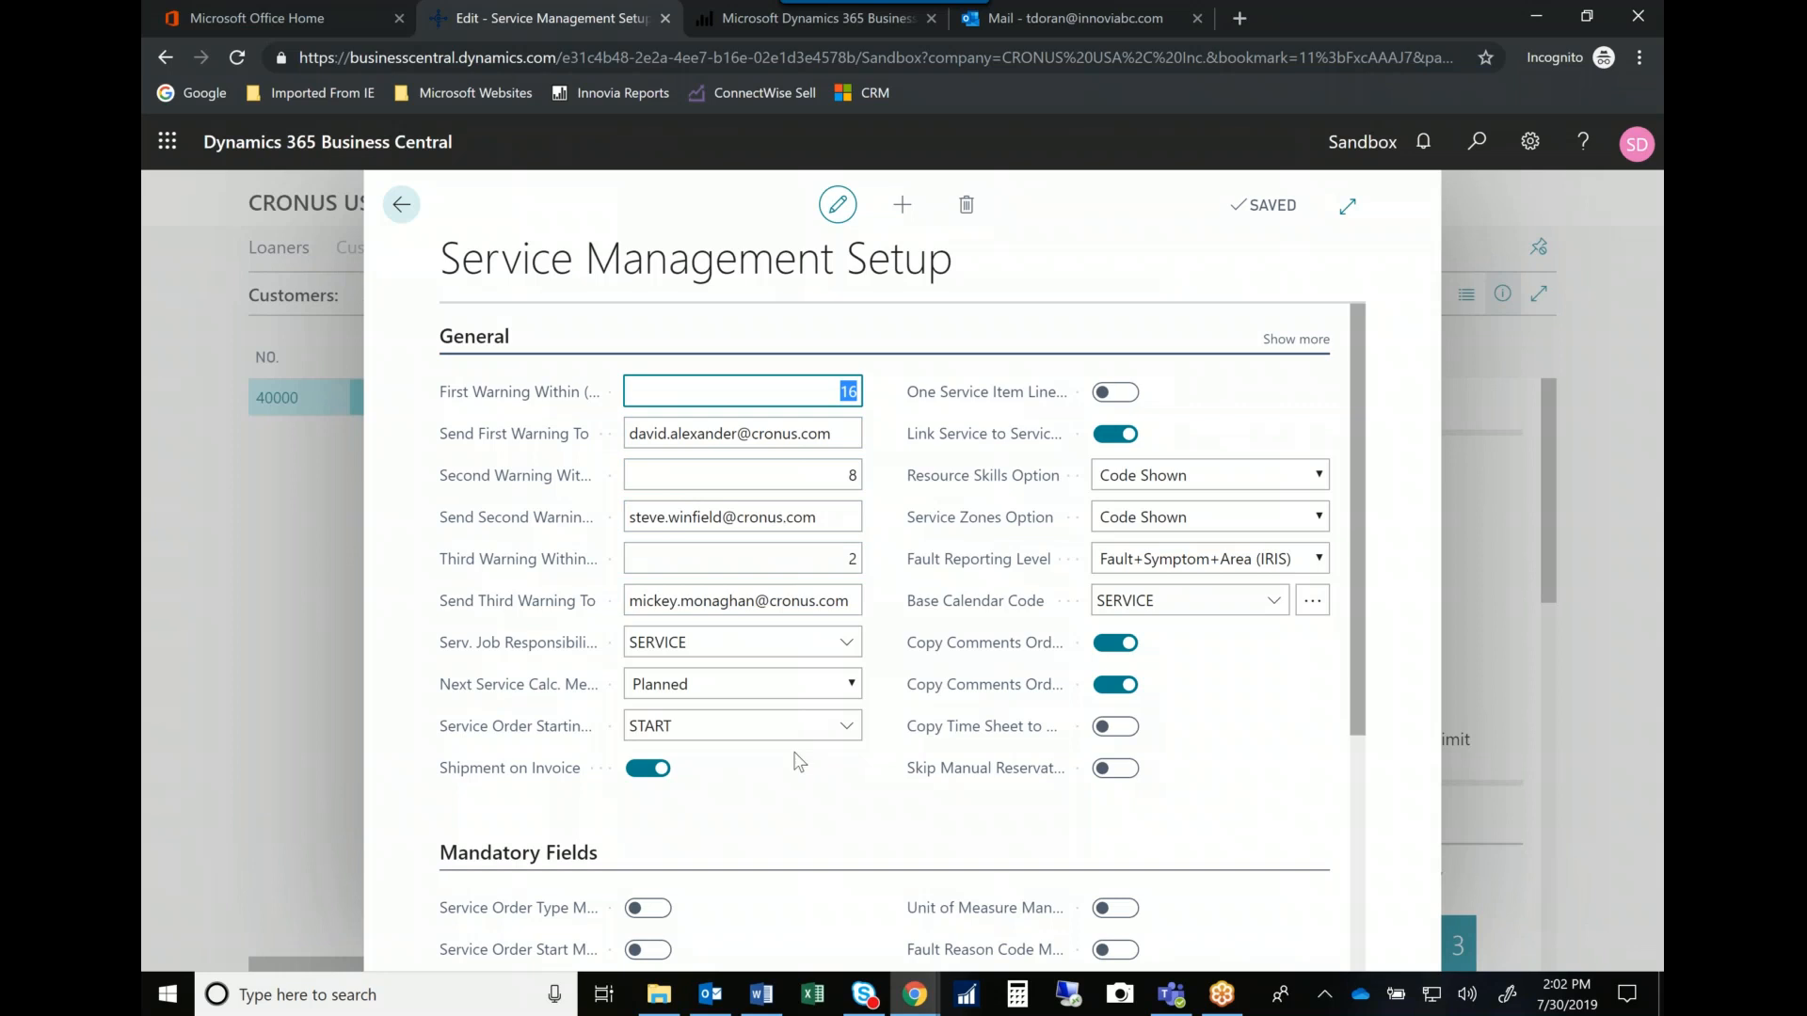
mouse_move(910, 768)
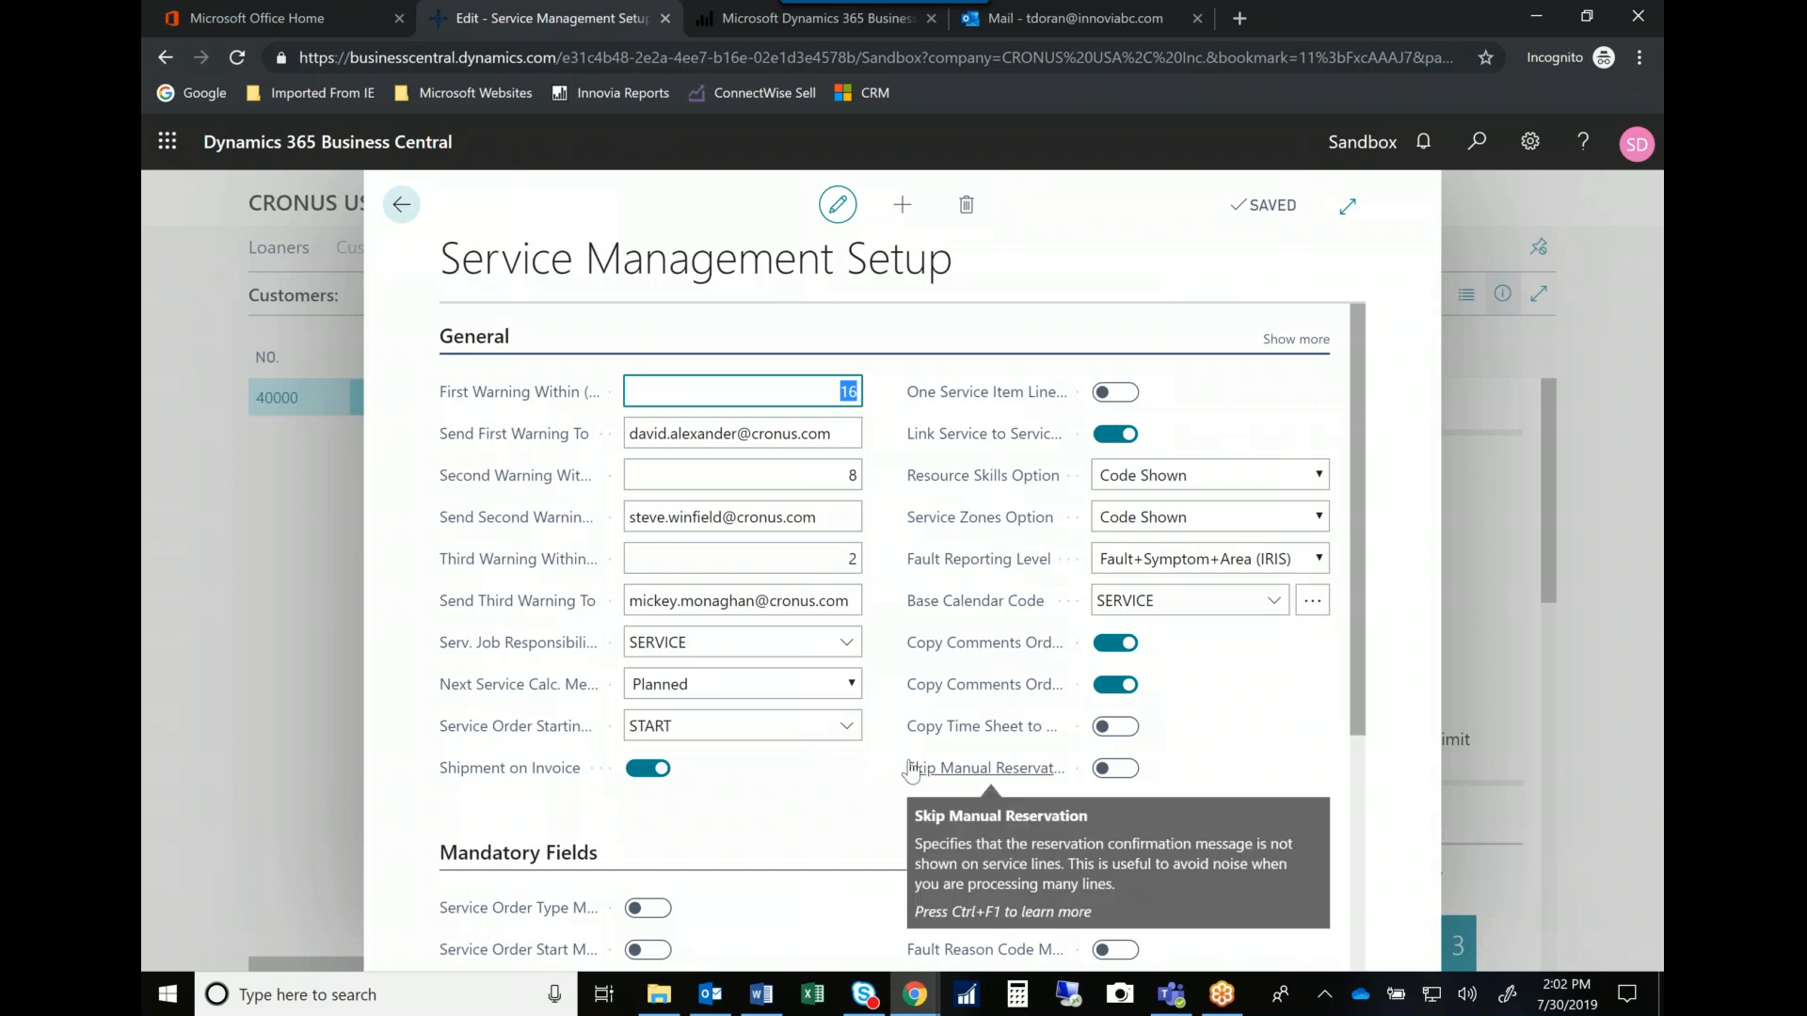
mouse_move(908, 763)
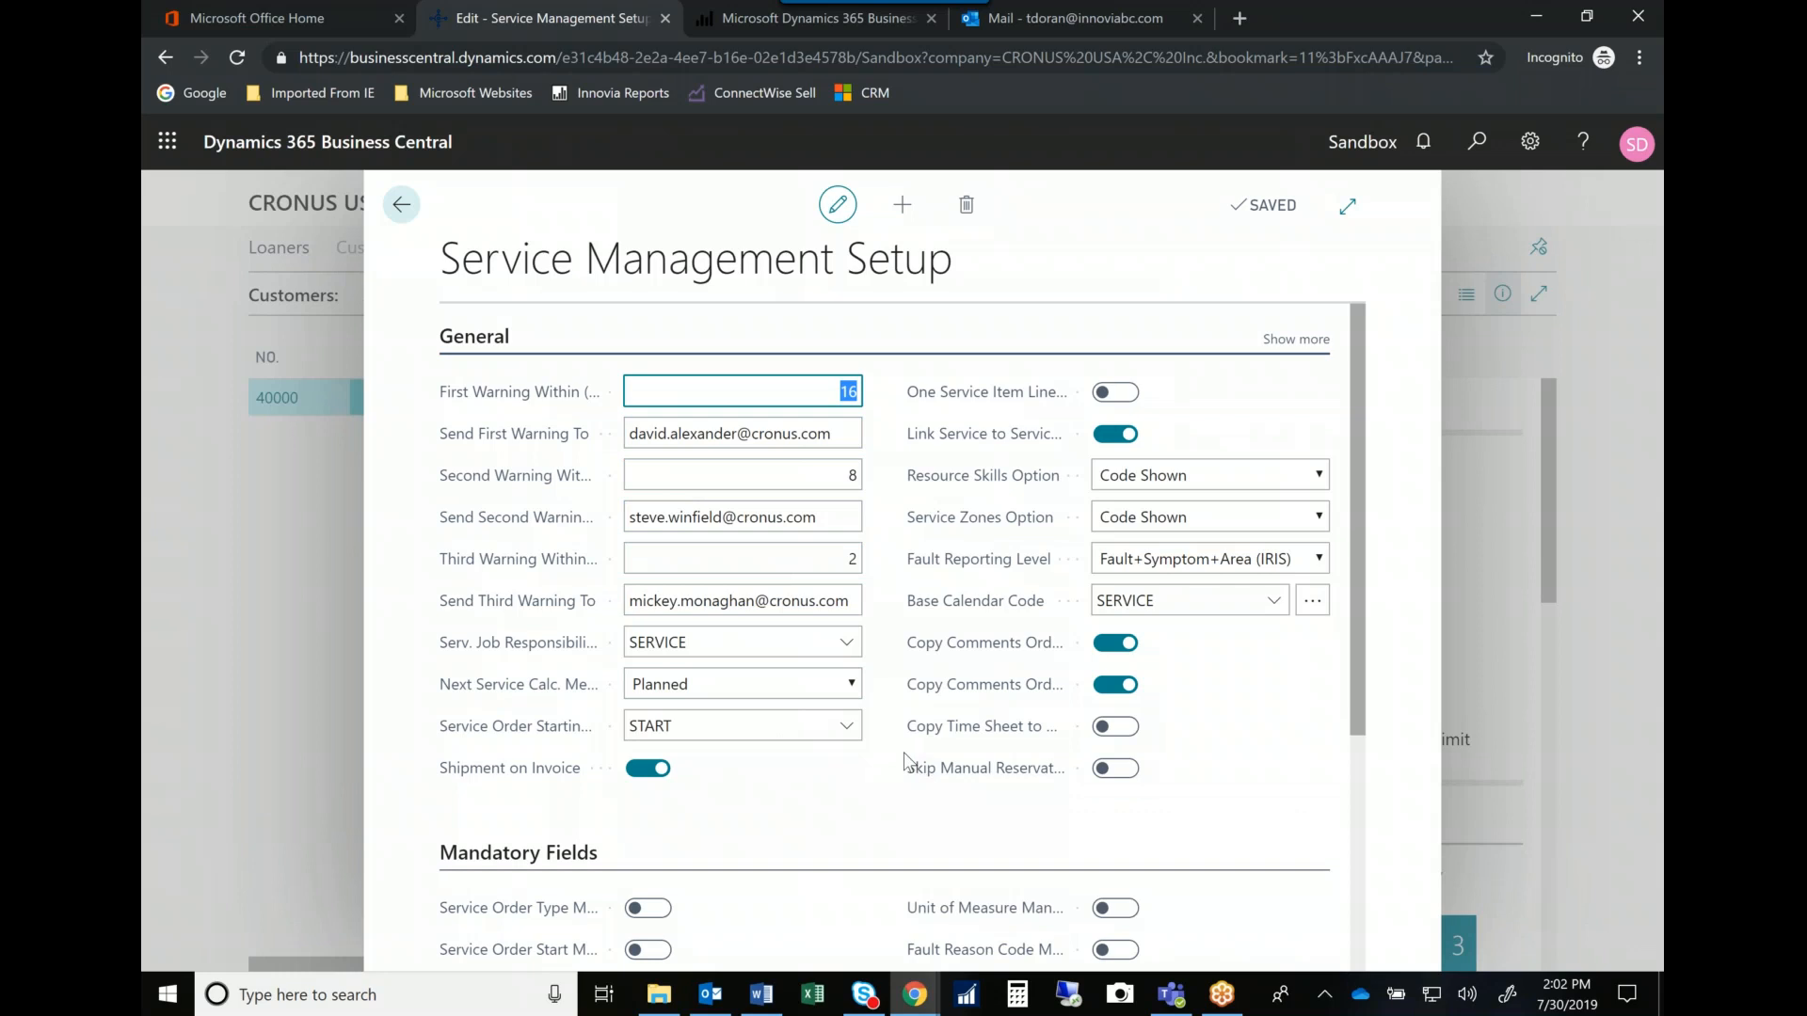
scroll(down, 3)
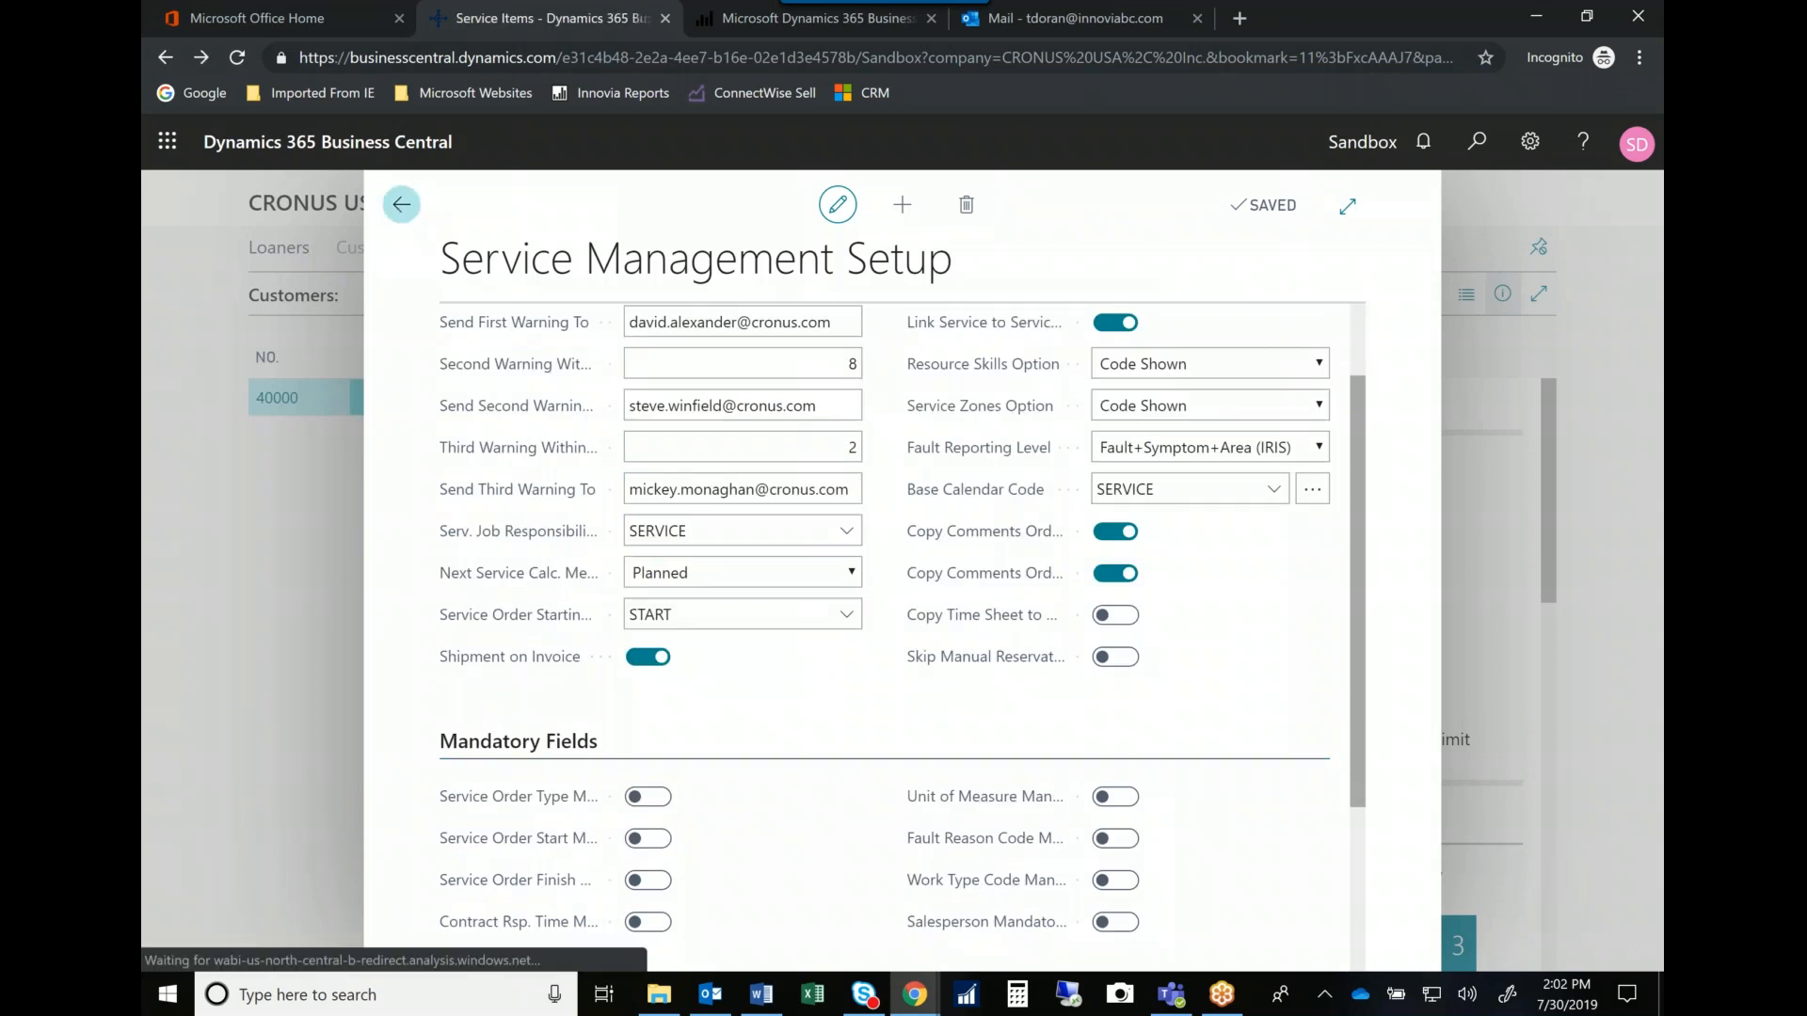
click(402, 205)
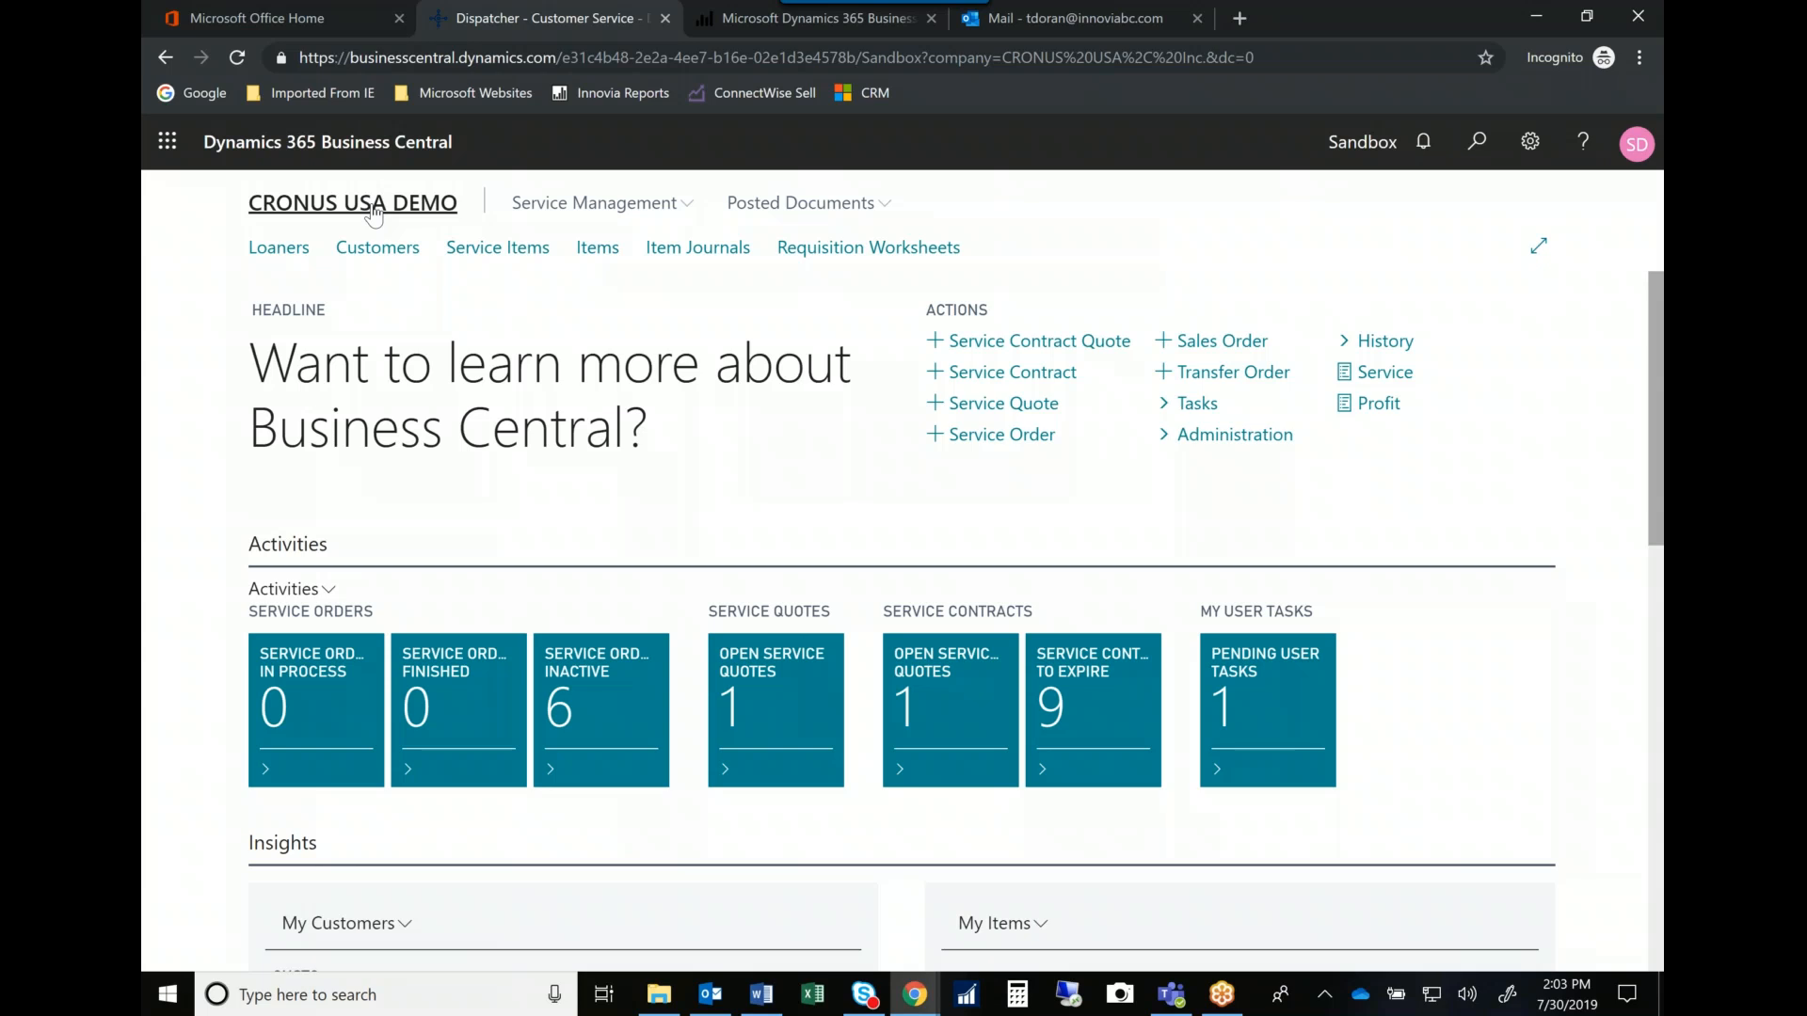
mouse_move(1625, 432)
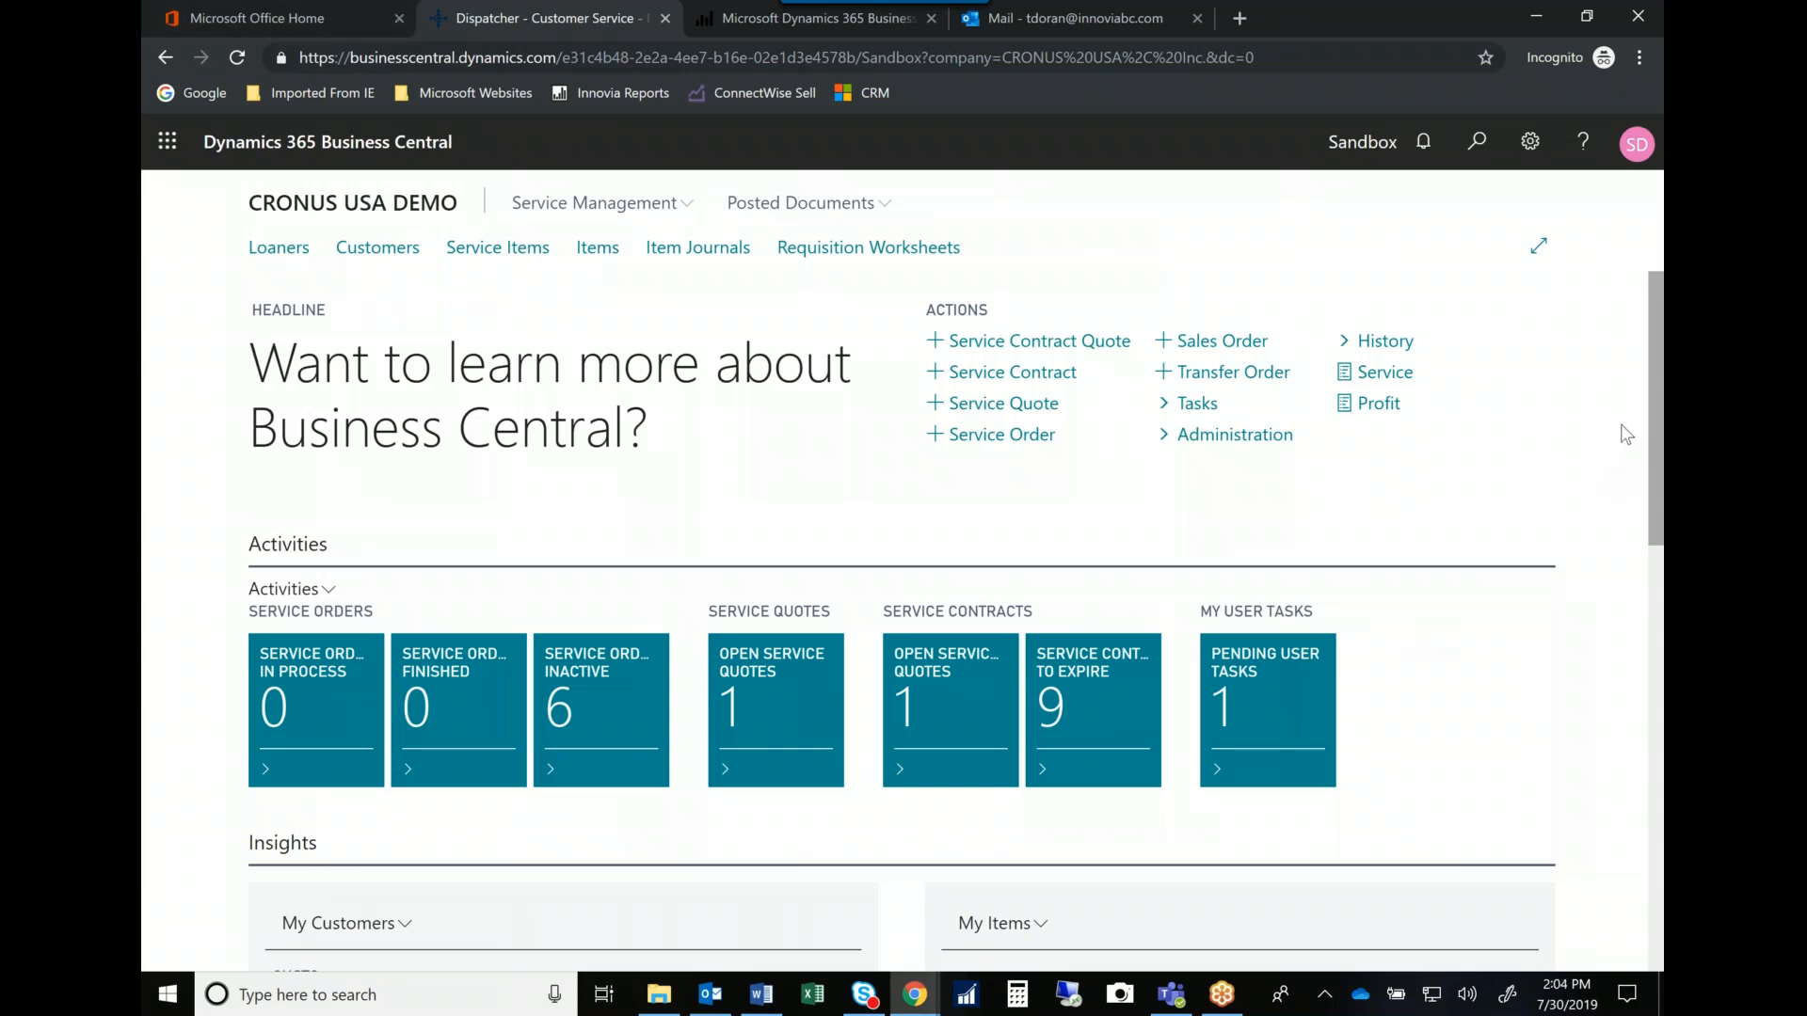